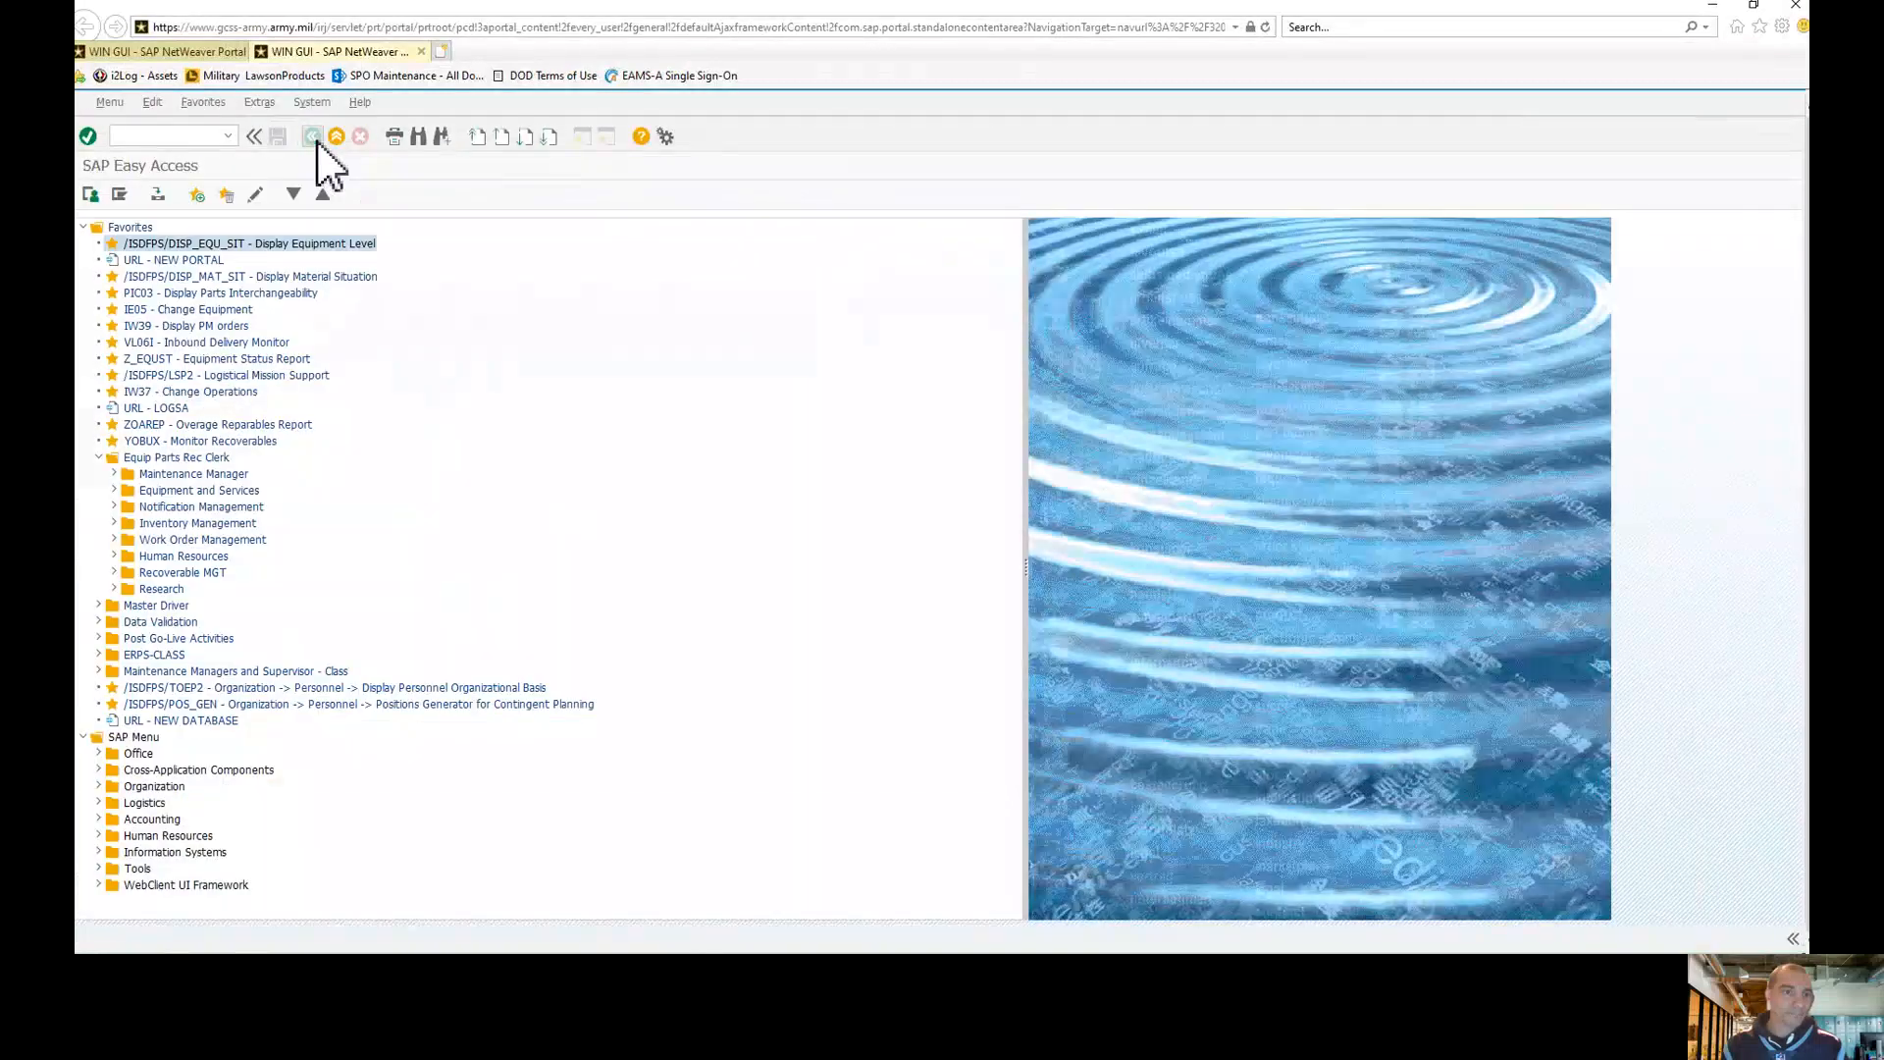
Launch the ZSAB dashboard and begin typing work order 1010619 into the Order field.
{"action": "type", "text": "ZSAB"}
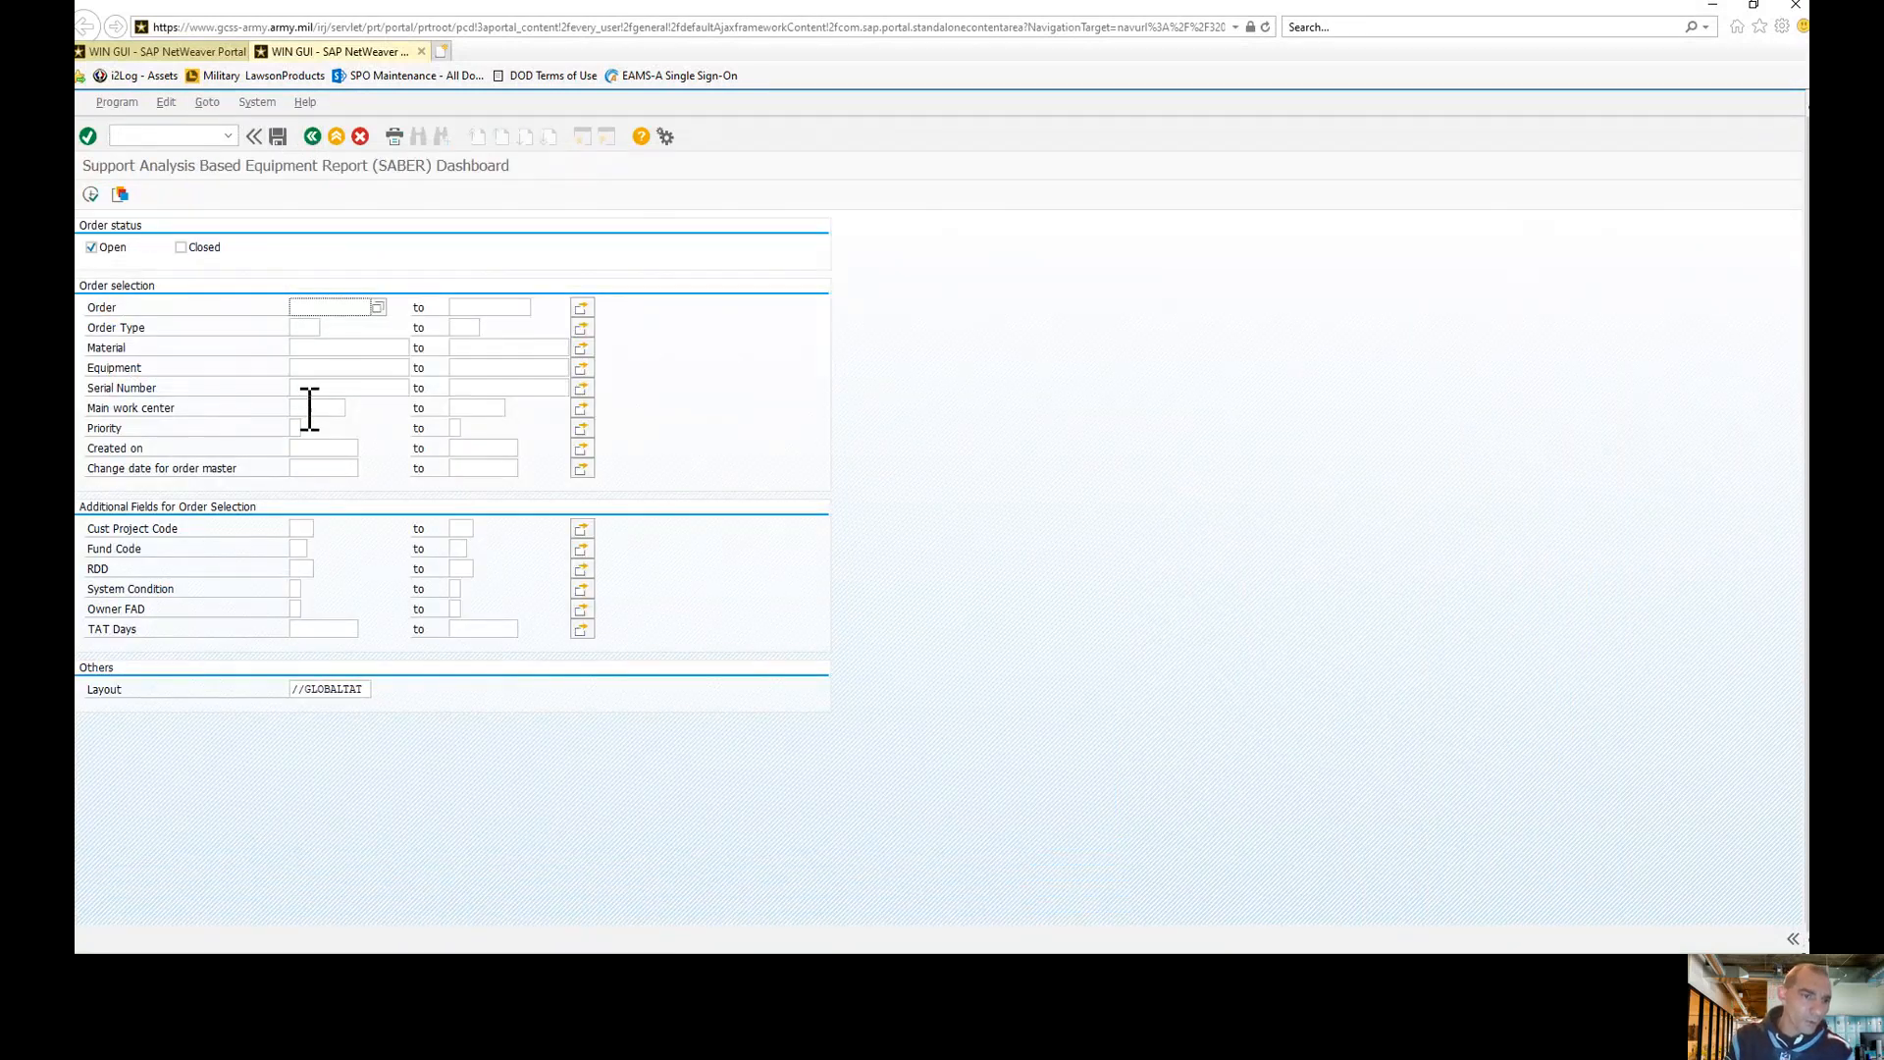
{"action": "left_click", "coordinate": [318, 407]}
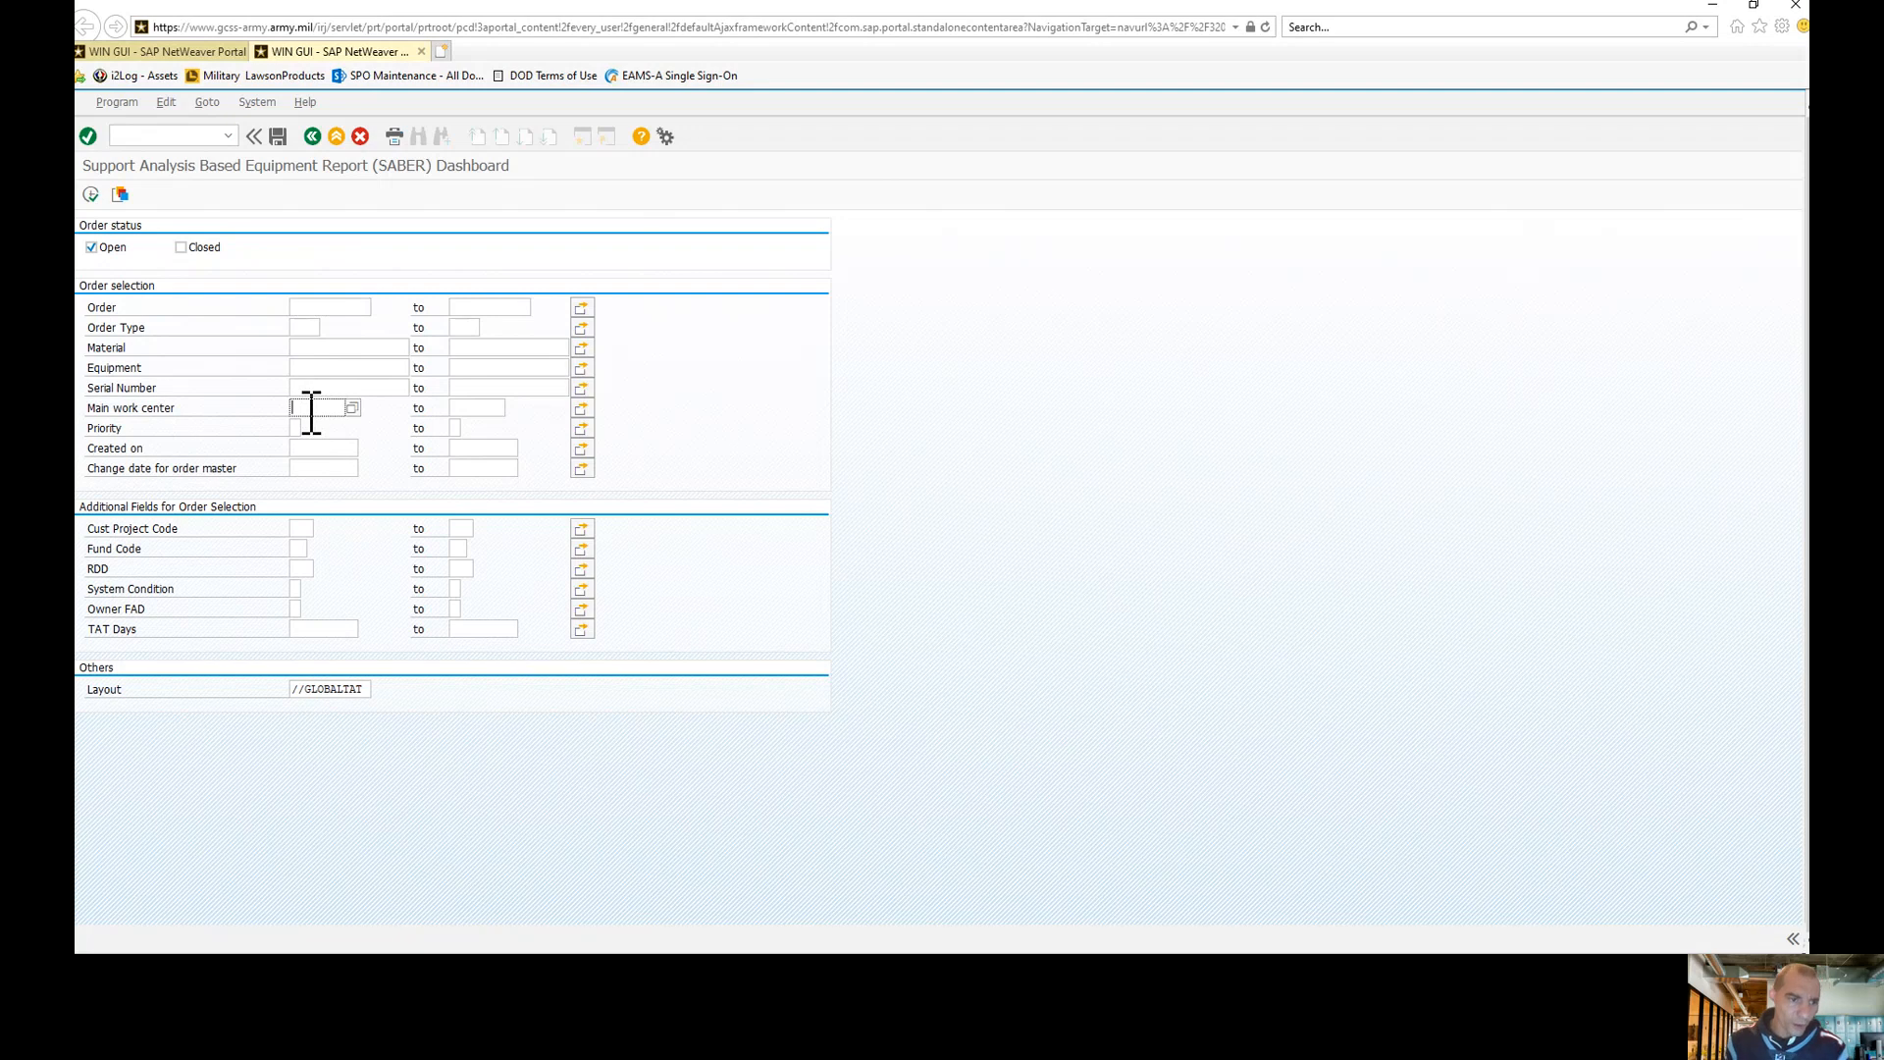
{"action": "mouse_move", "coordinate": [322, 406]}
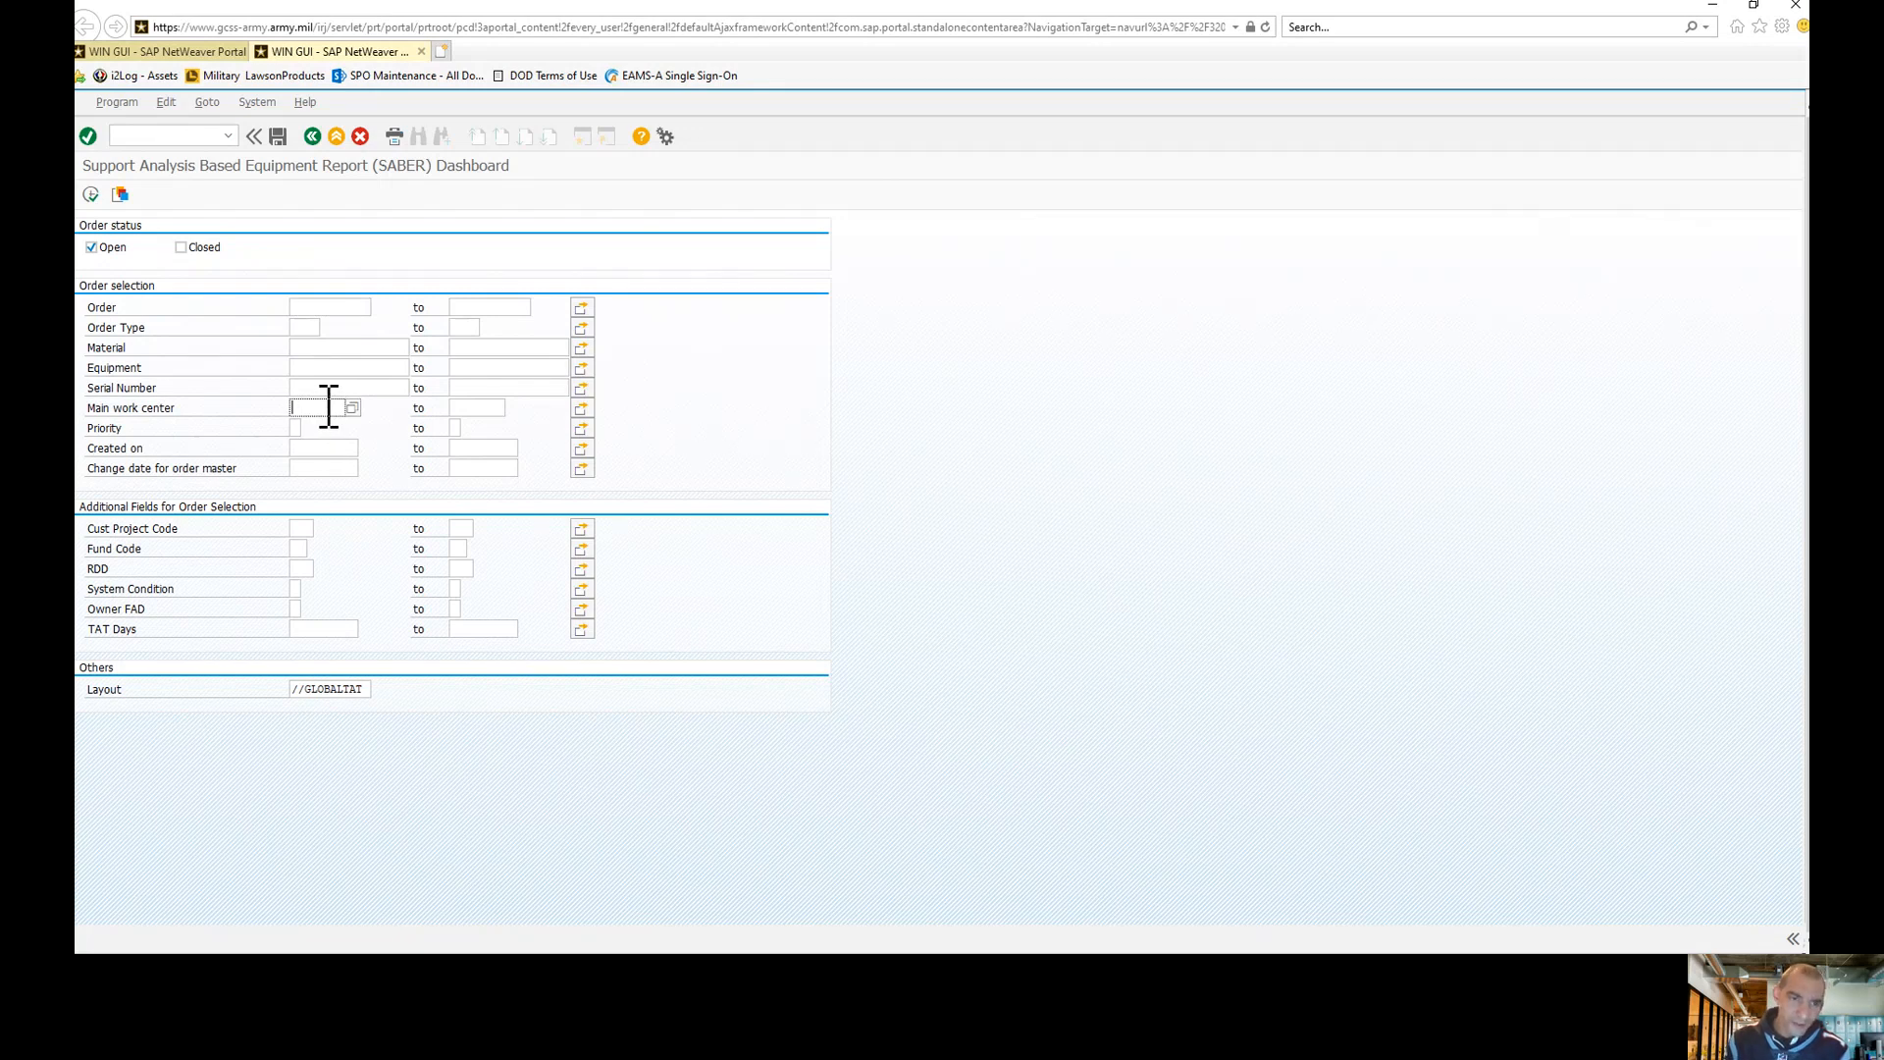
{"action": "left_click", "coordinate": [331, 307]}
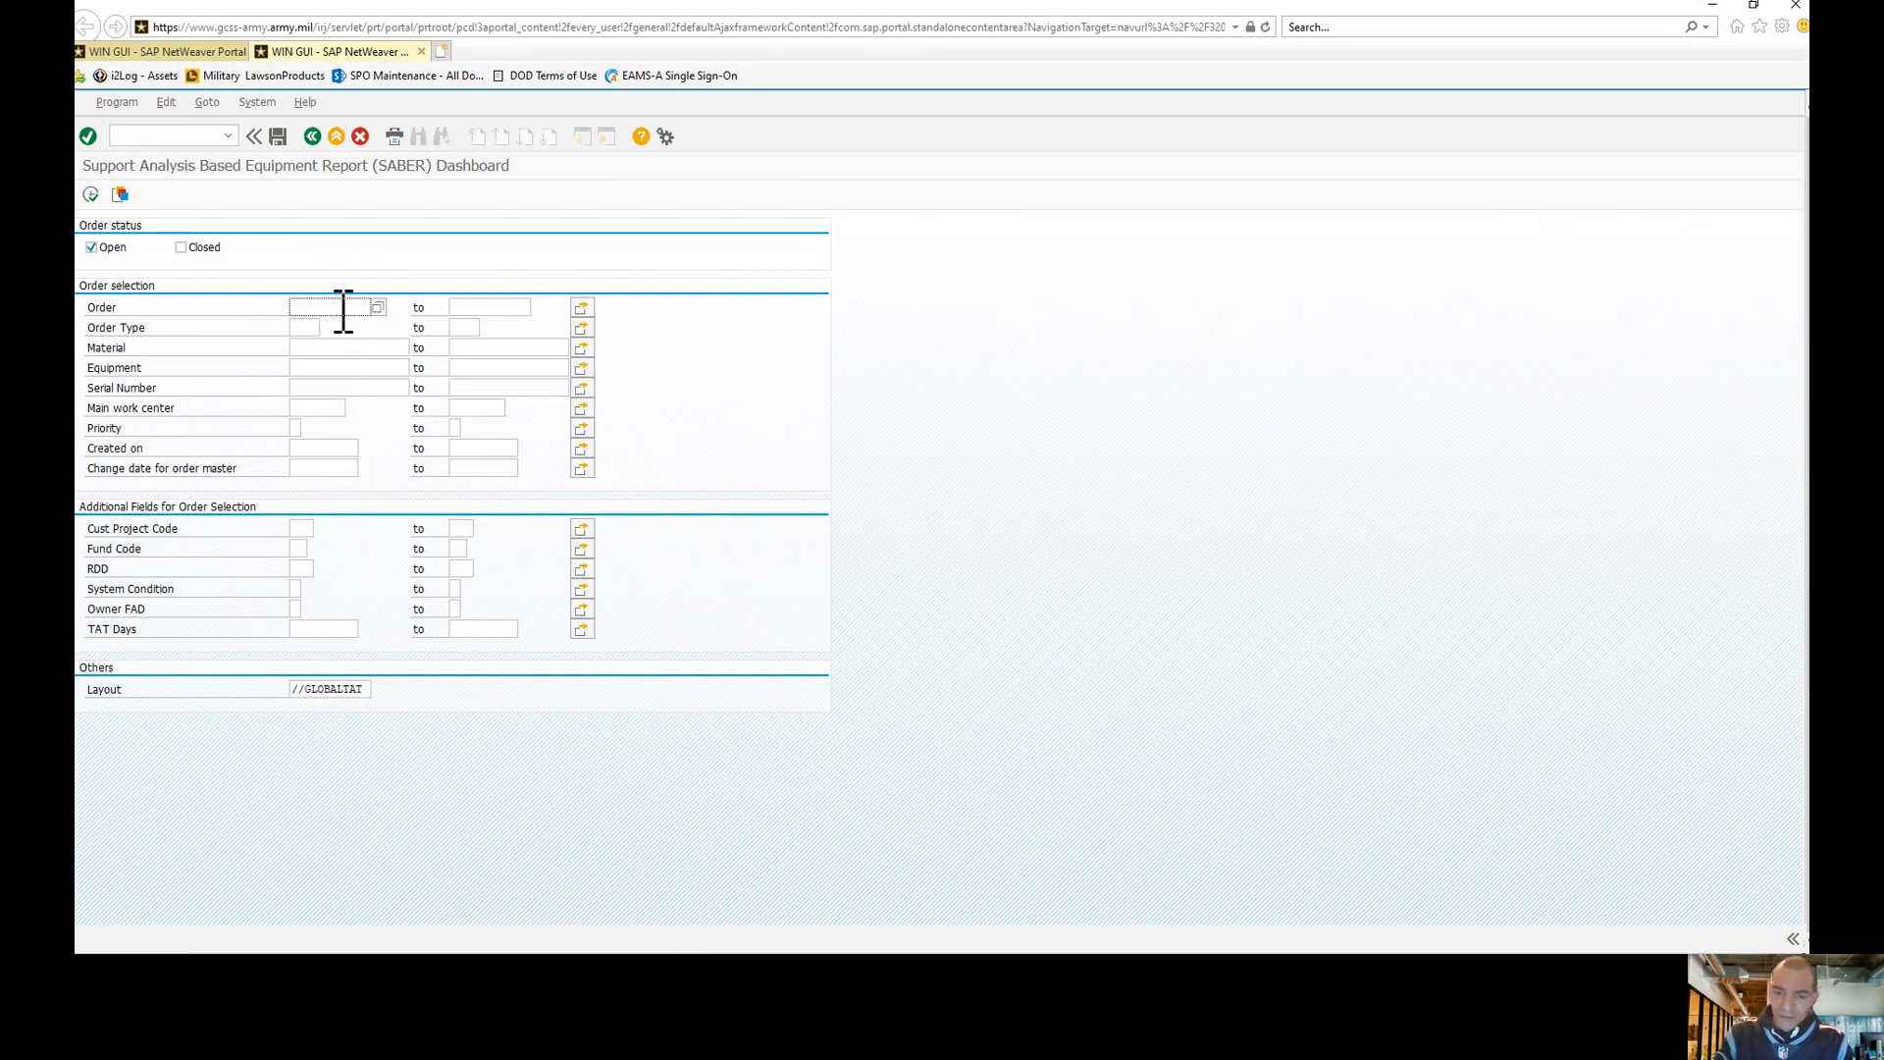
{"action": "type", "text": "10"}
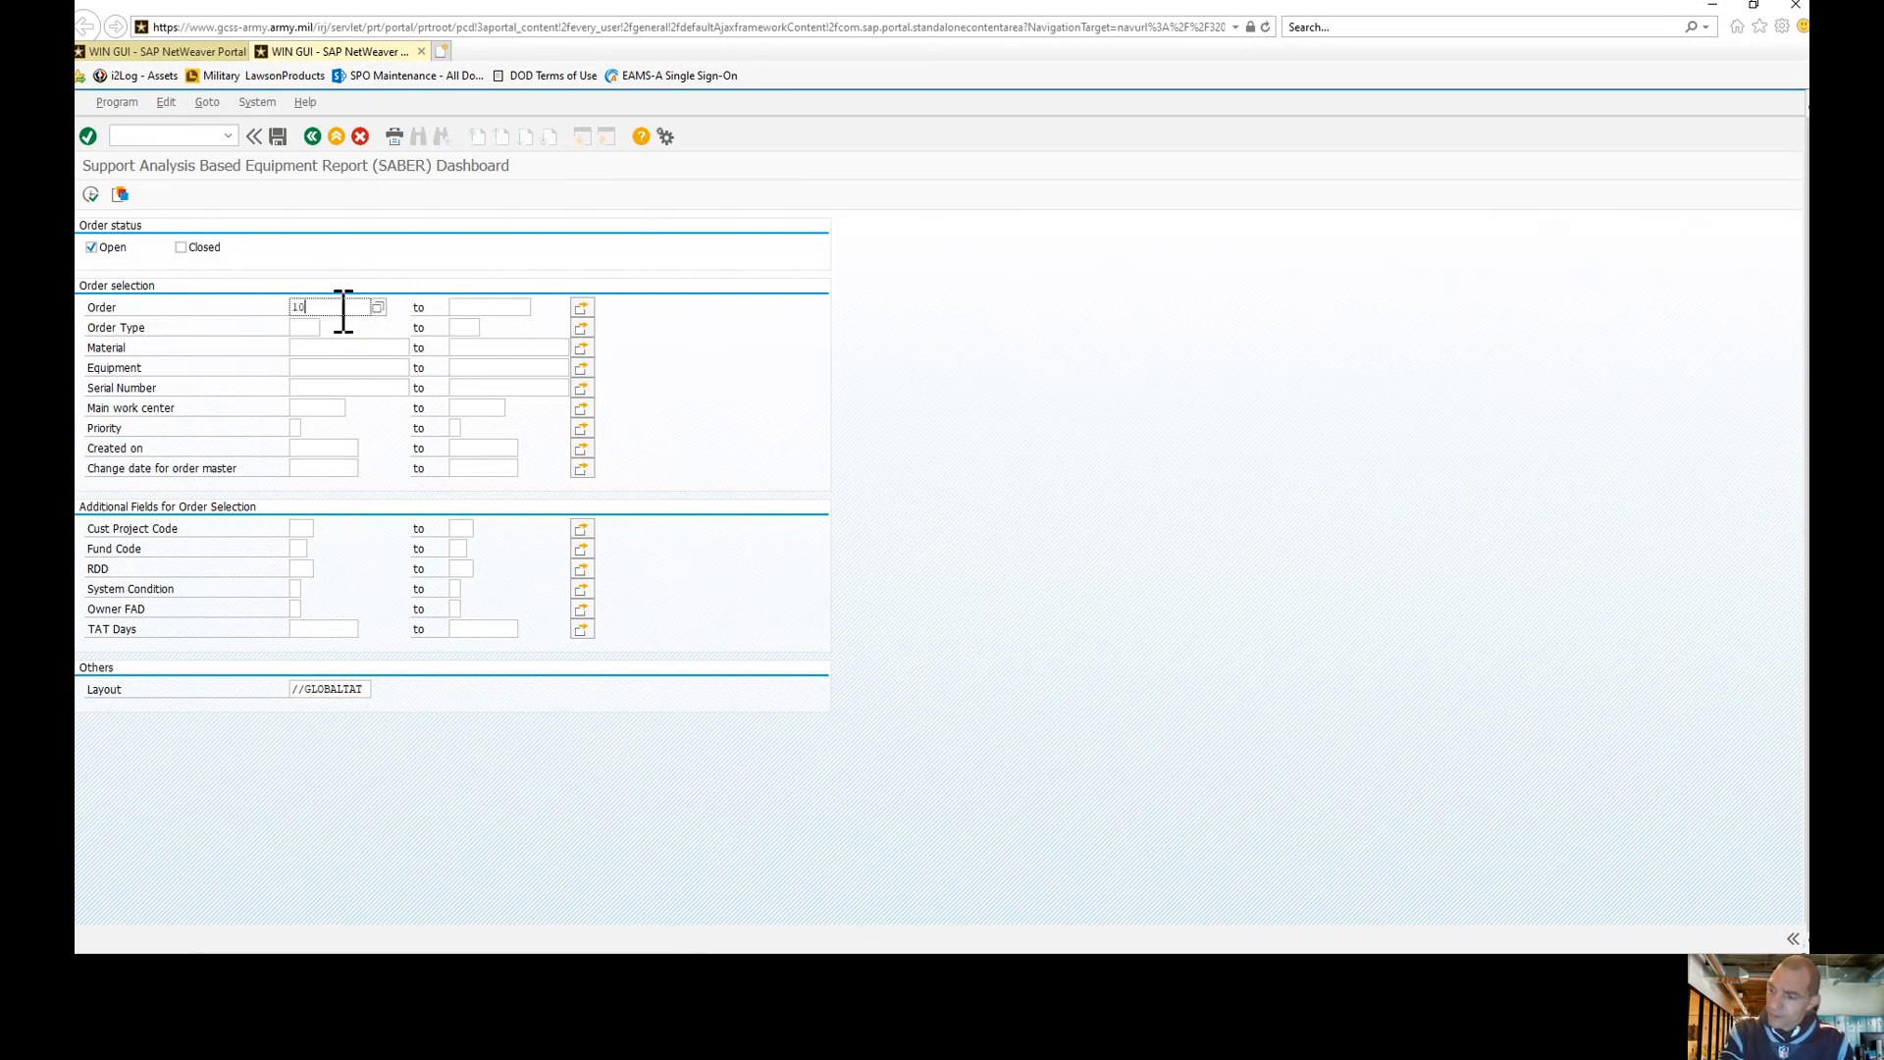
{"action": "type", "text": "10"}
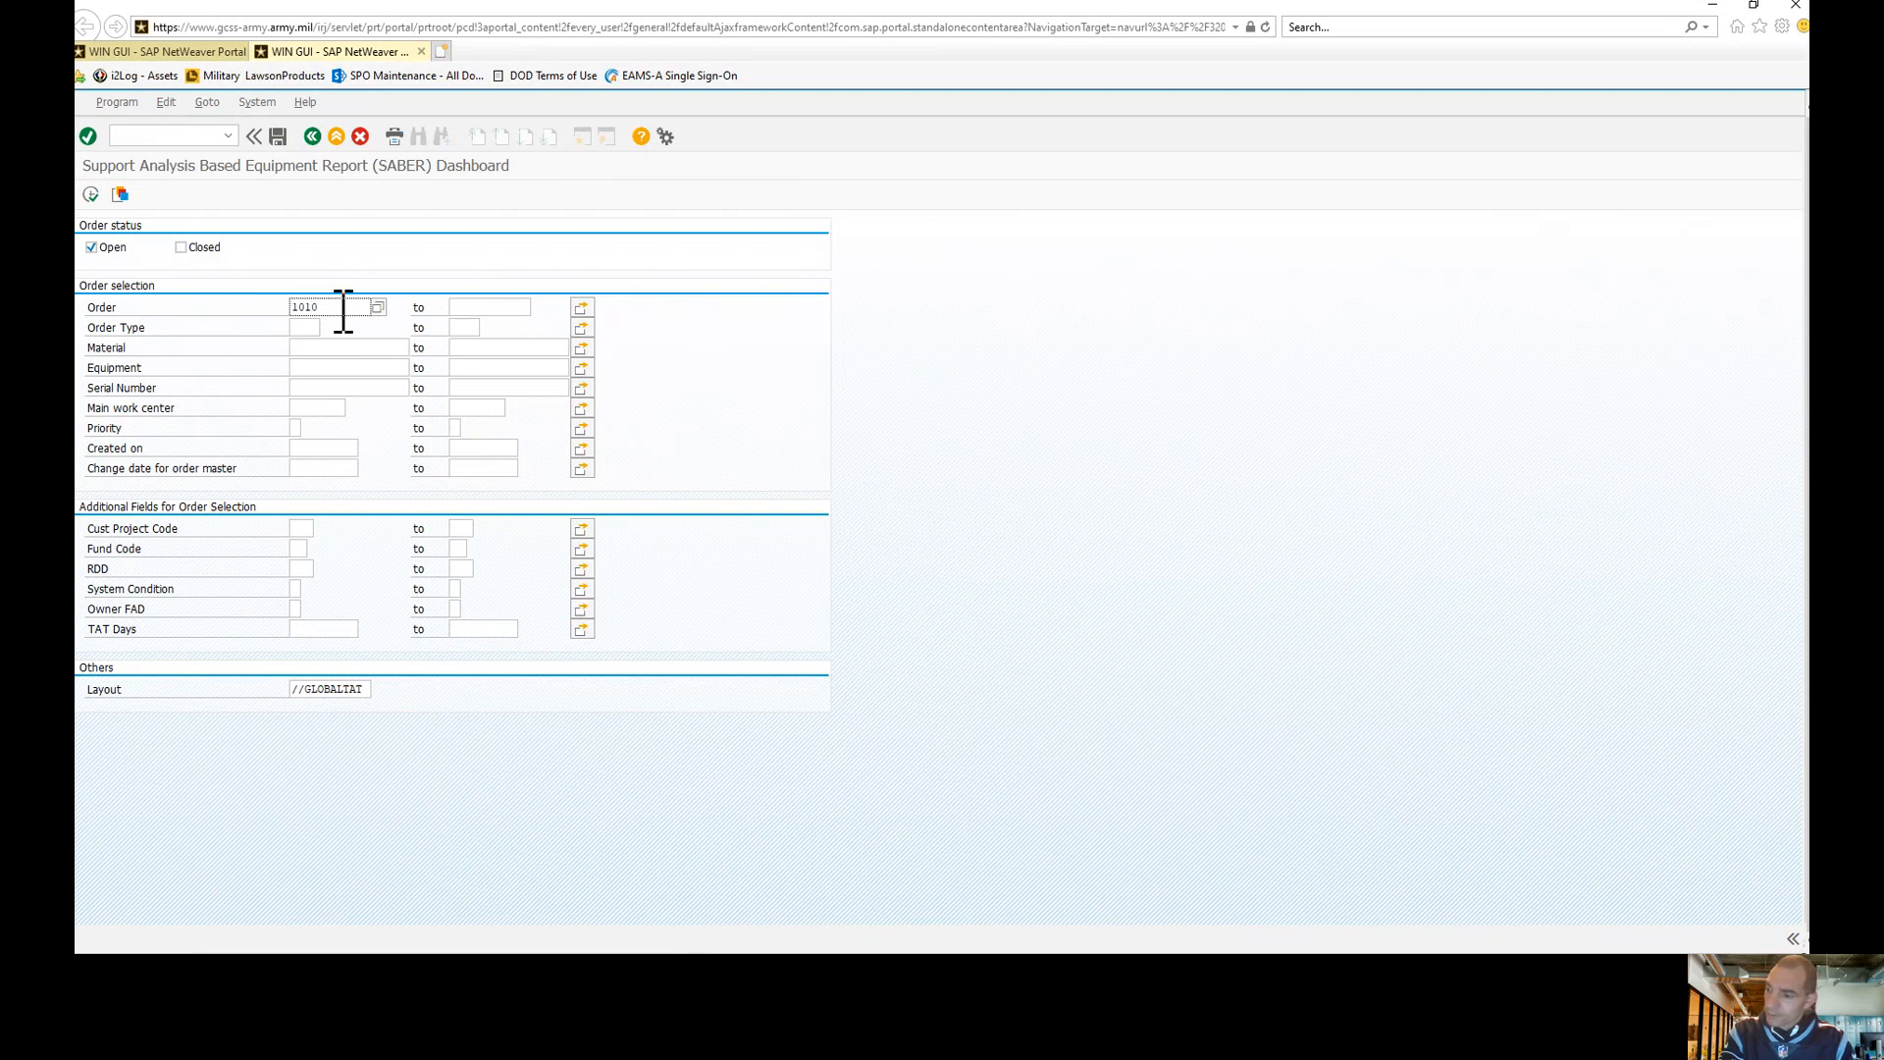
{"action": "type", "text": "619"}
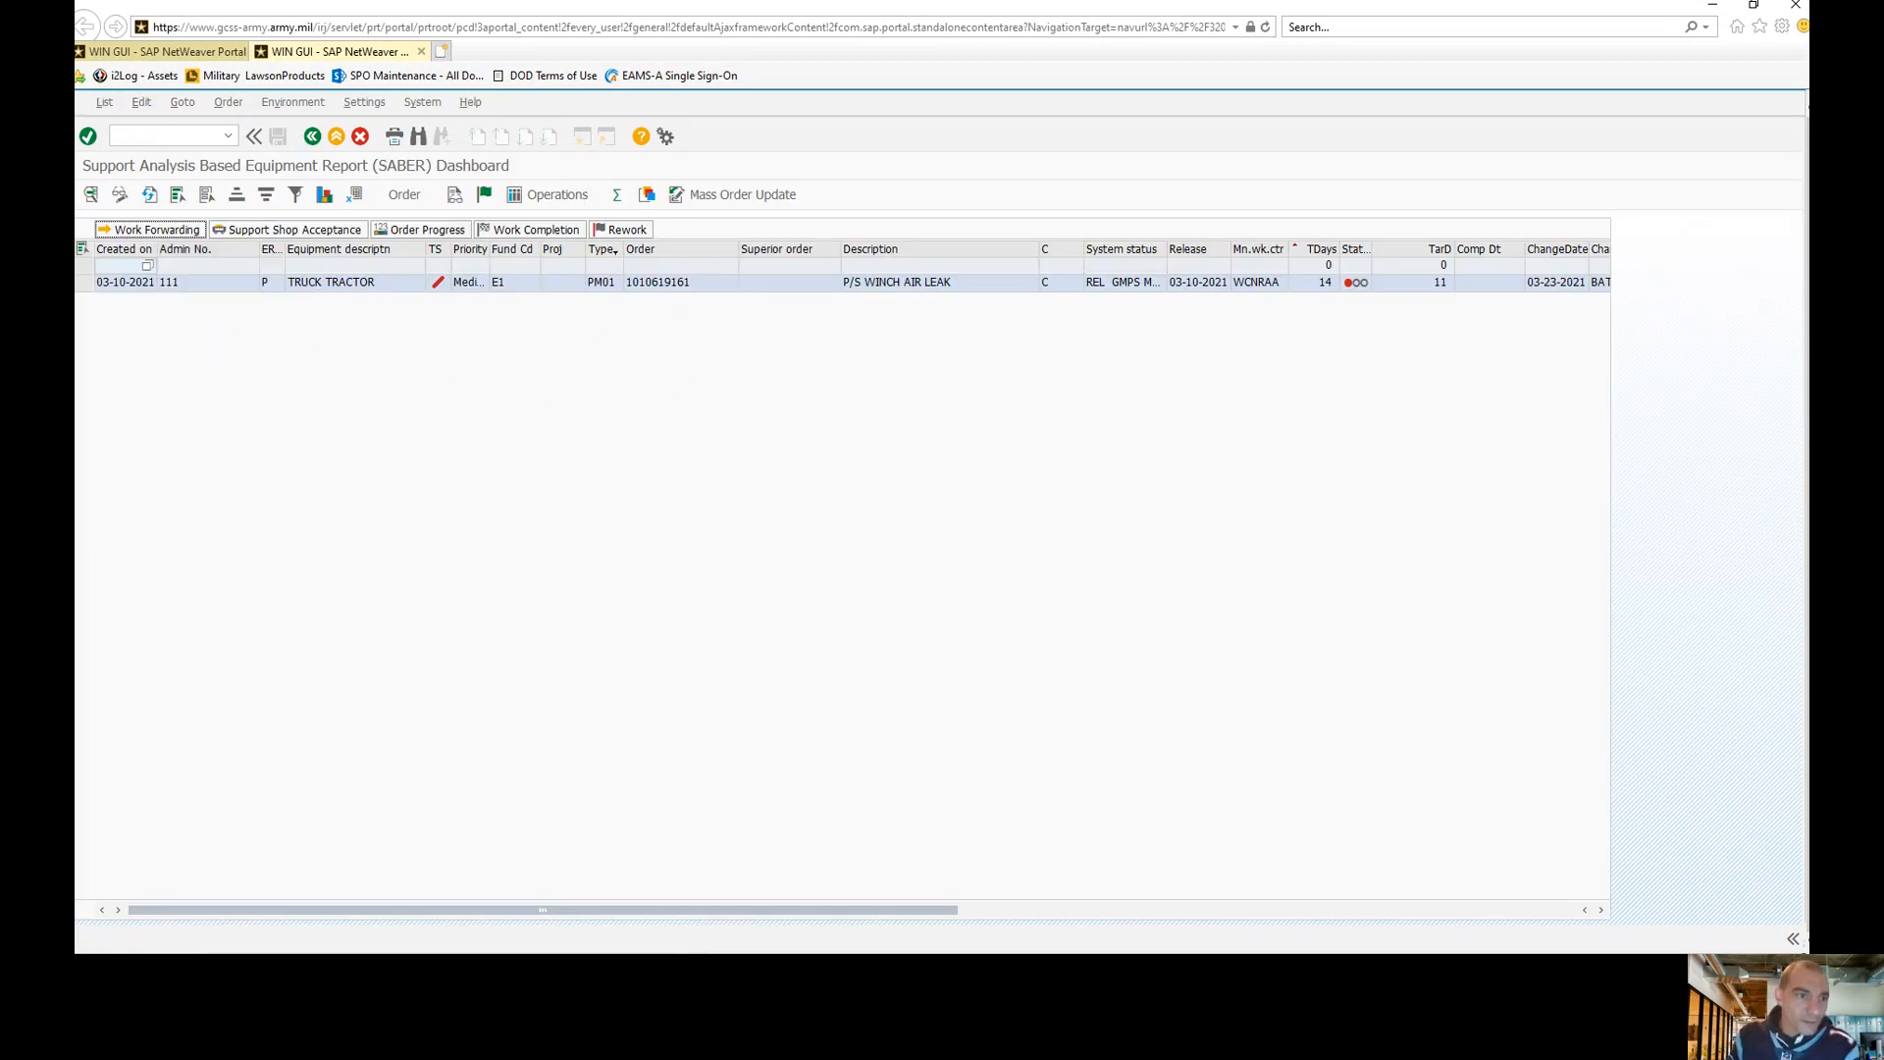
{"action": "double_click", "coordinate": [657, 282]}
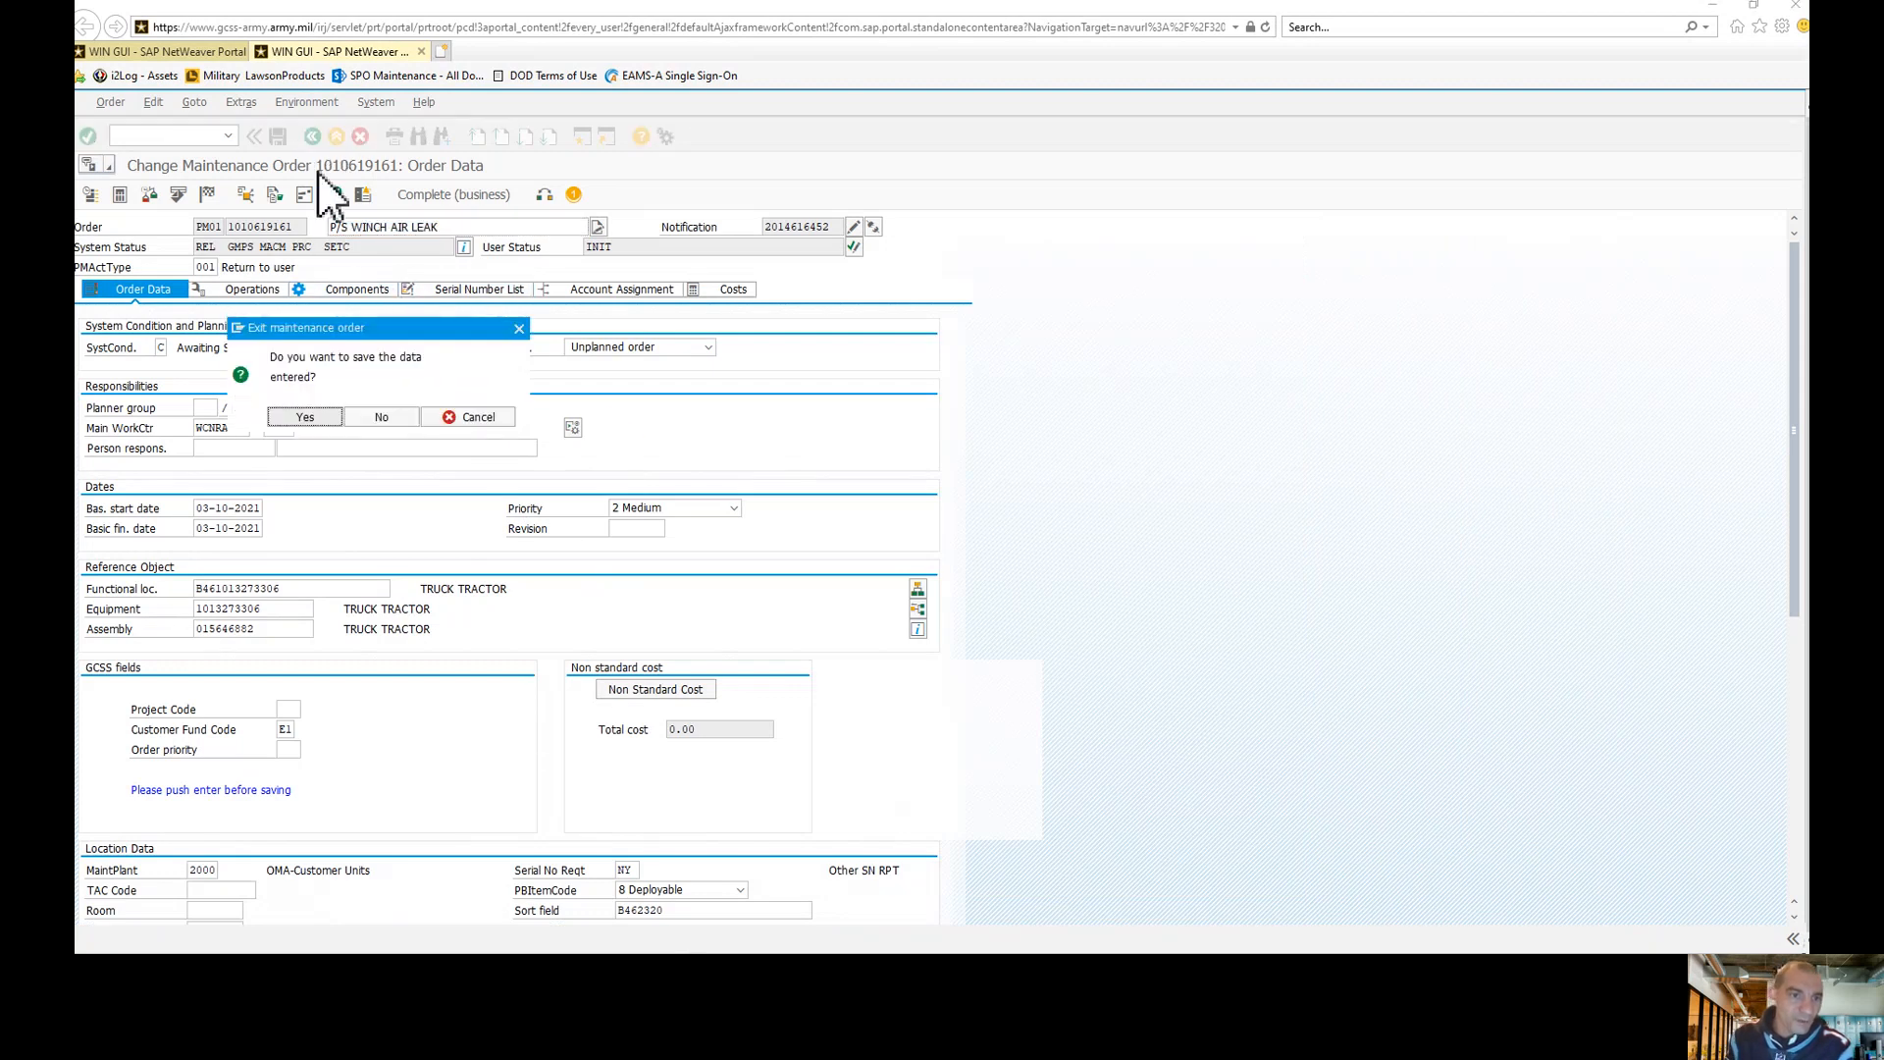
{"action": "left_click", "coordinate": [381, 416]}
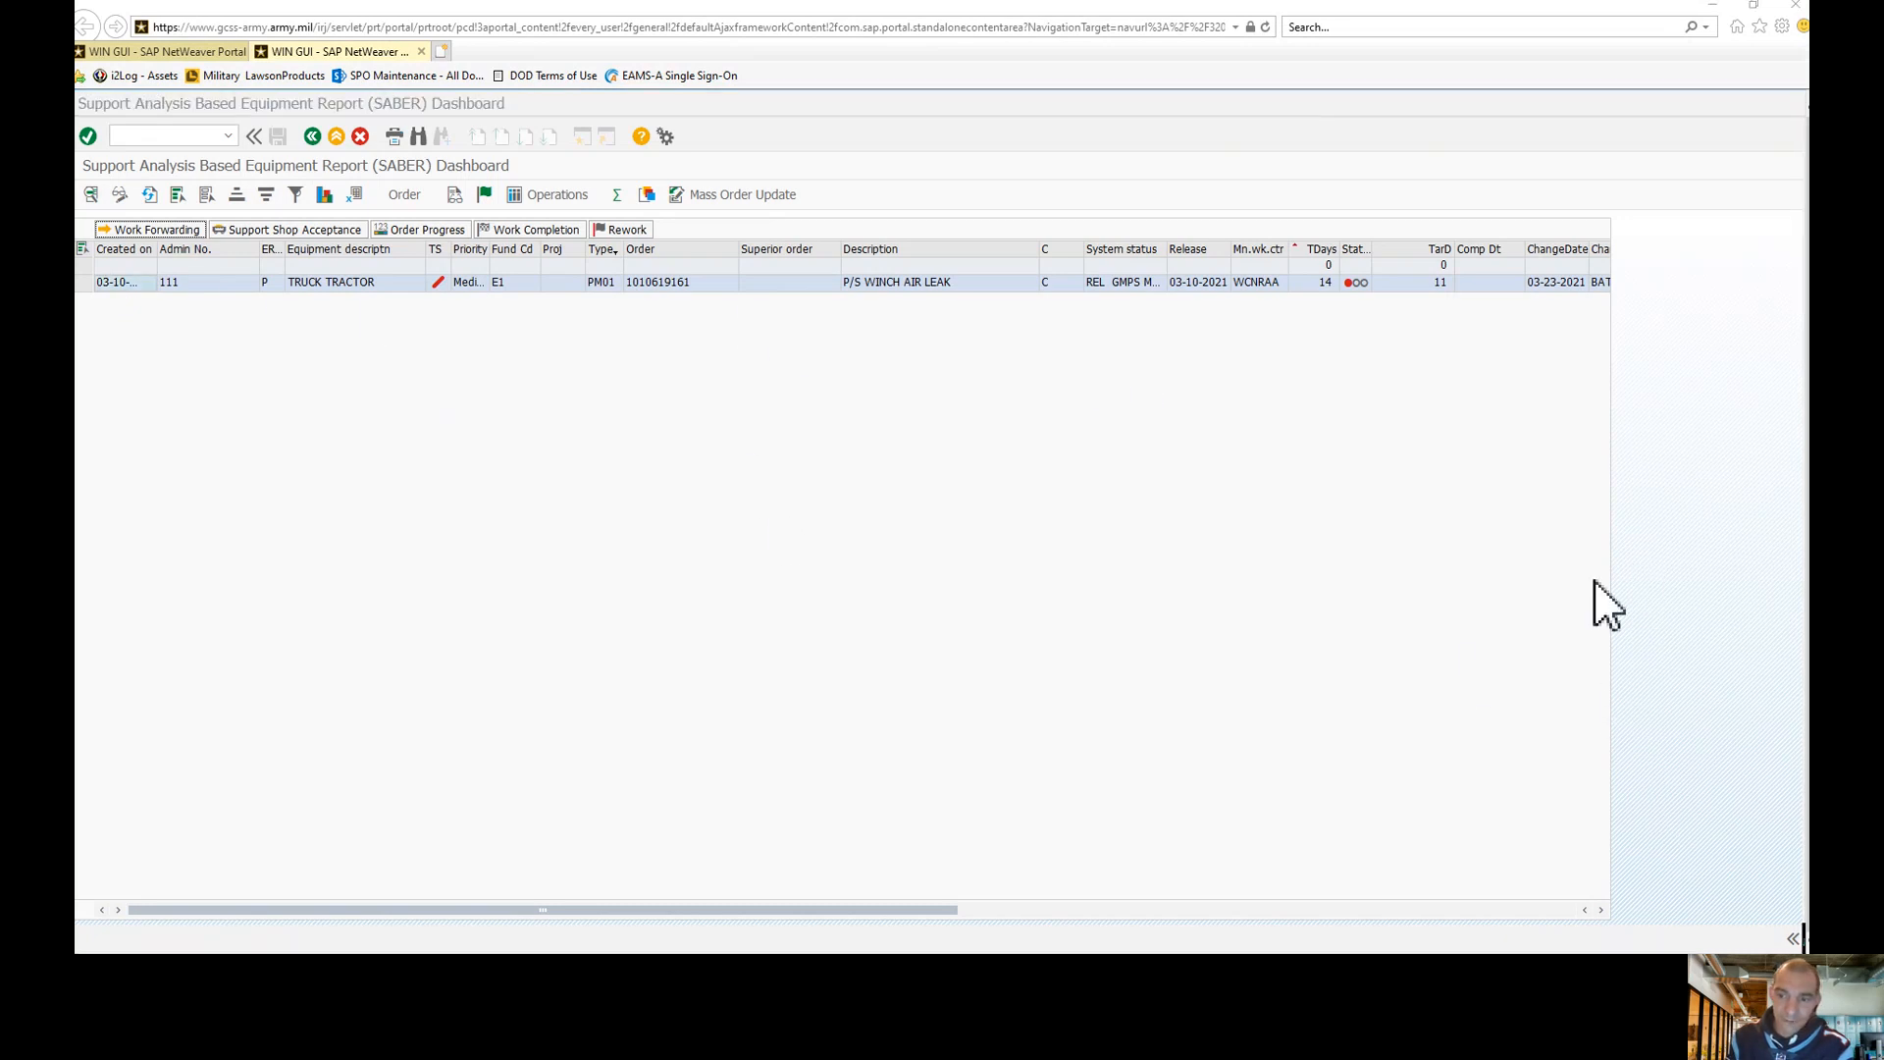
{"action": "left_click", "coordinate": [94, 283]}
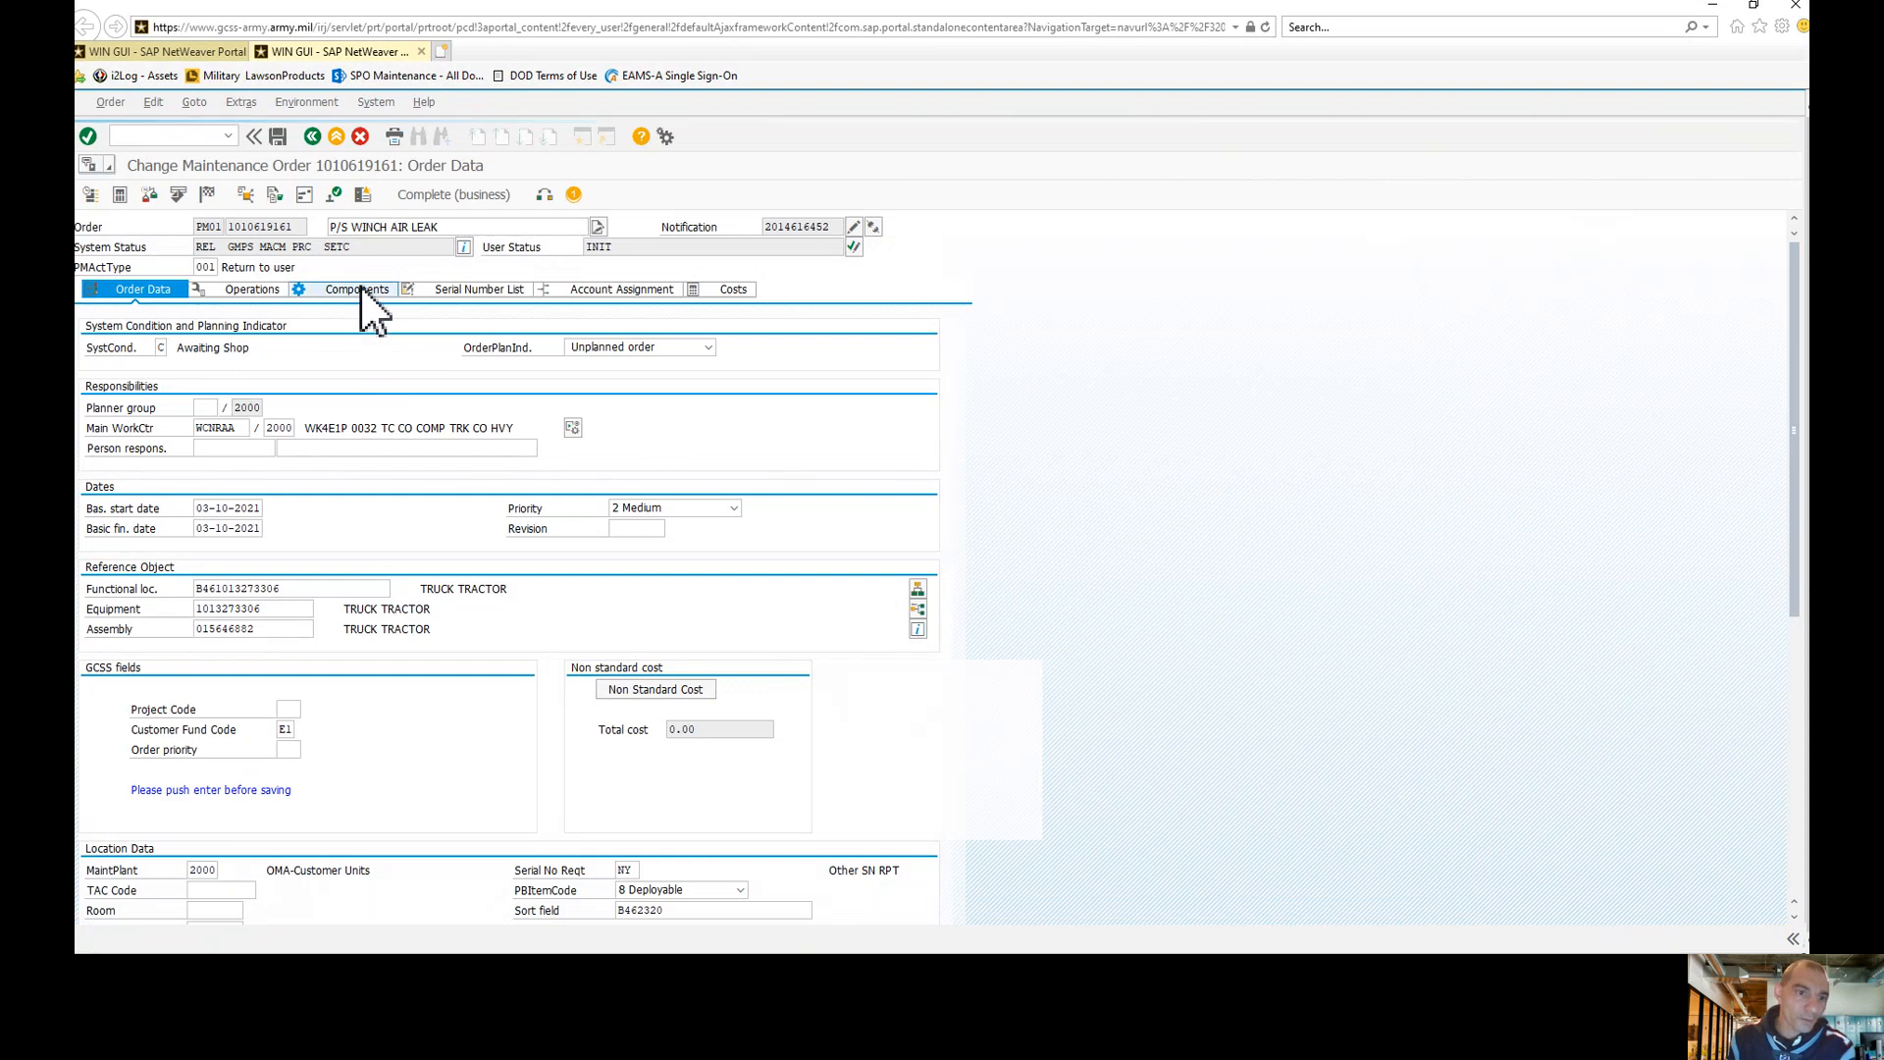
{"action": "left_click", "coordinate": [353, 288]}
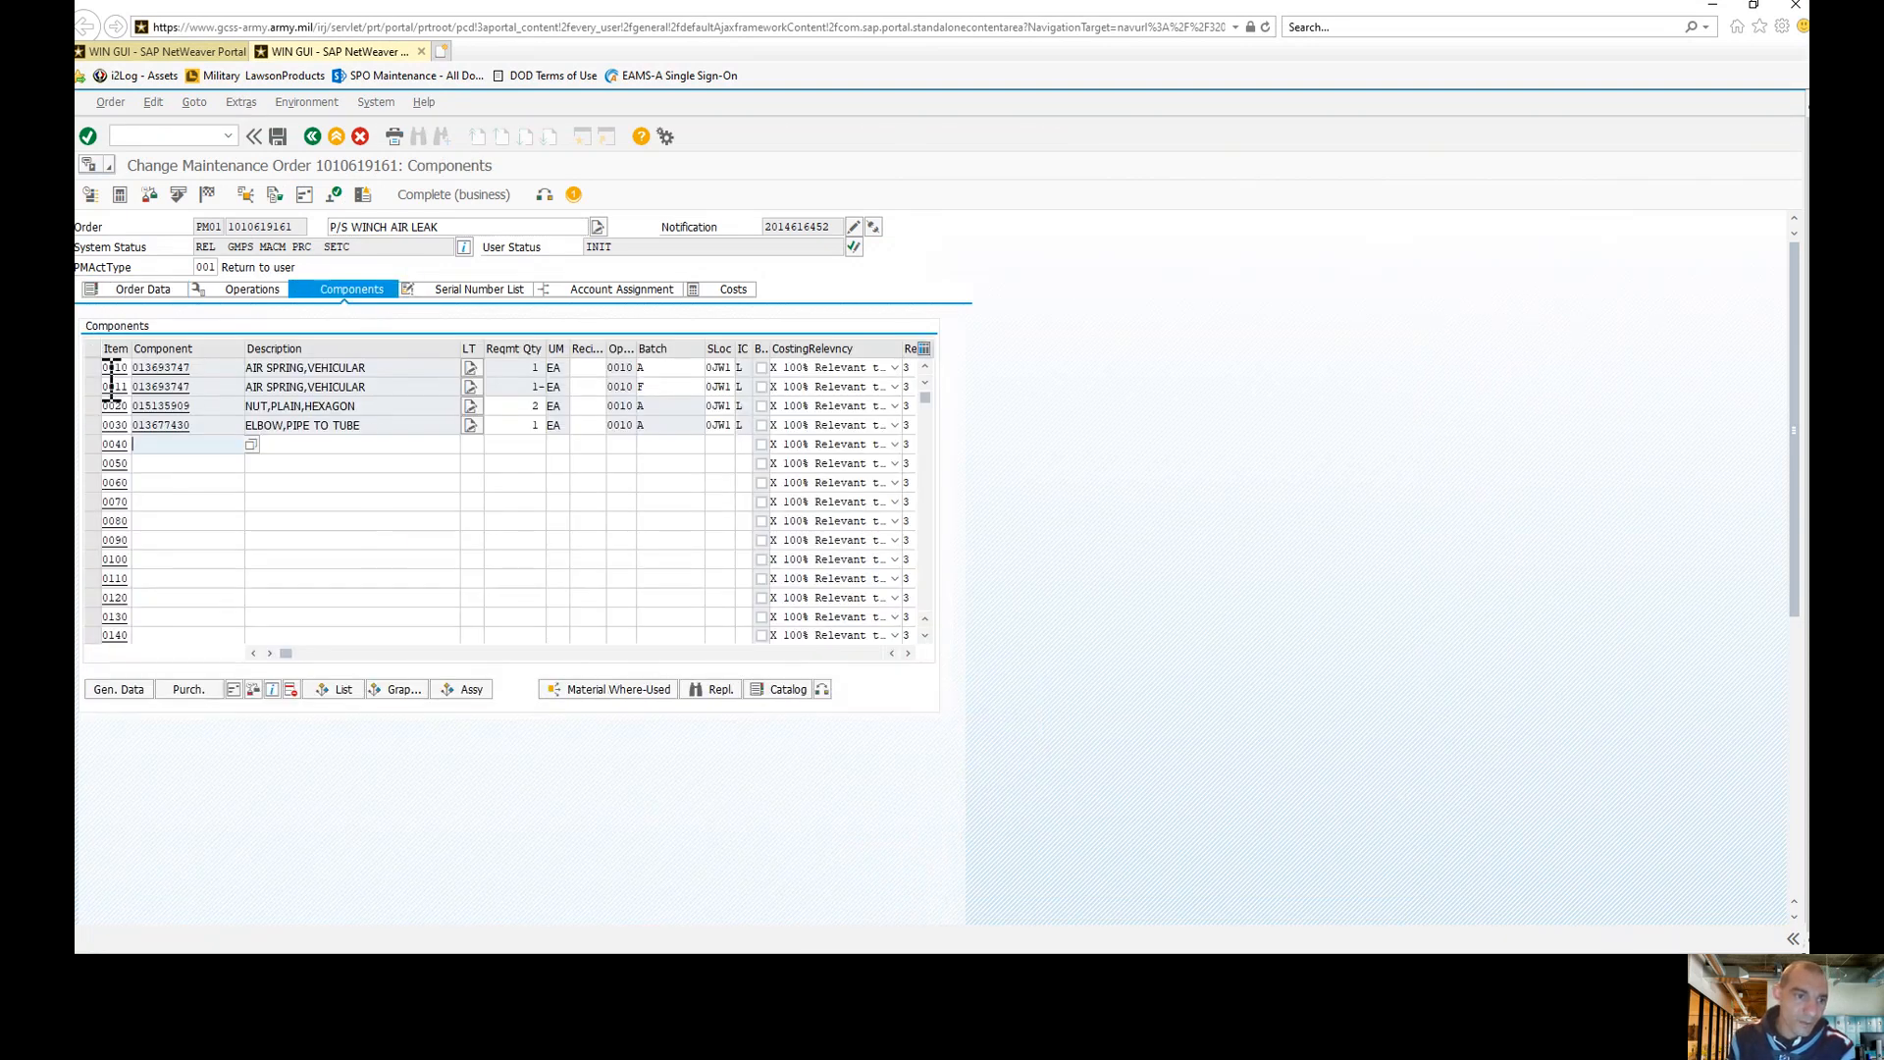
{"action": "left_click", "coordinate": [86, 367]}
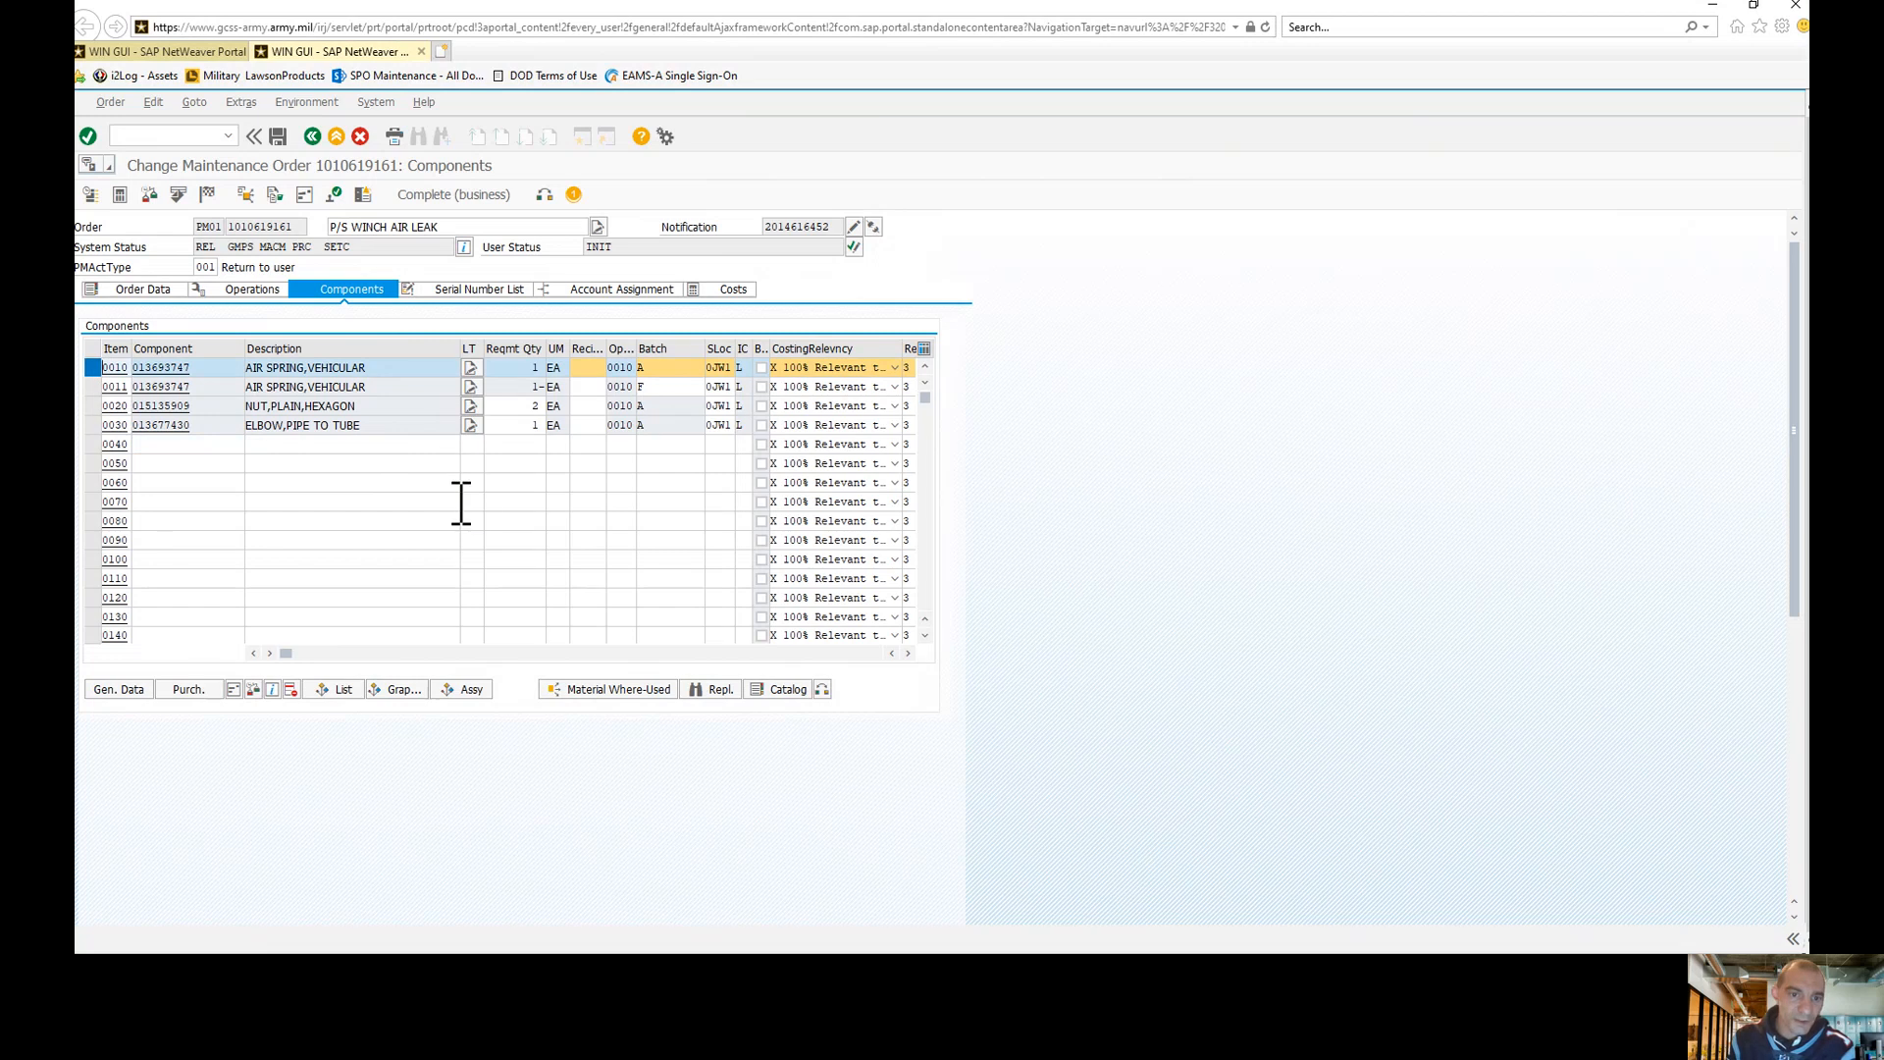
{"action": "mouse_move", "coordinate": [348, 301]}
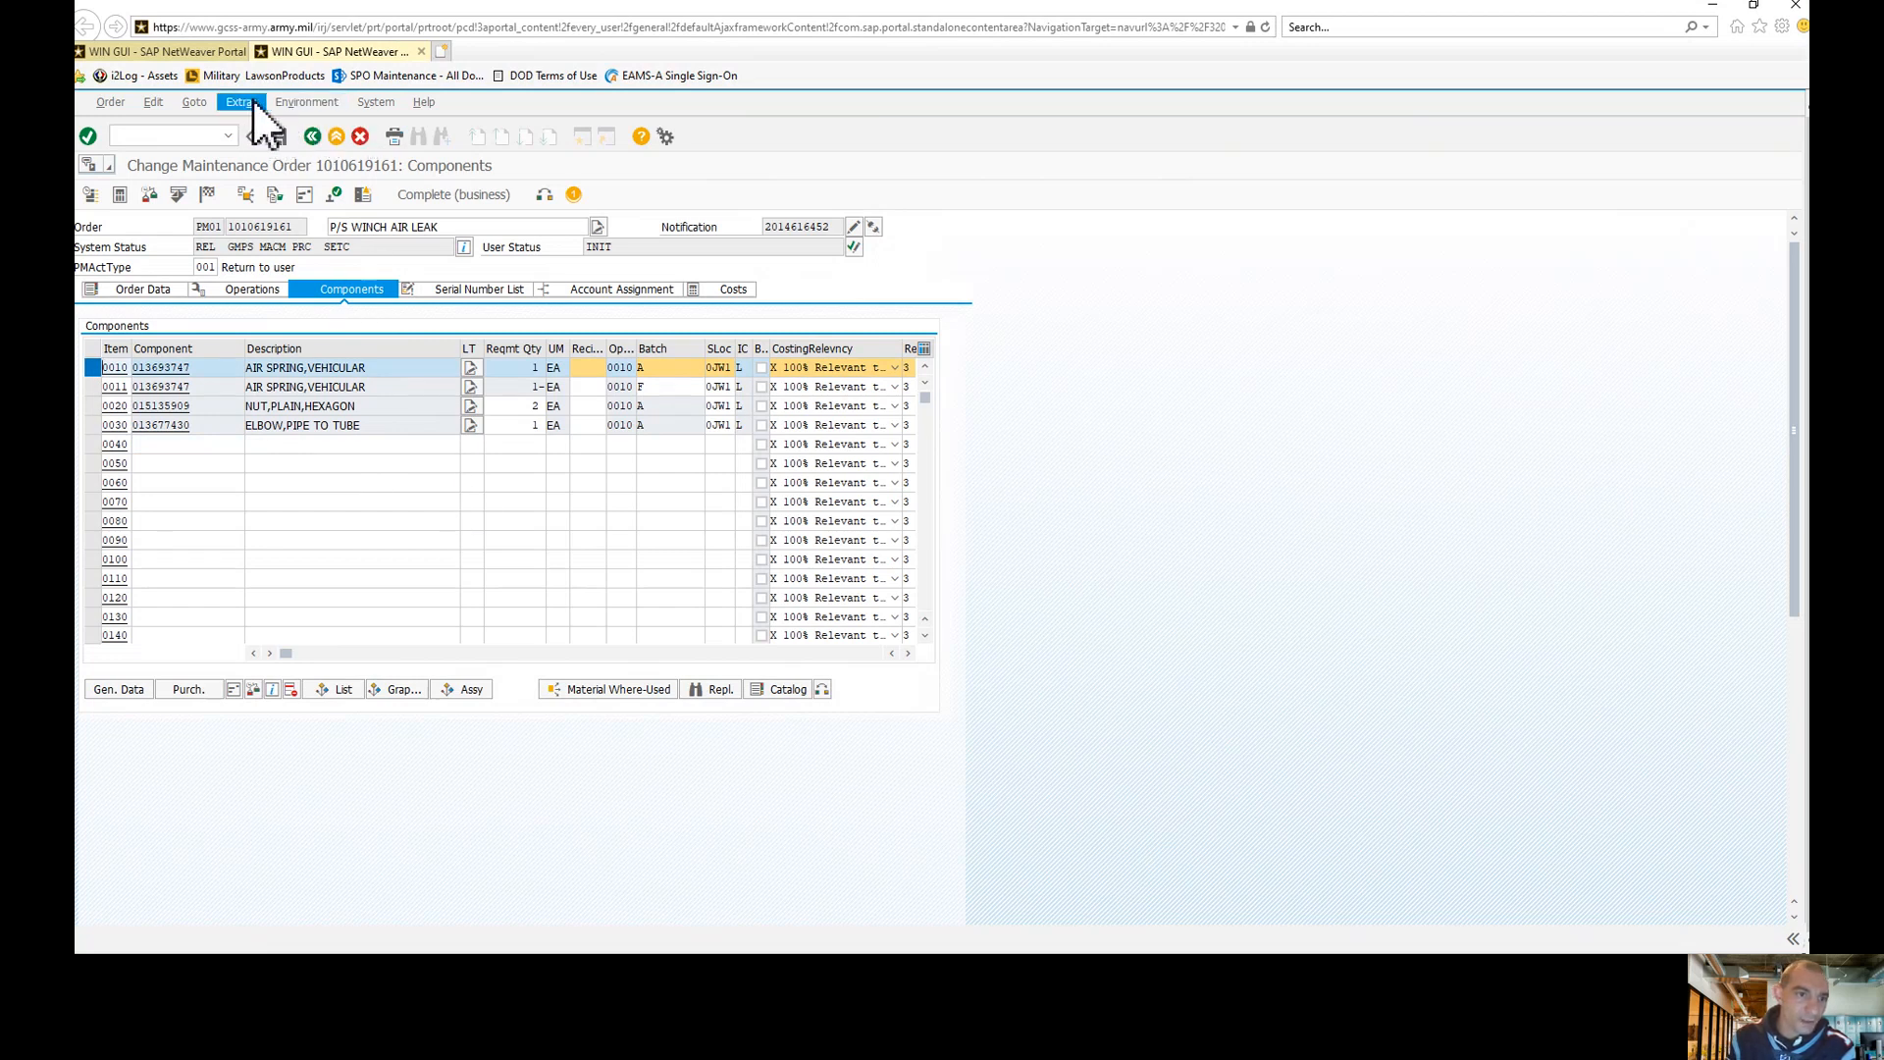
{"action": "left_click", "coordinate": [240, 102]}
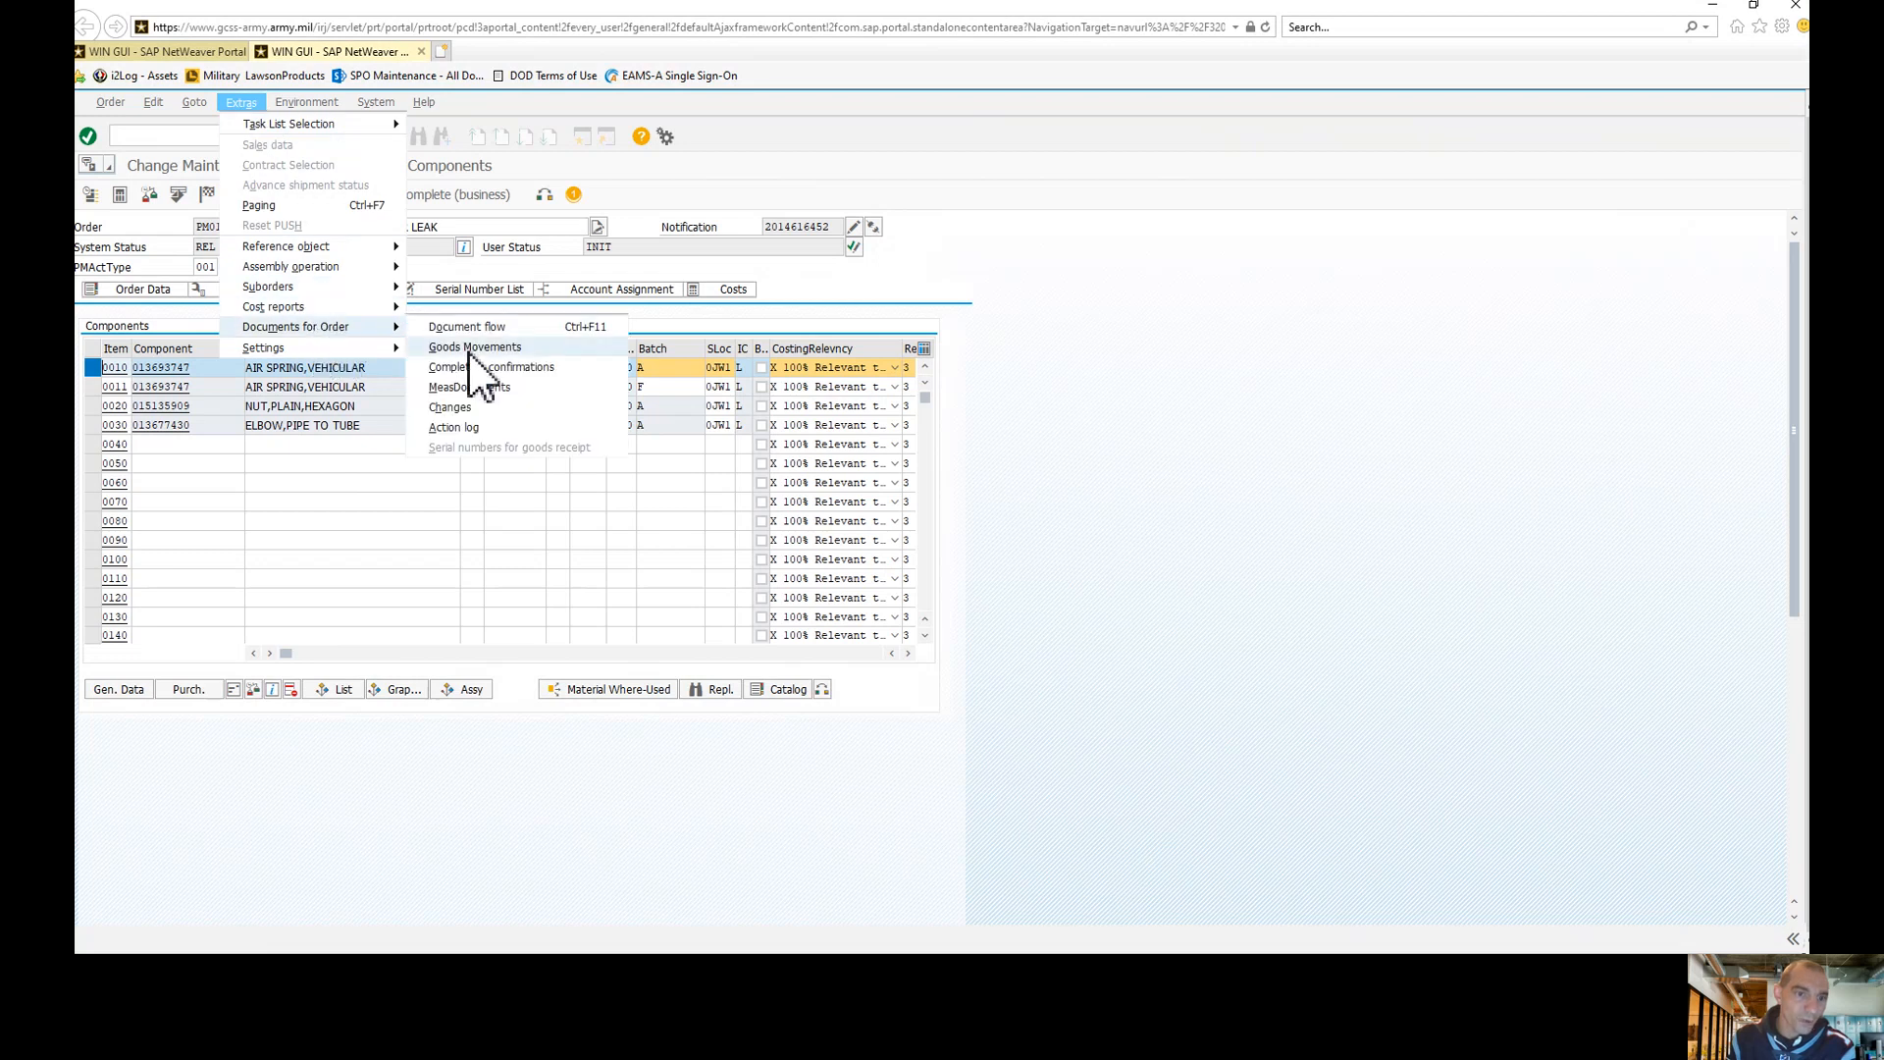
List the order's goods movements and bring up options on the Material Doc. column.
{"action": "left_click", "coordinate": [475, 346]}
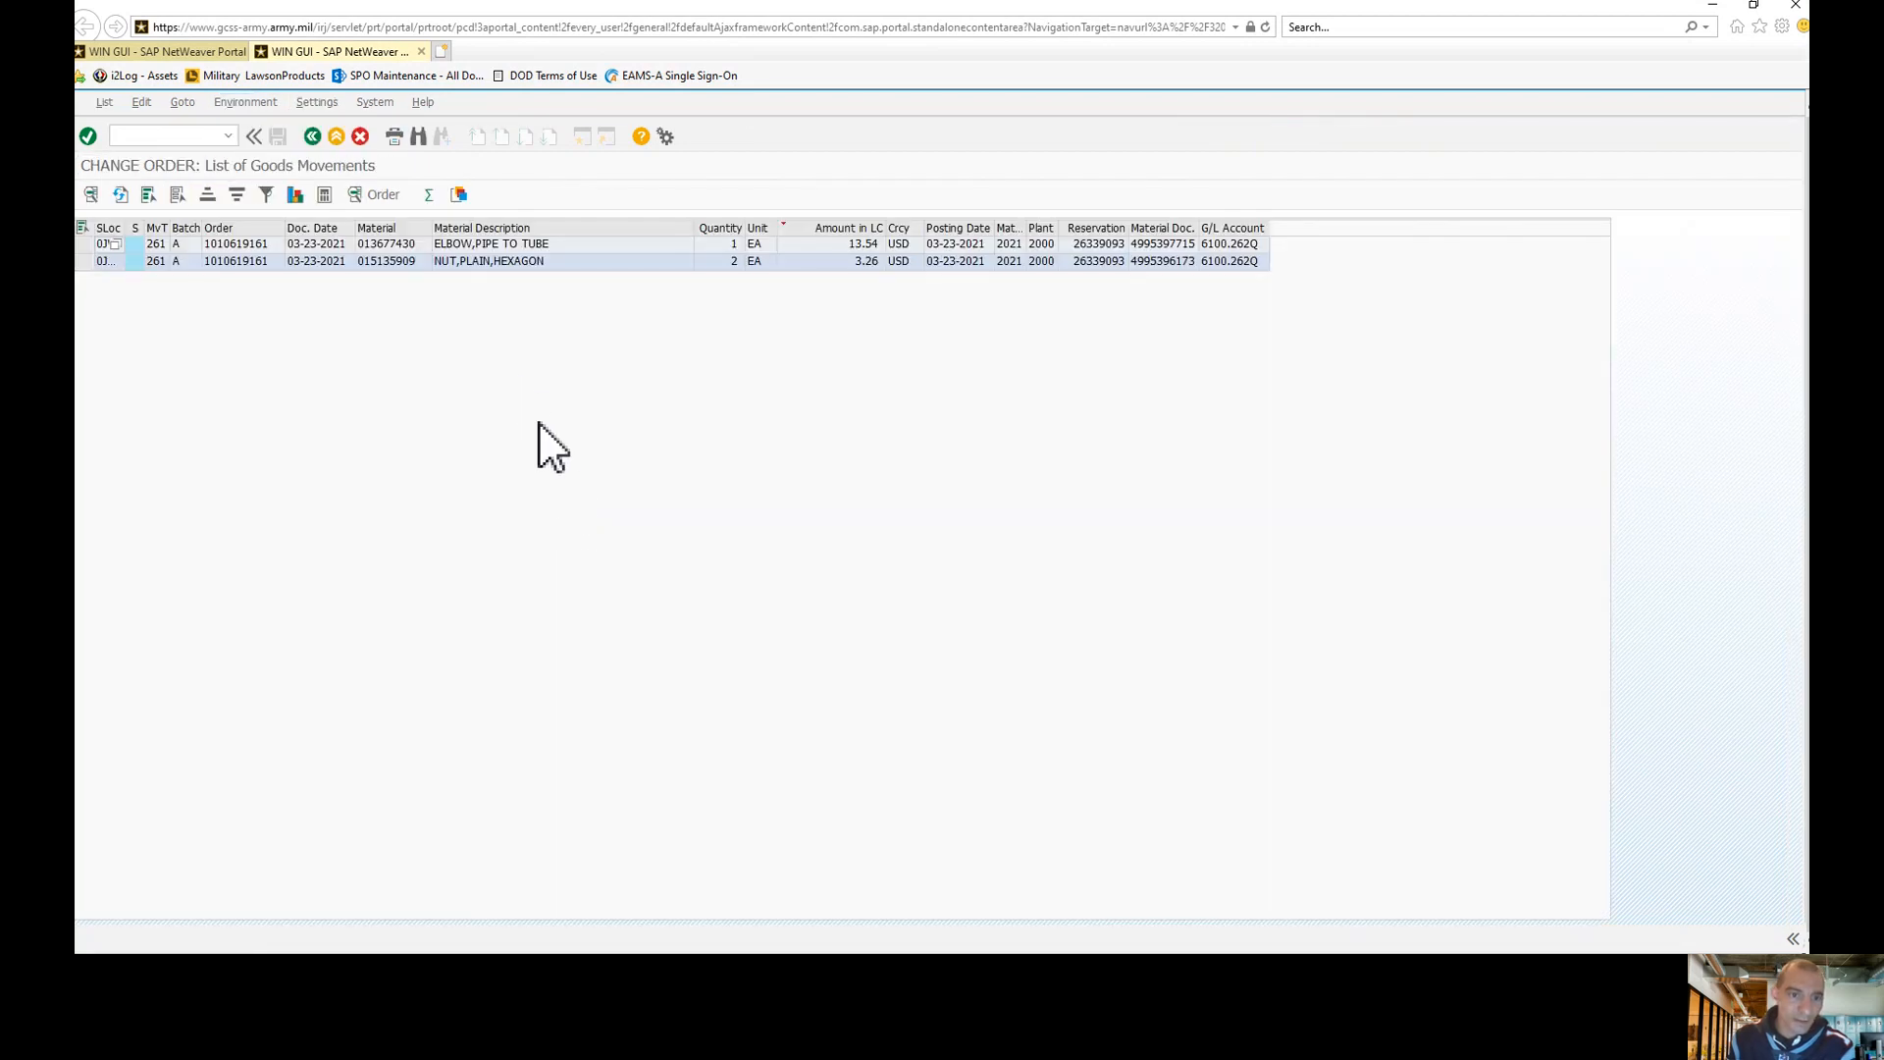
{"action": "mouse_move", "coordinate": [580, 448]}
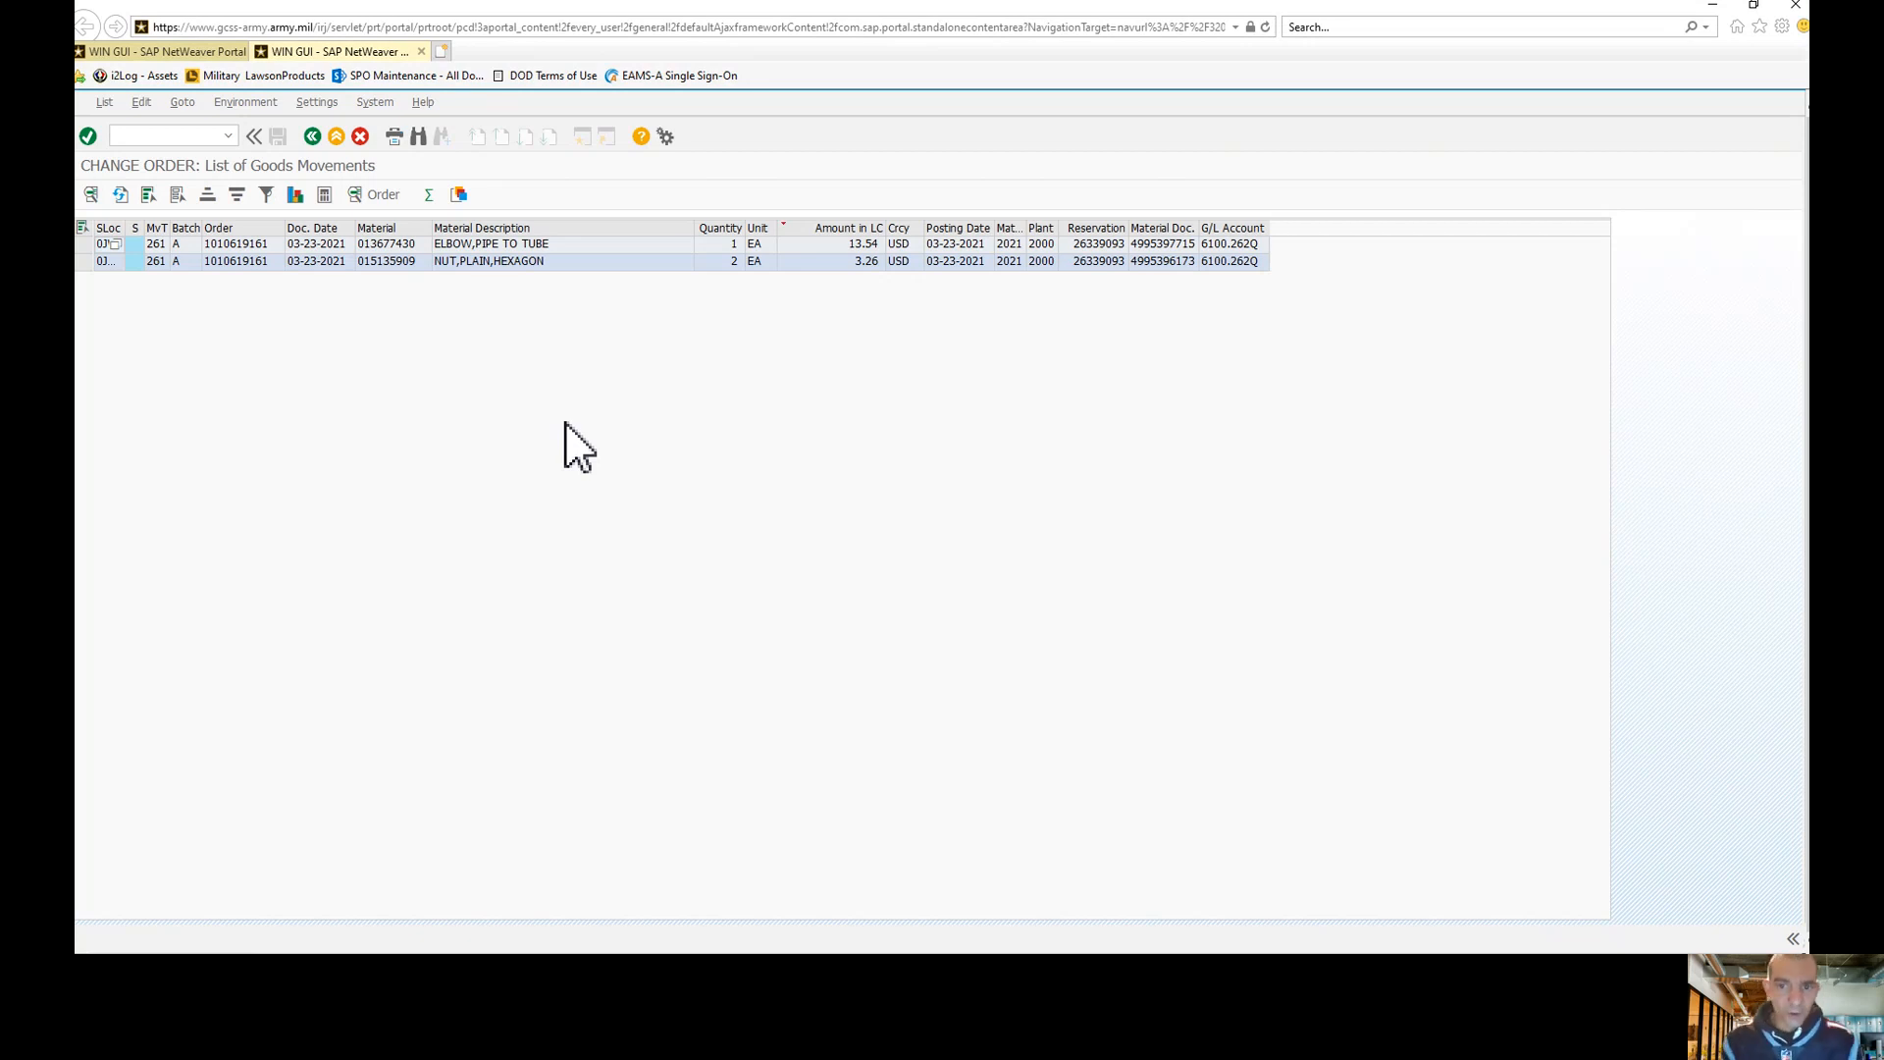
{"action": "mouse_move", "coordinate": [120, 204]}
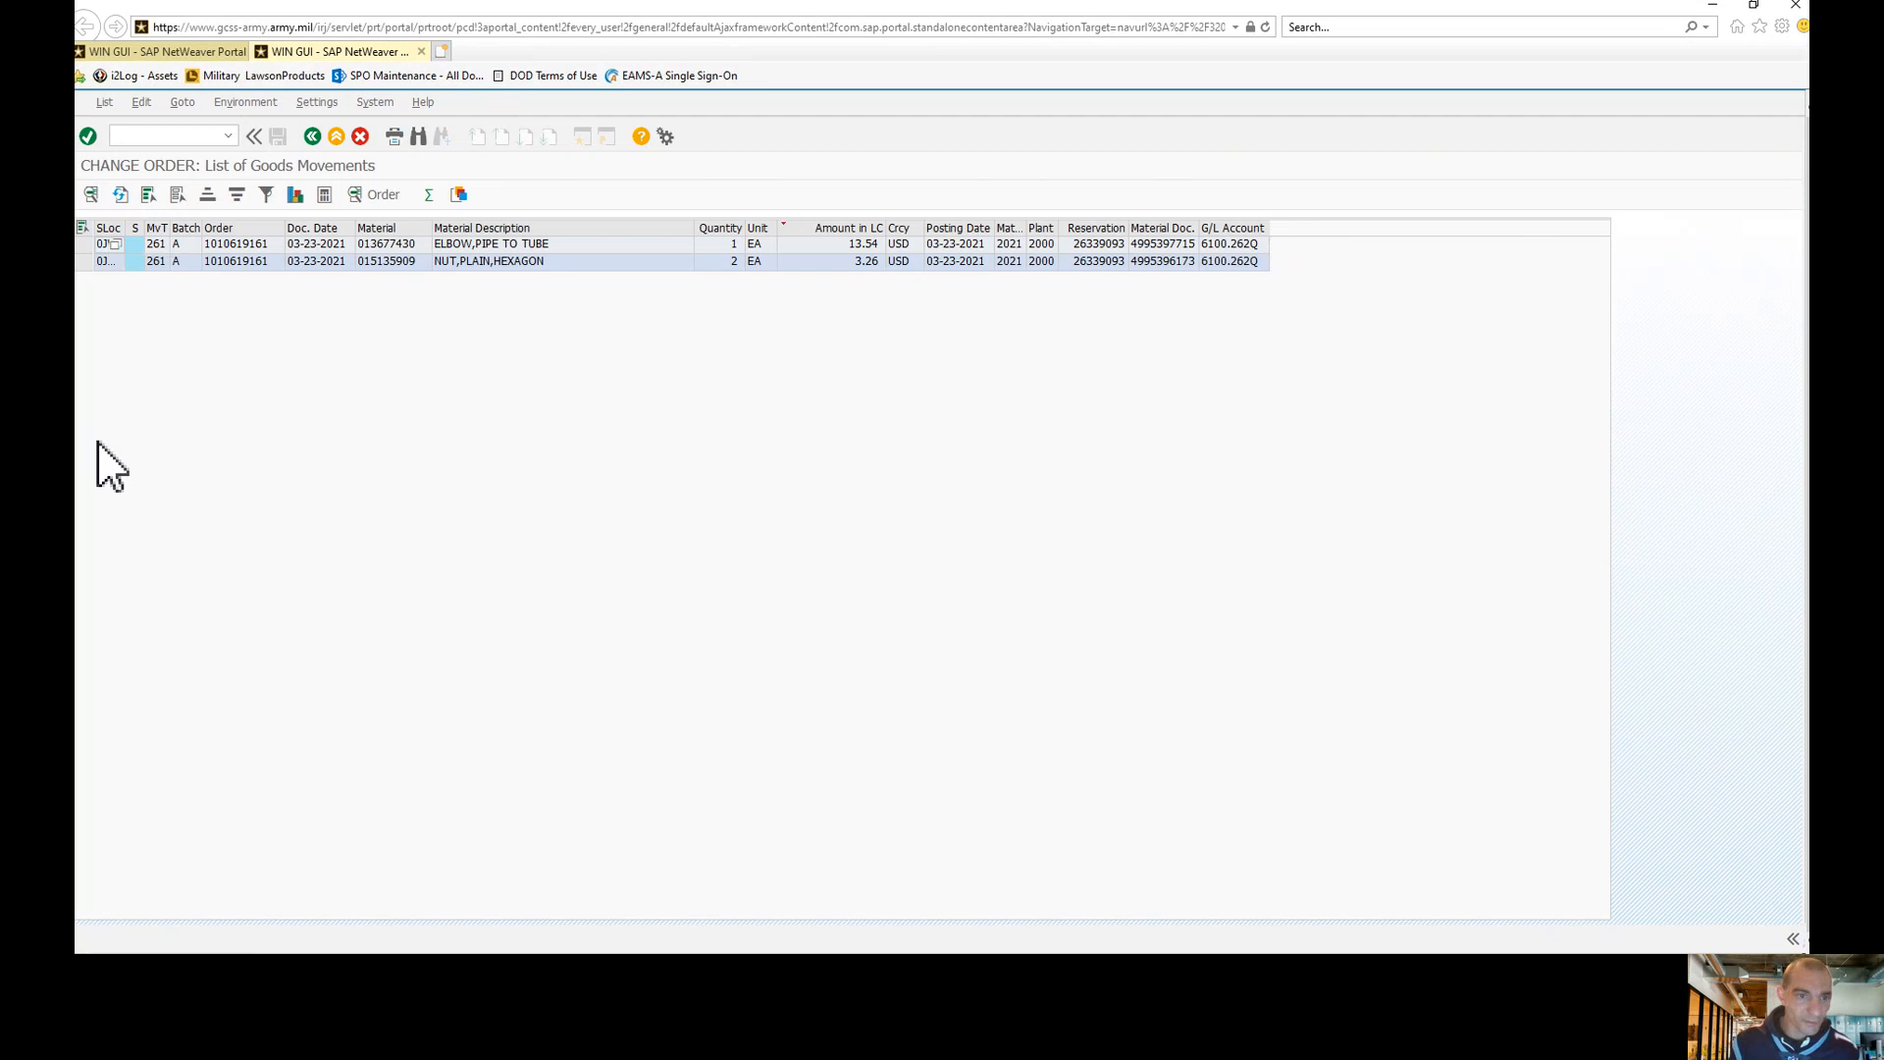
{"action": "mouse_move", "coordinate": [529, 310]}
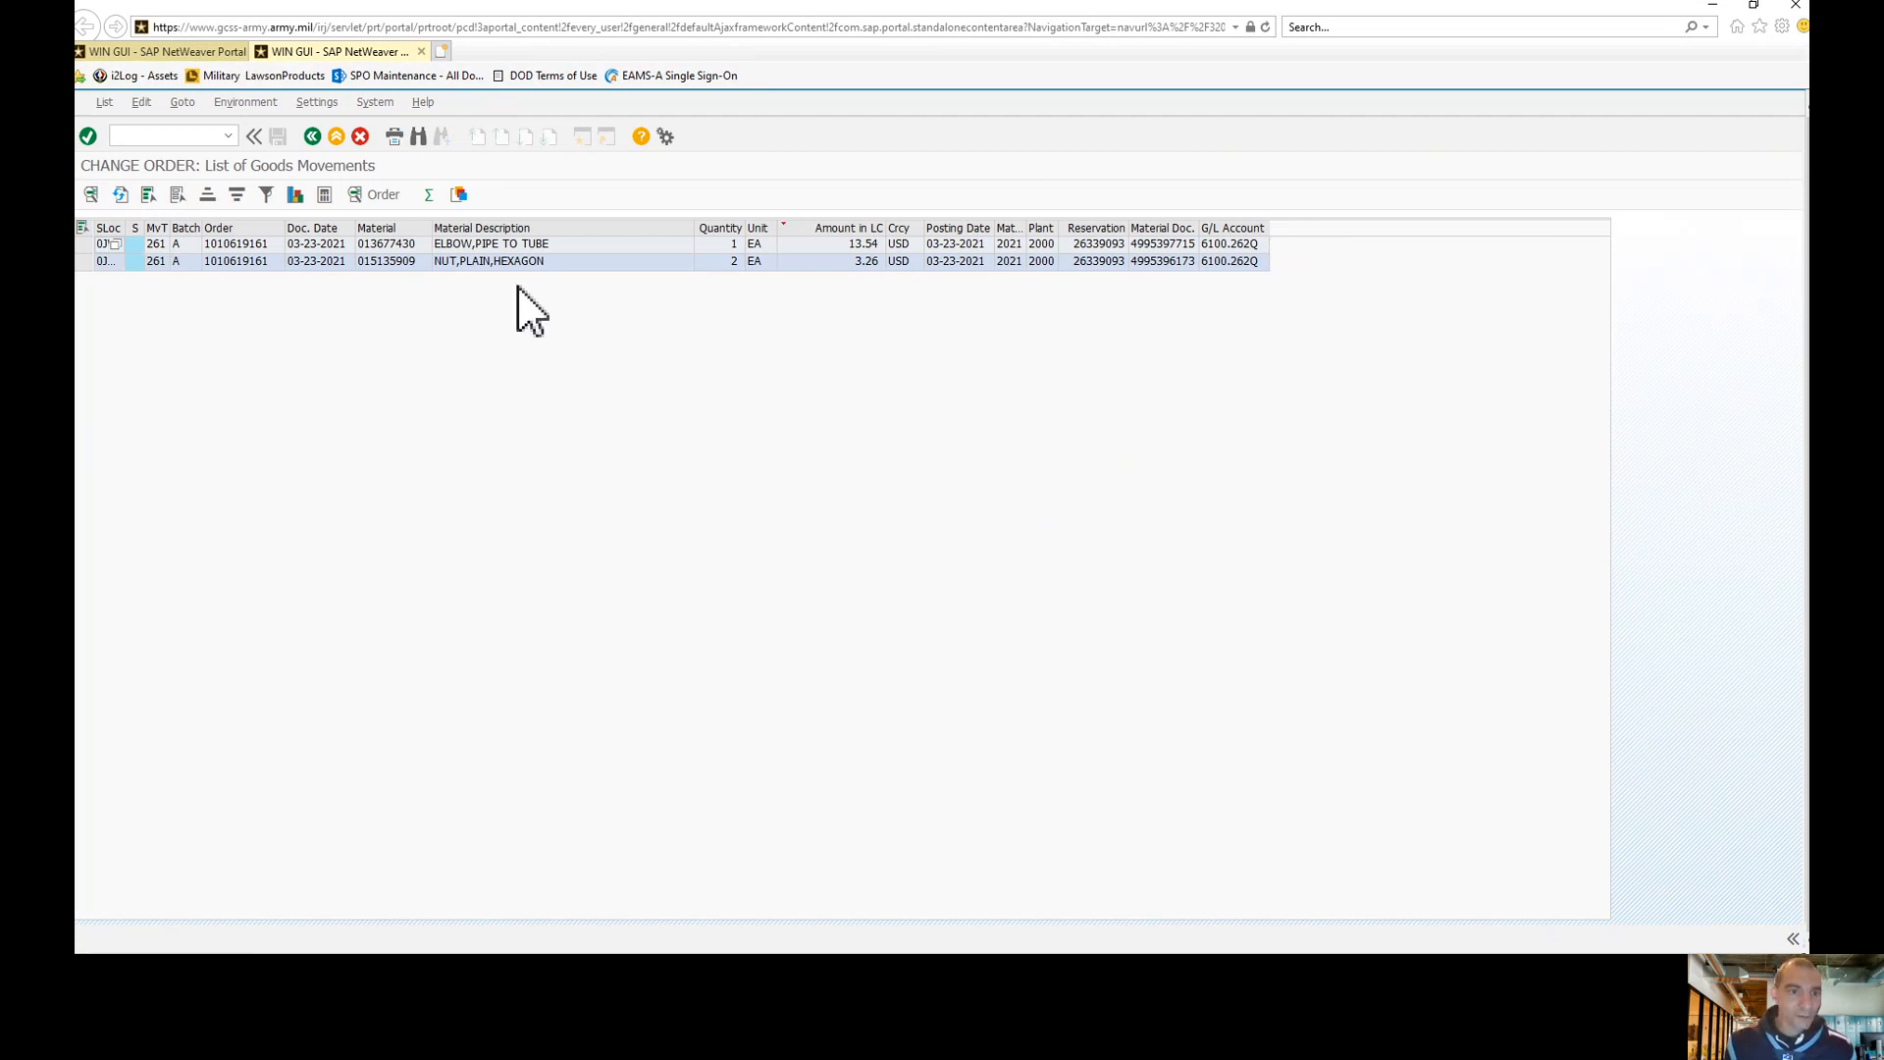
{"action": "mouse_move", "coordinate": [408, 271]}
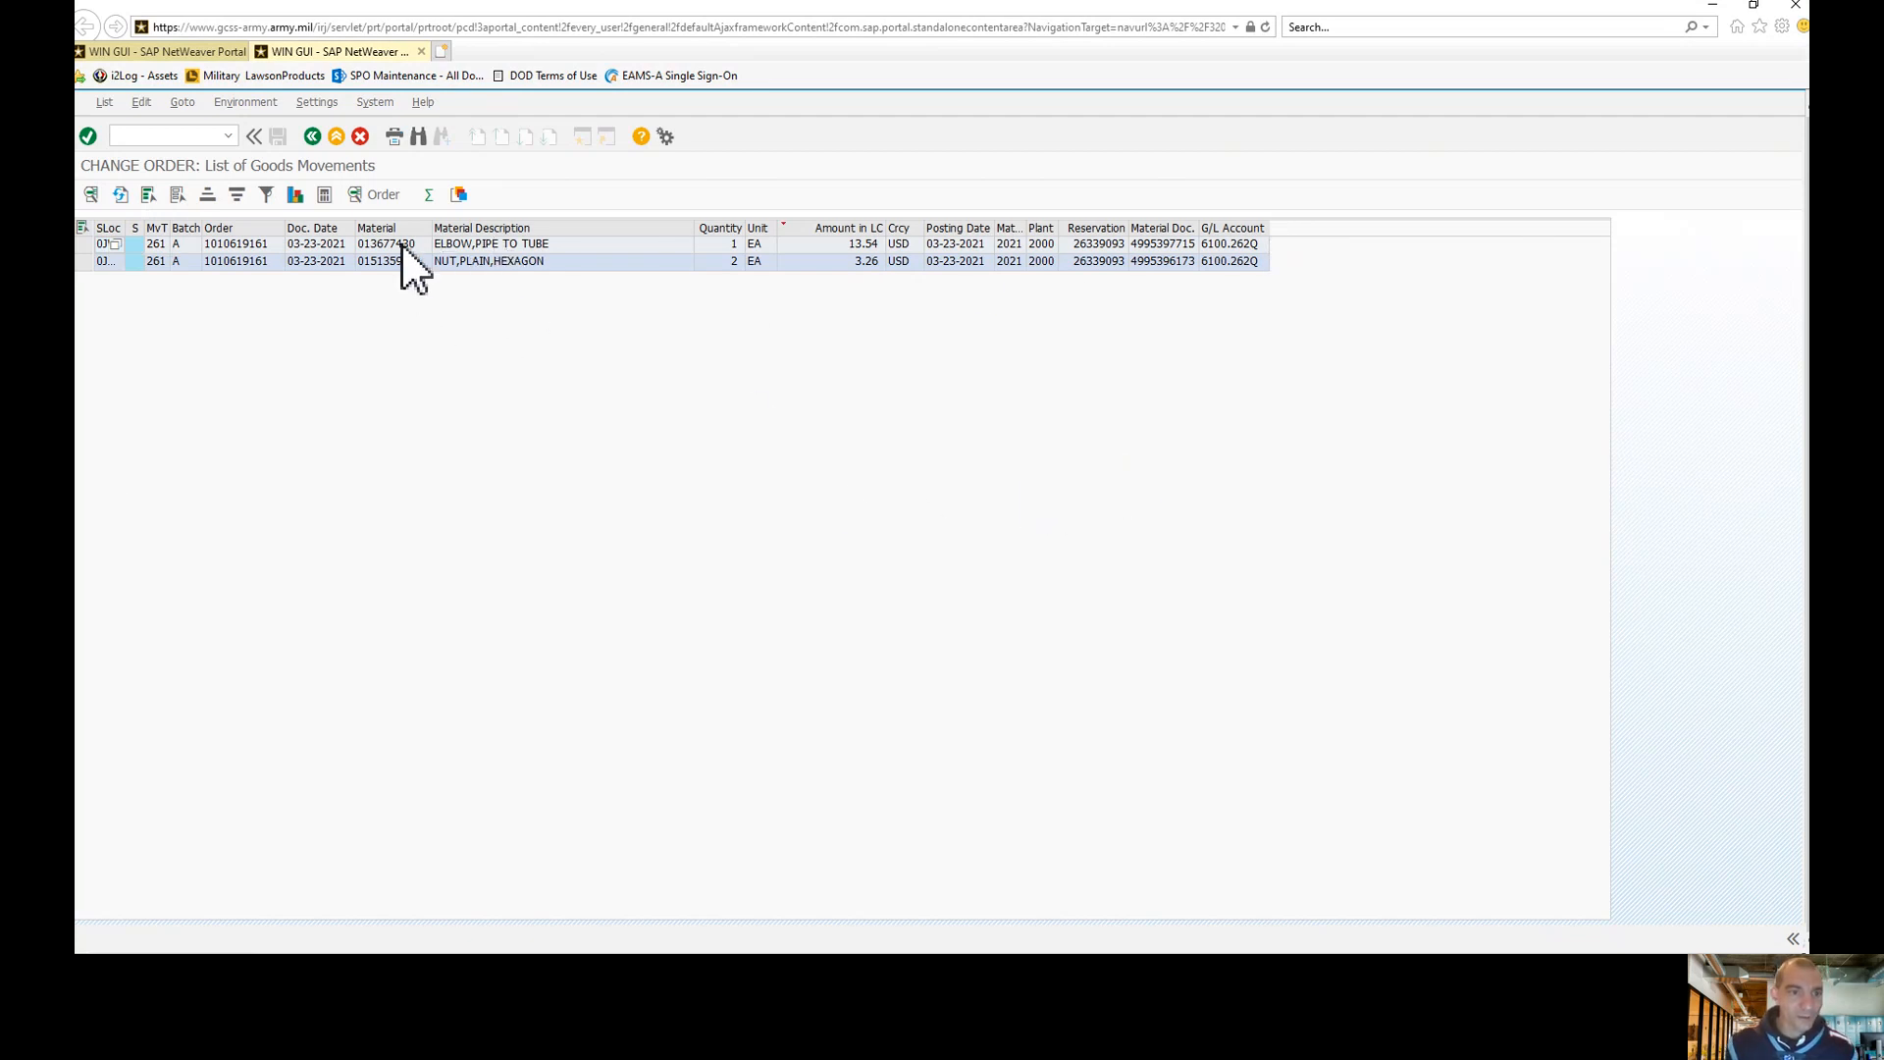
{"action": "mouse_move", "coordinate": [865, 289]}
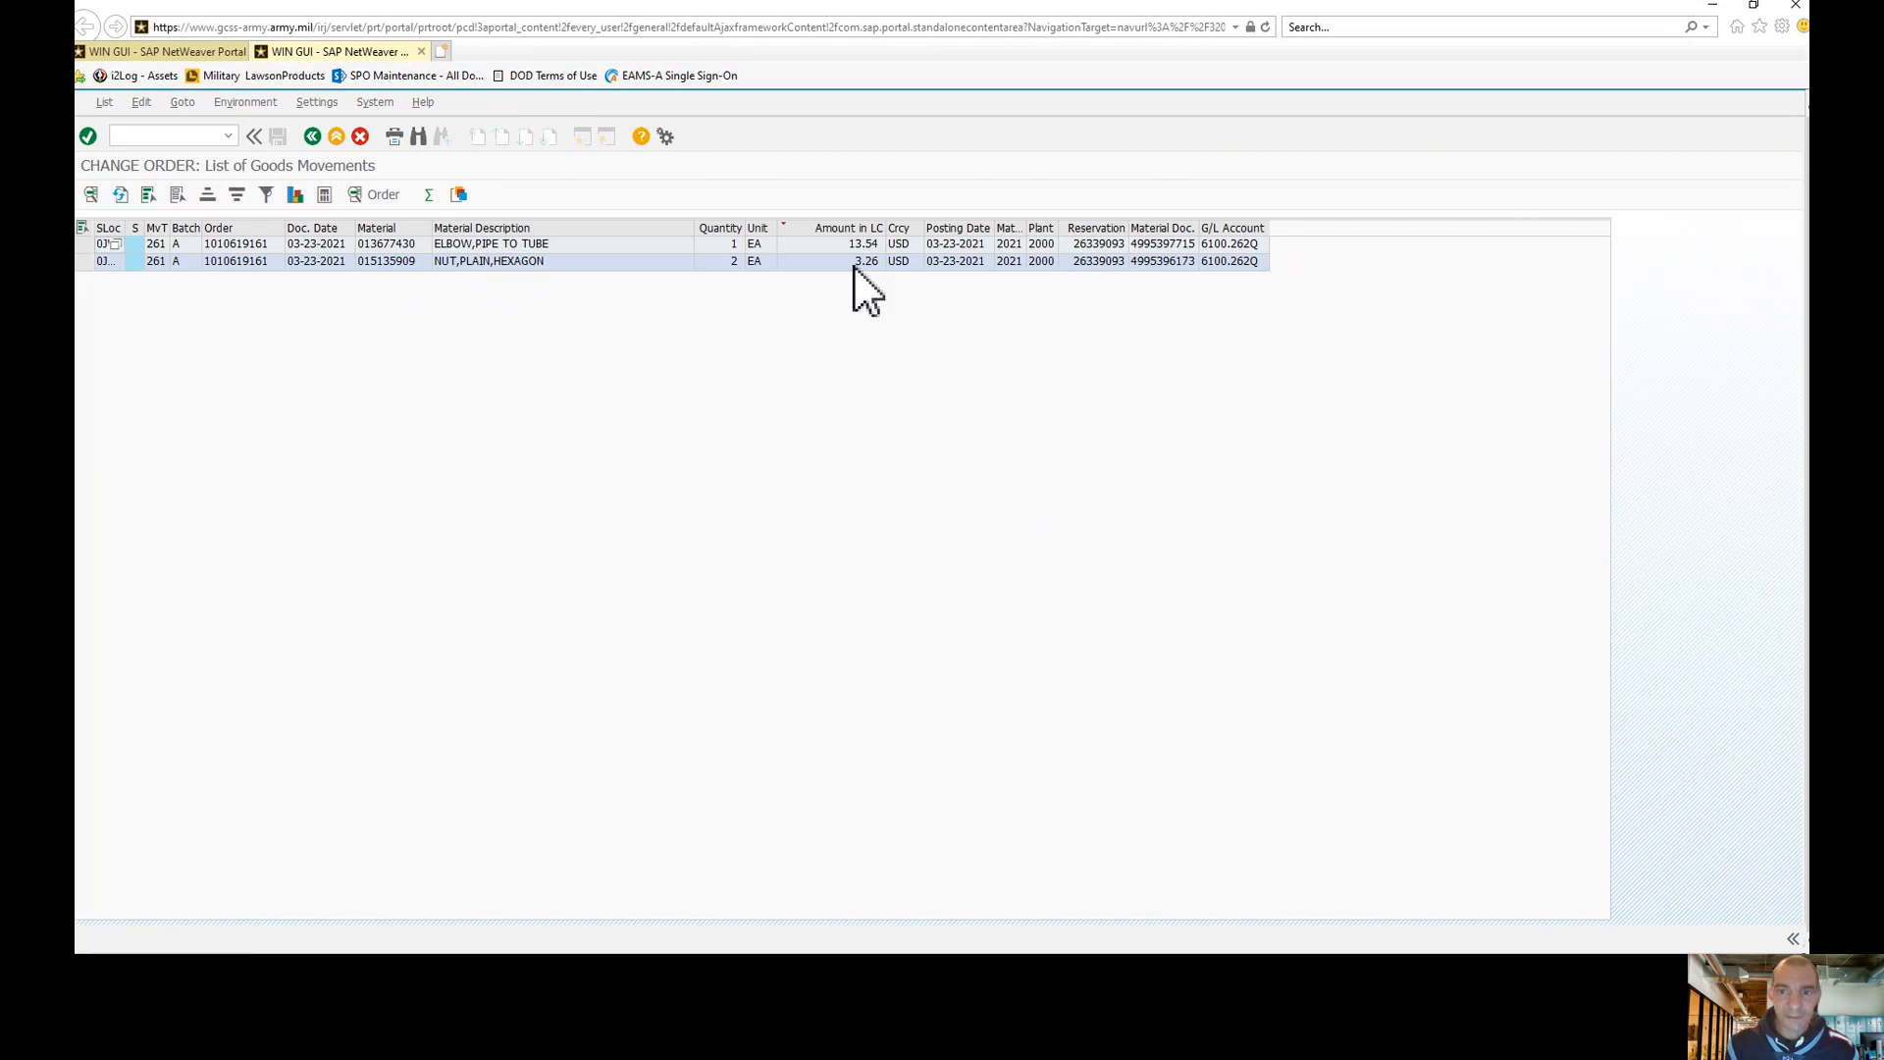
{"action": "mouse_move", "coordinate": [856, 352]}
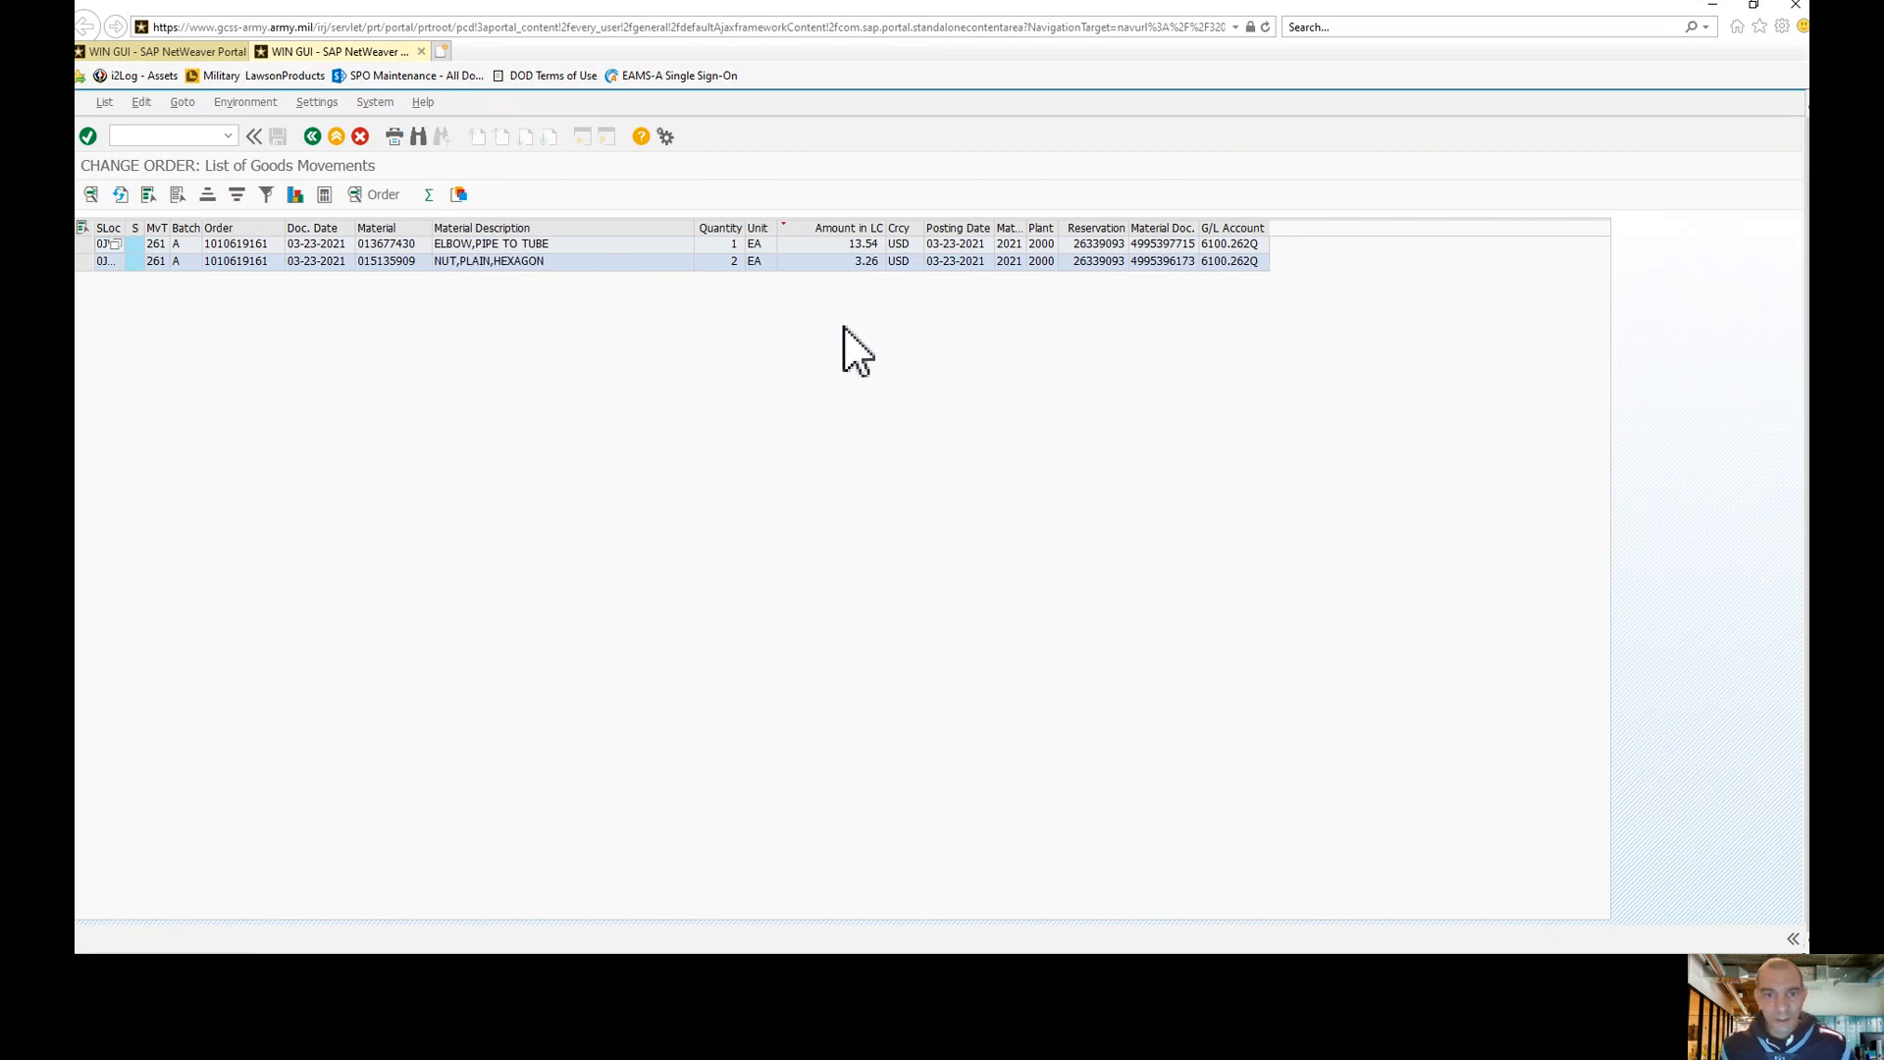
{"action": "mouse_move", "coordinate": [1177, 210]}
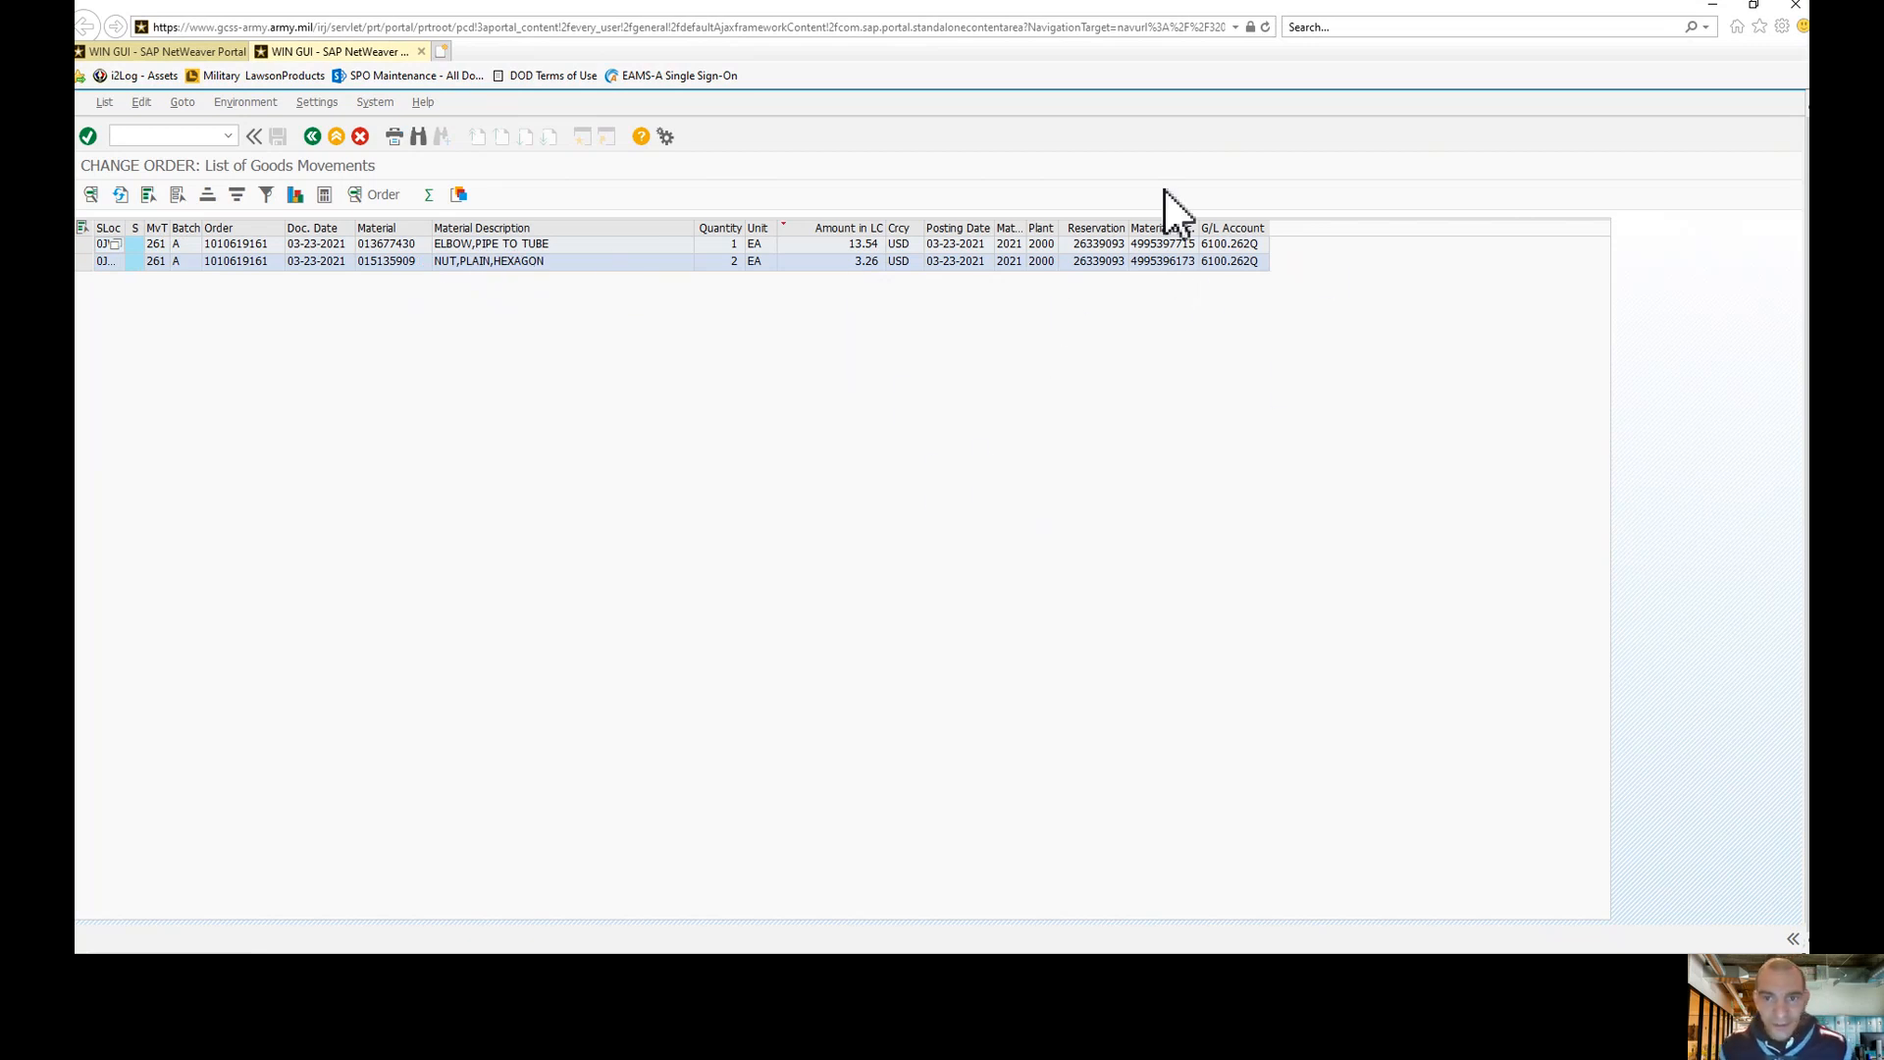
{"action": "mouse_move", "coordinate": [1184, 274]}
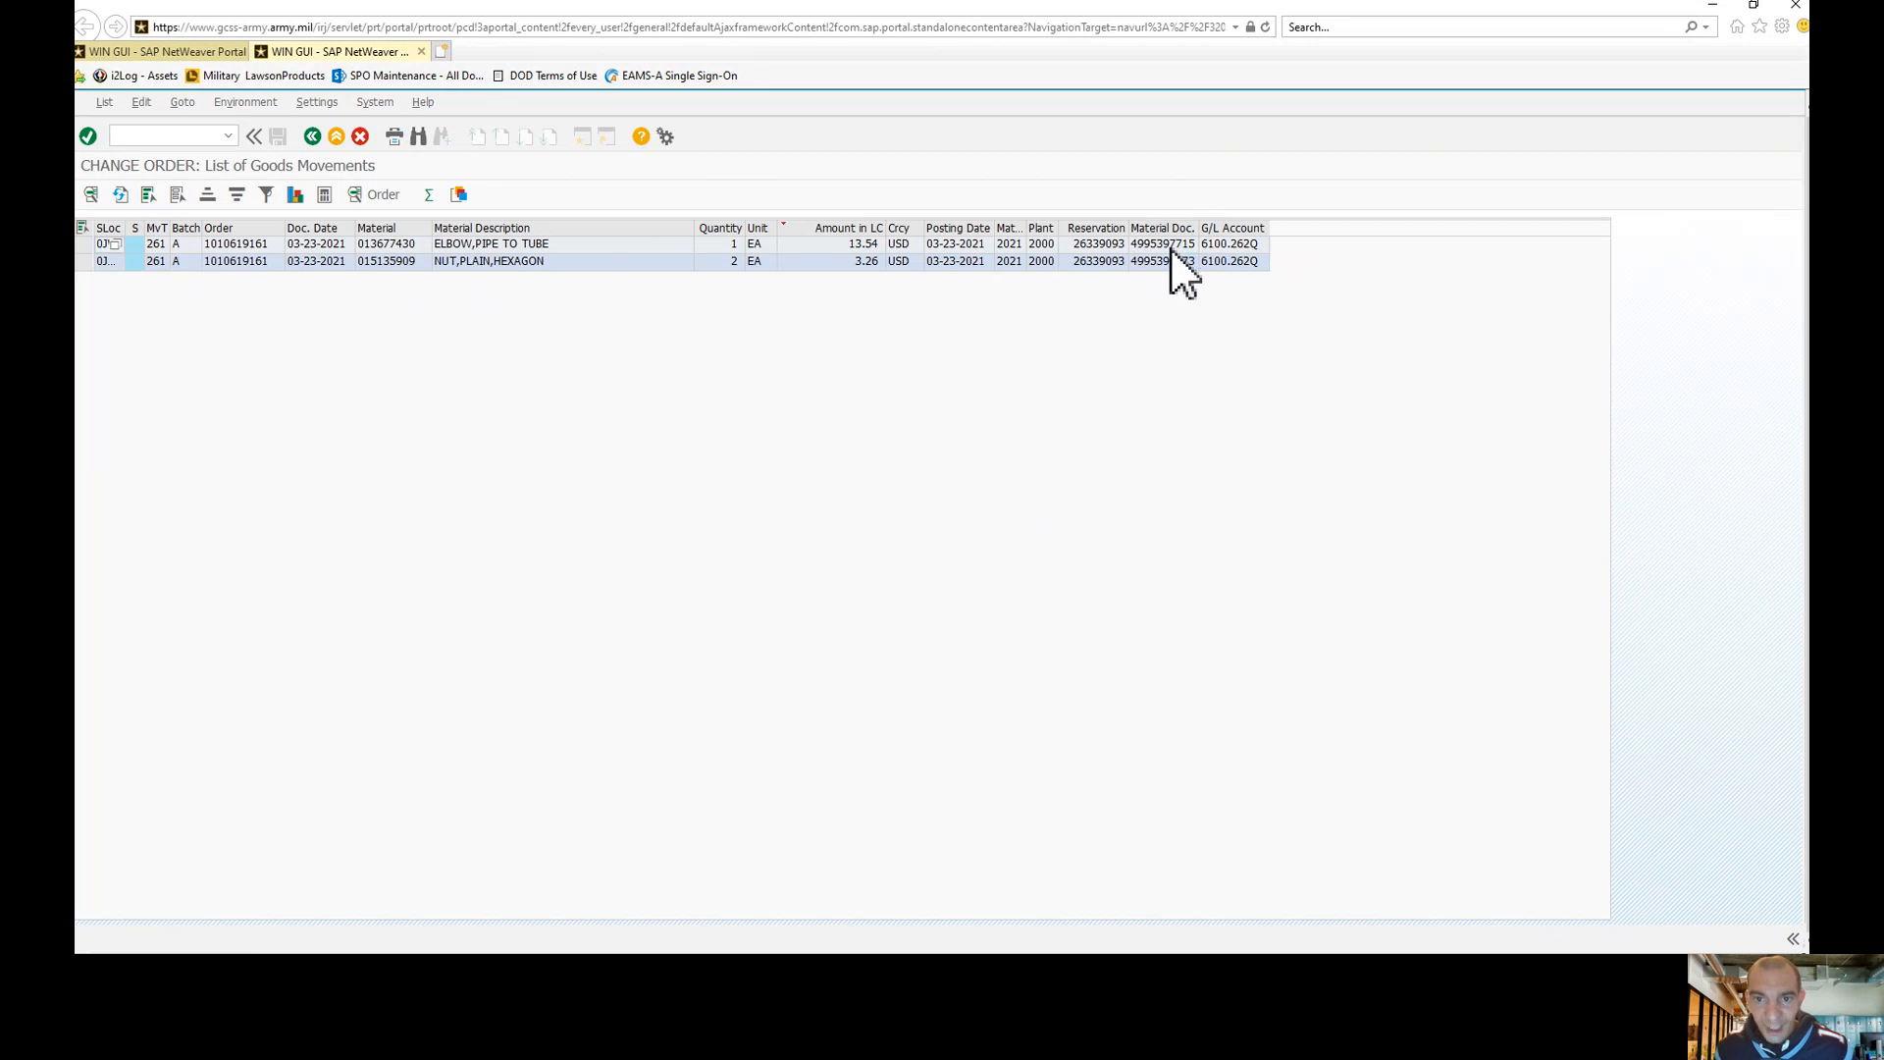
{"action": "right_click", "coordinate": [1163, 261]}
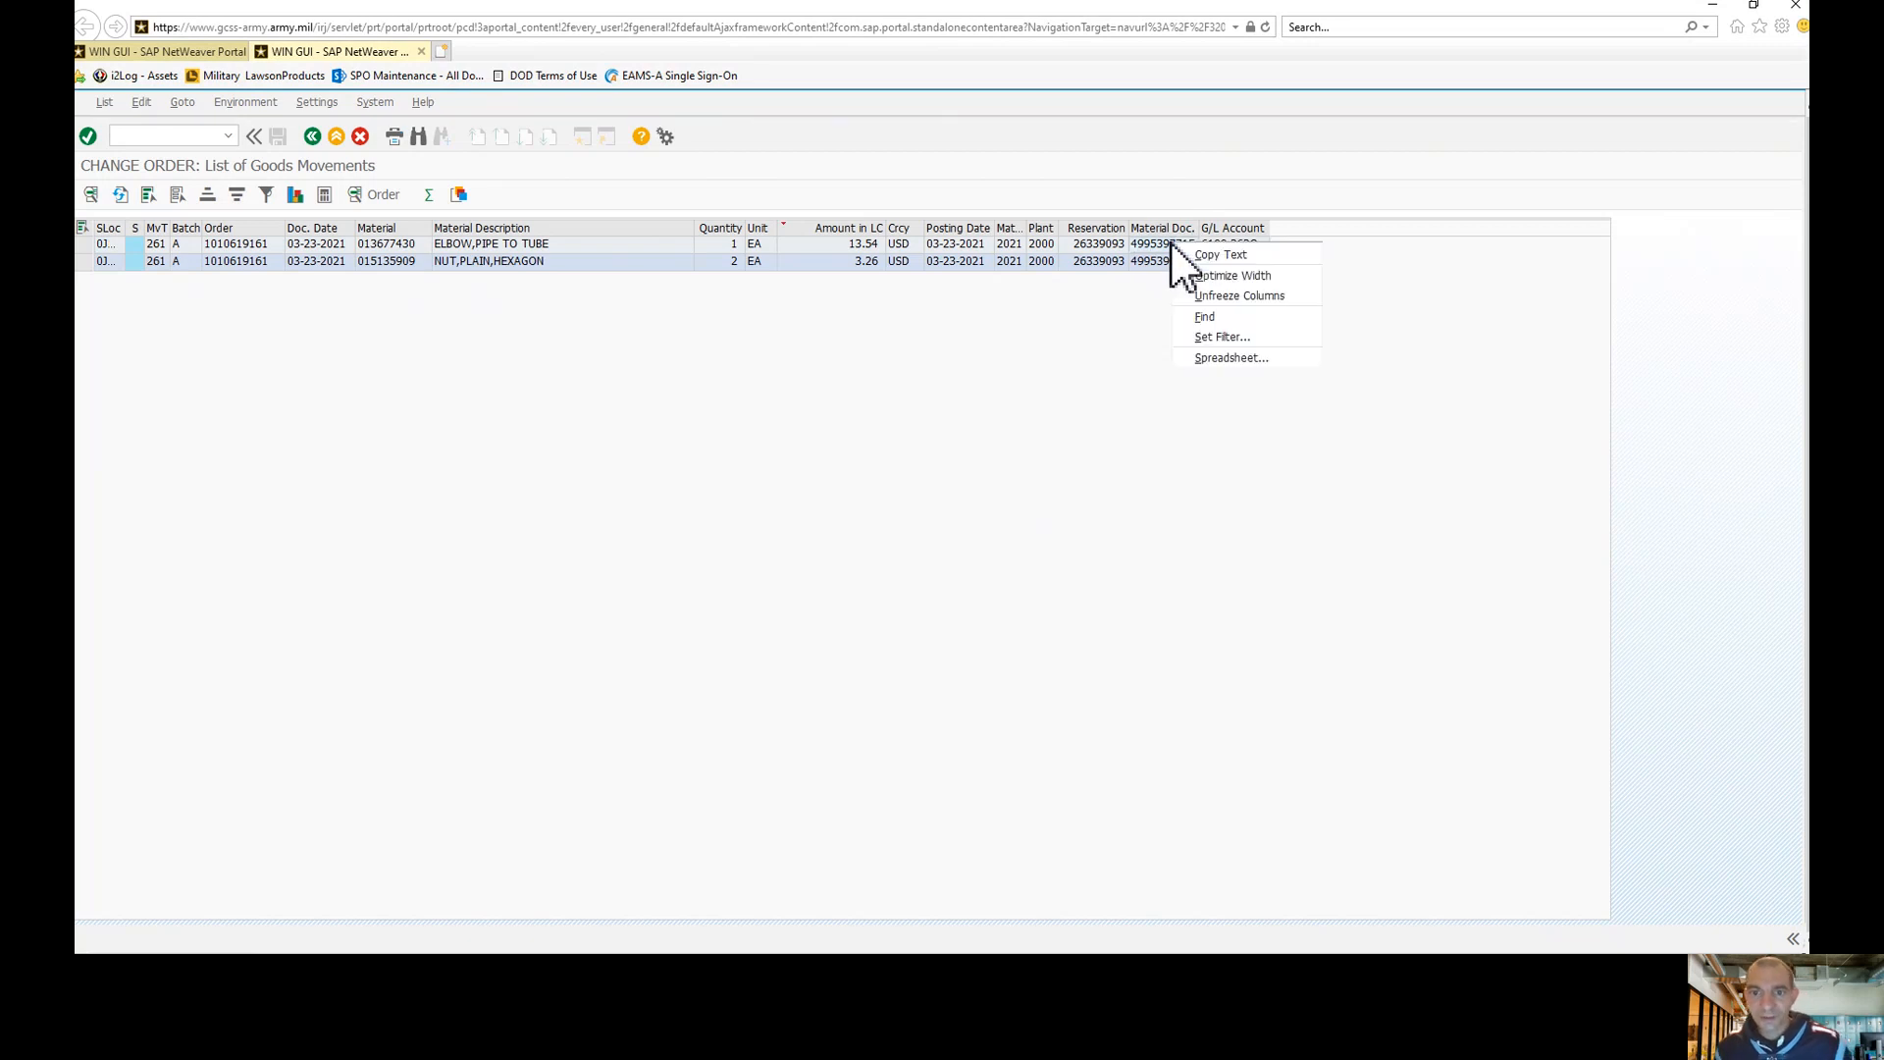
{"action": "mouse_move", "coordinate": [1262, 283]}
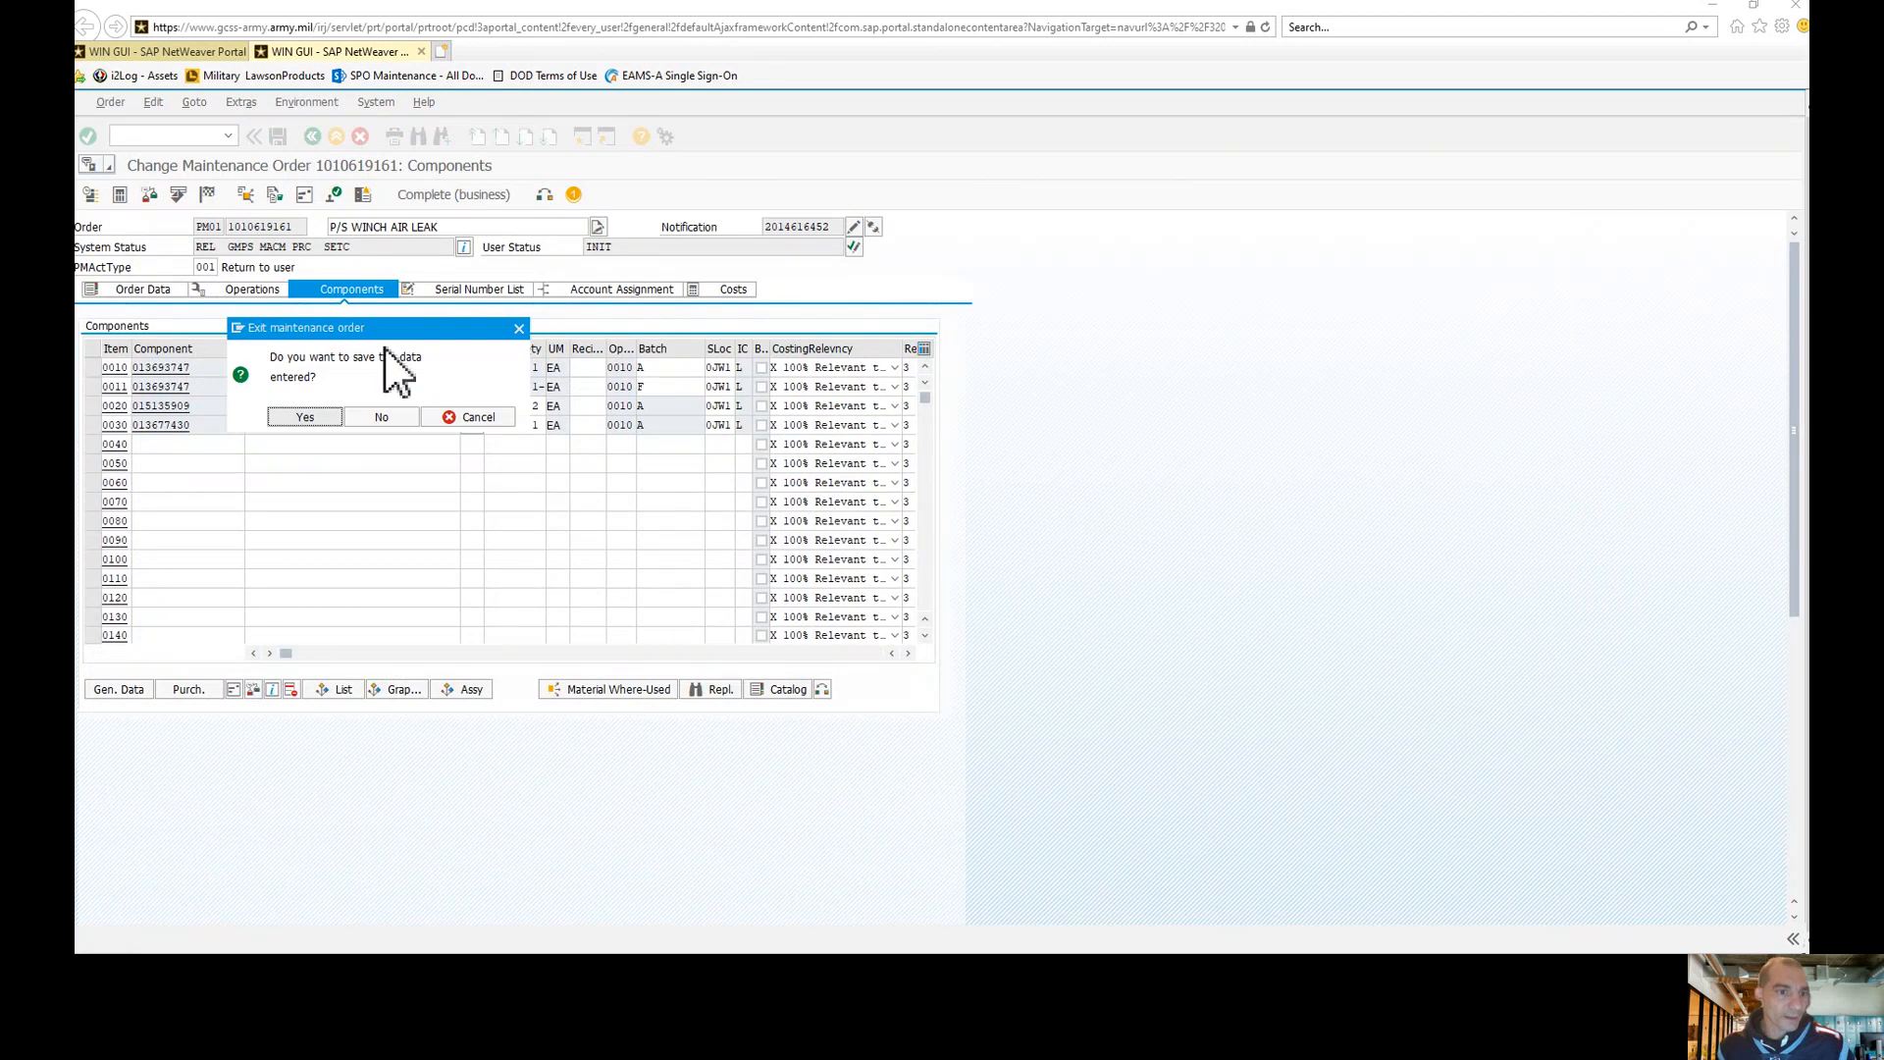
{"action": "mouse_move", "coordinate": [381, 416]}
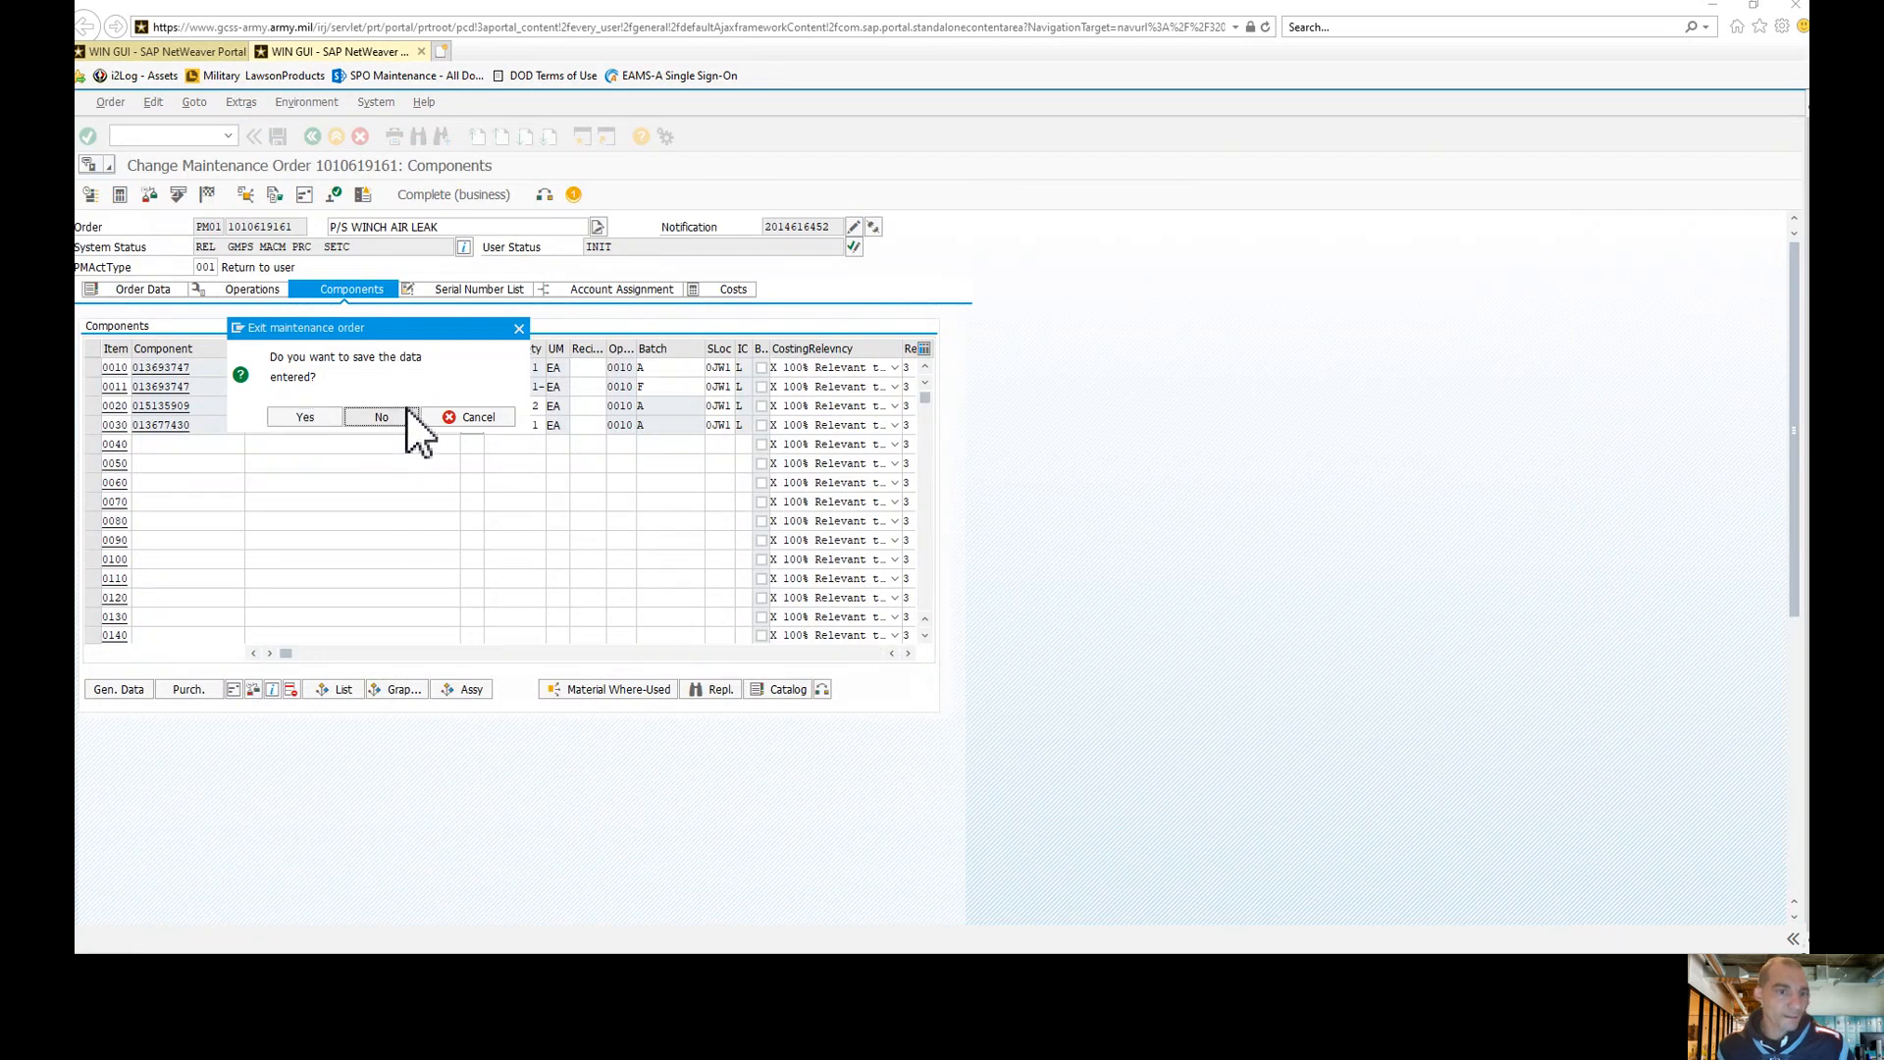
{"action": "left_click", "coordinate": [381, 416]}
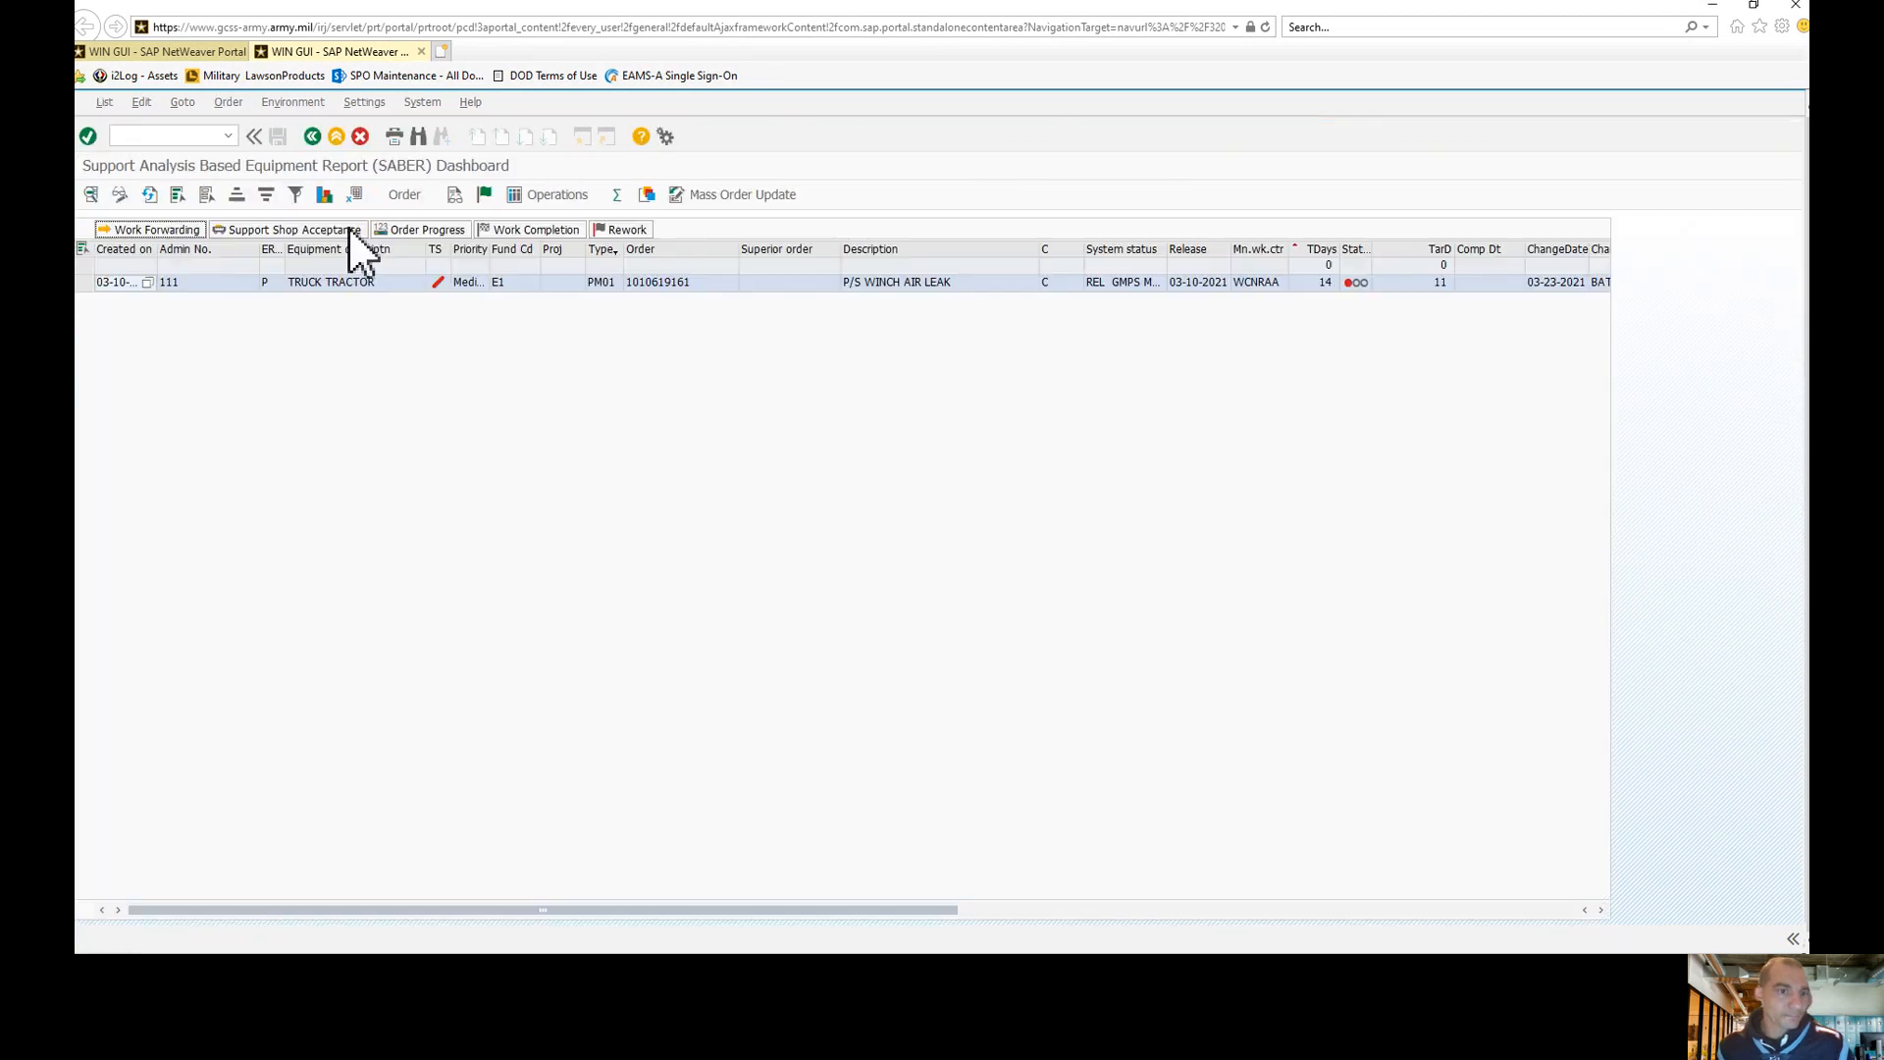
{"action": "left_click", "coordinate": [311, 135]}
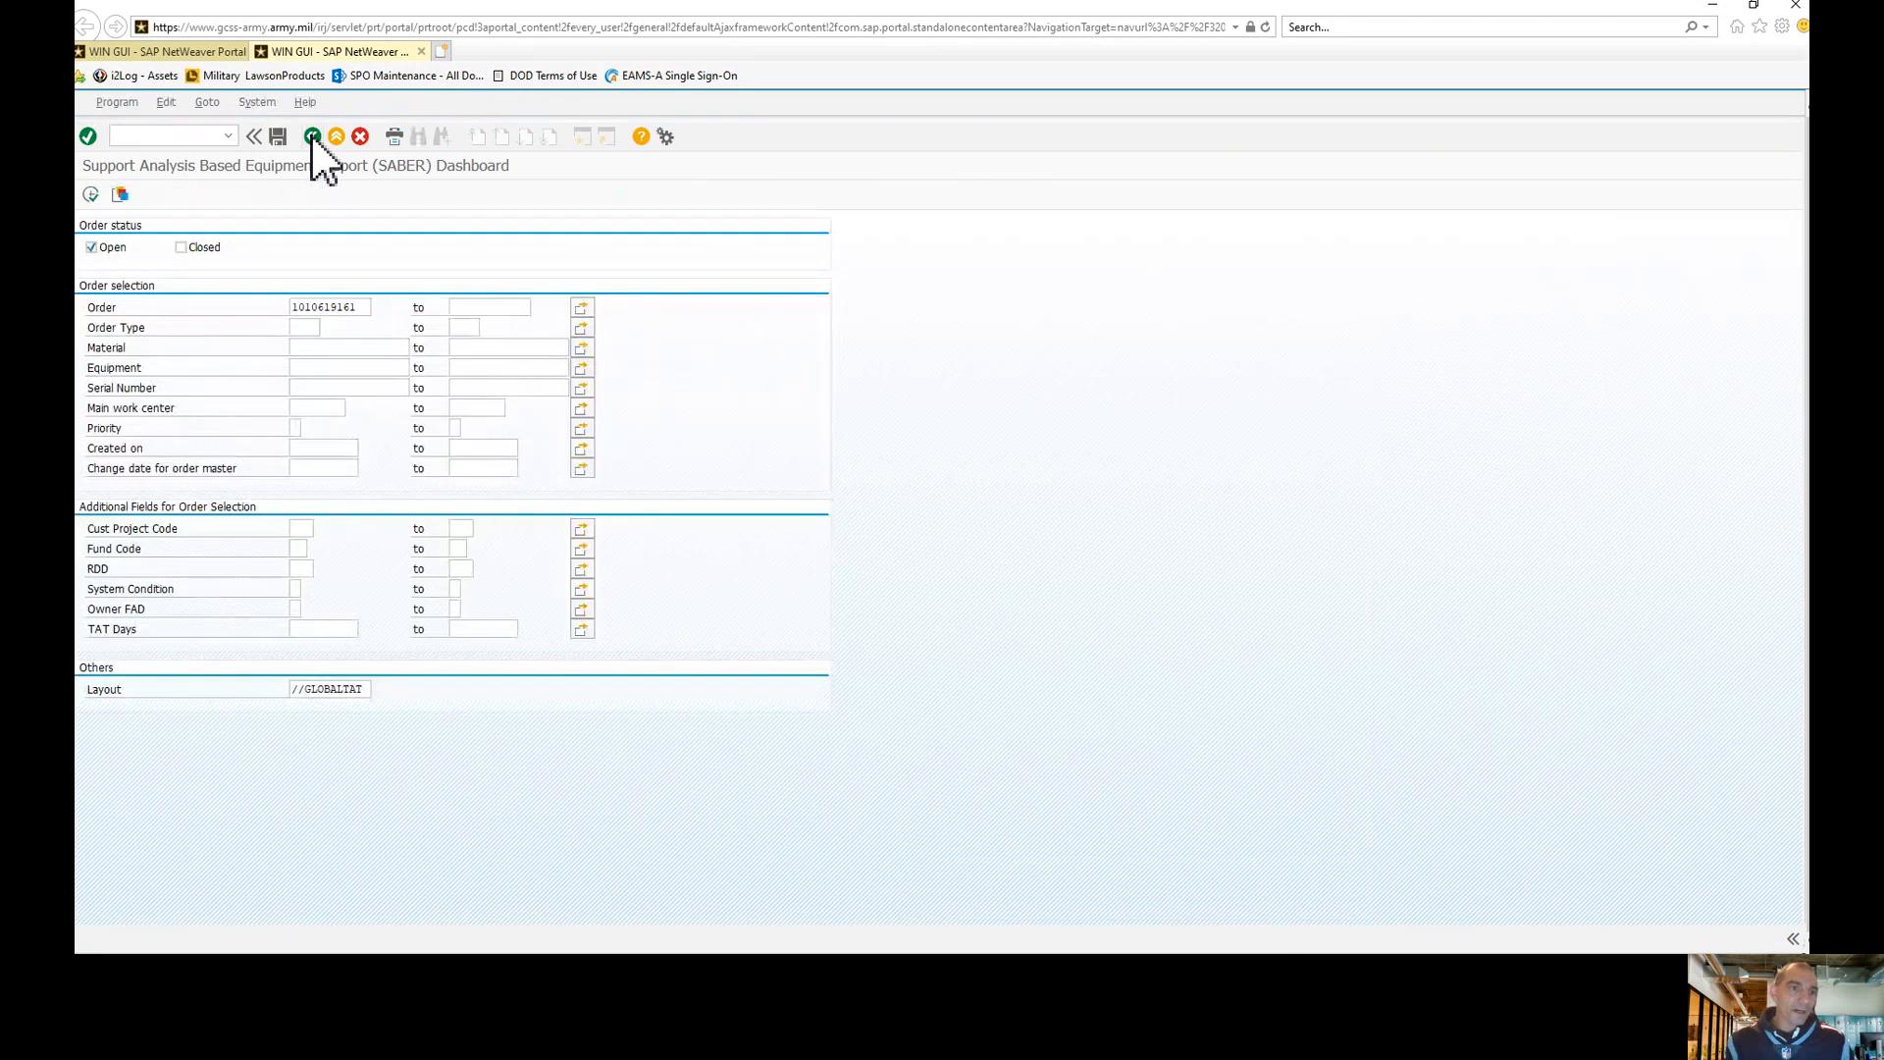
{"action": "left_click", "coordinate": [312, 136]}
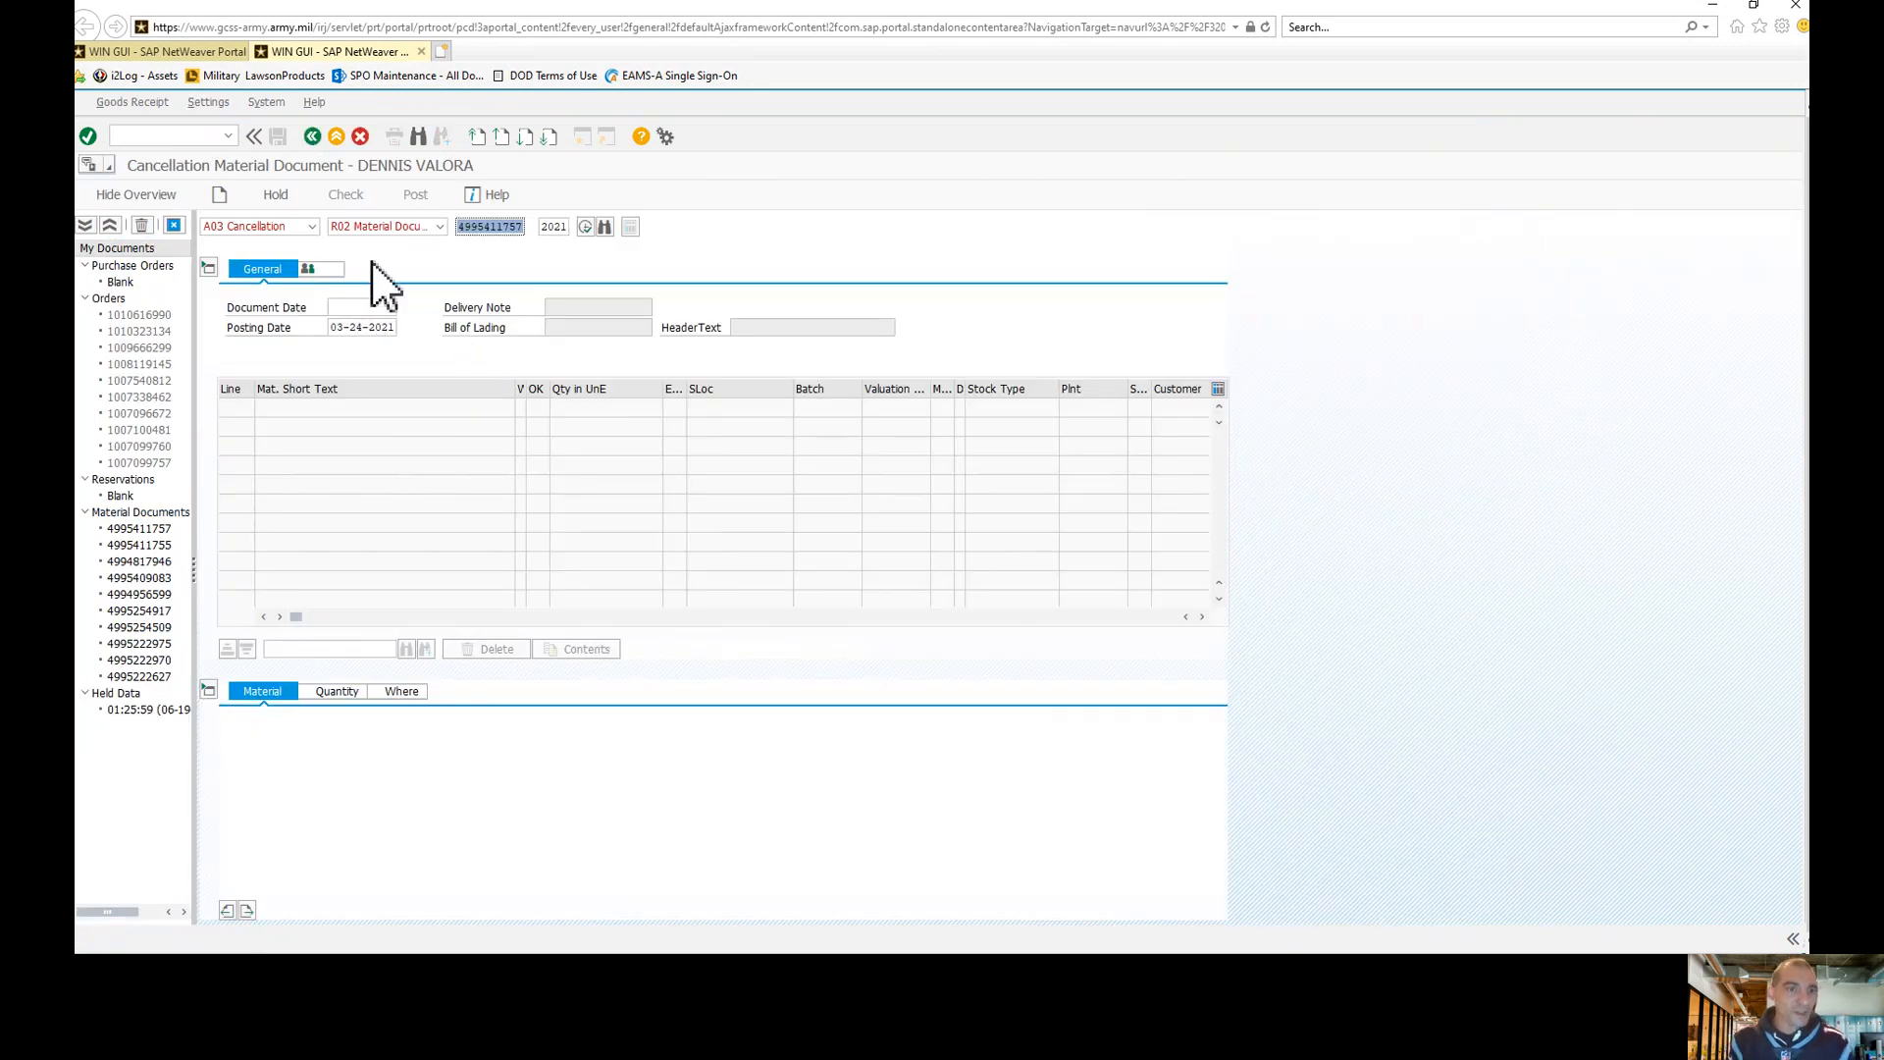
{"action": "mouse_move", "coordinate": [258, 240]}
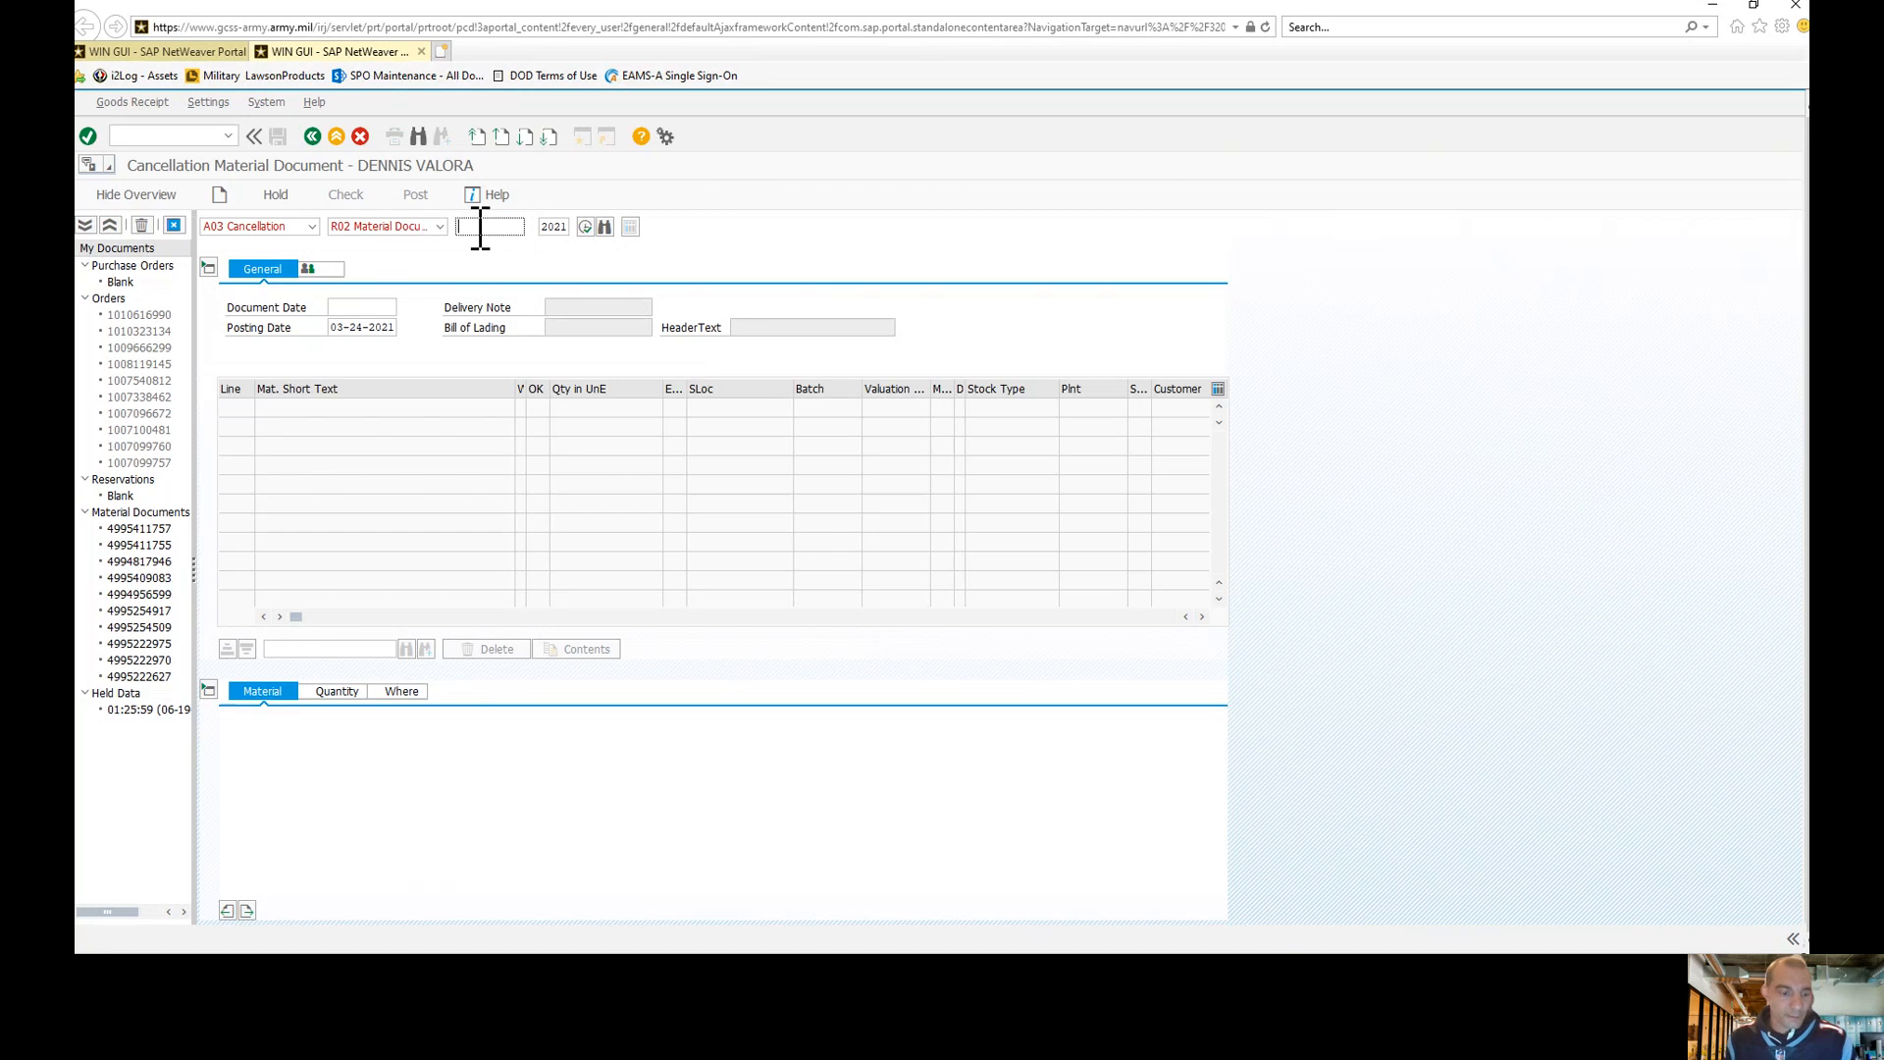
{"action": "type", "text": "4995397715"}
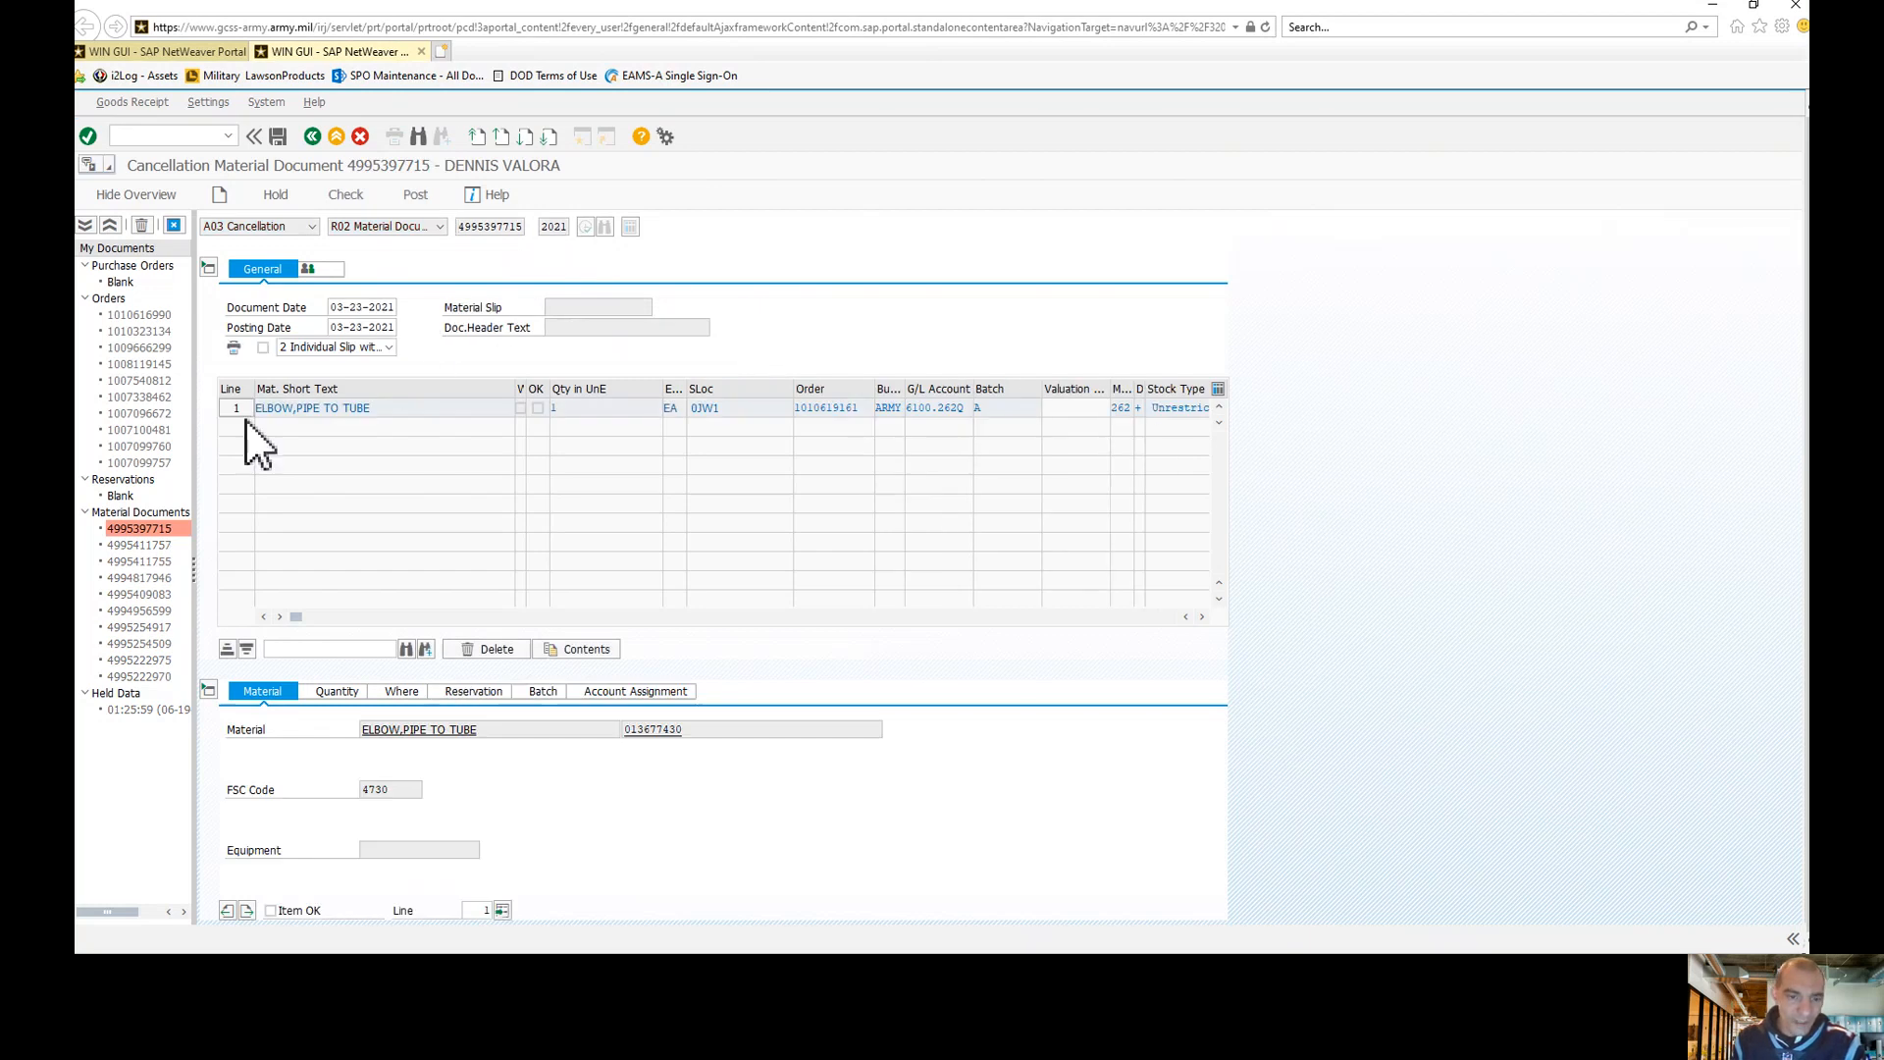
{"action": "mouse_move", "coordinate": [306, 919]}
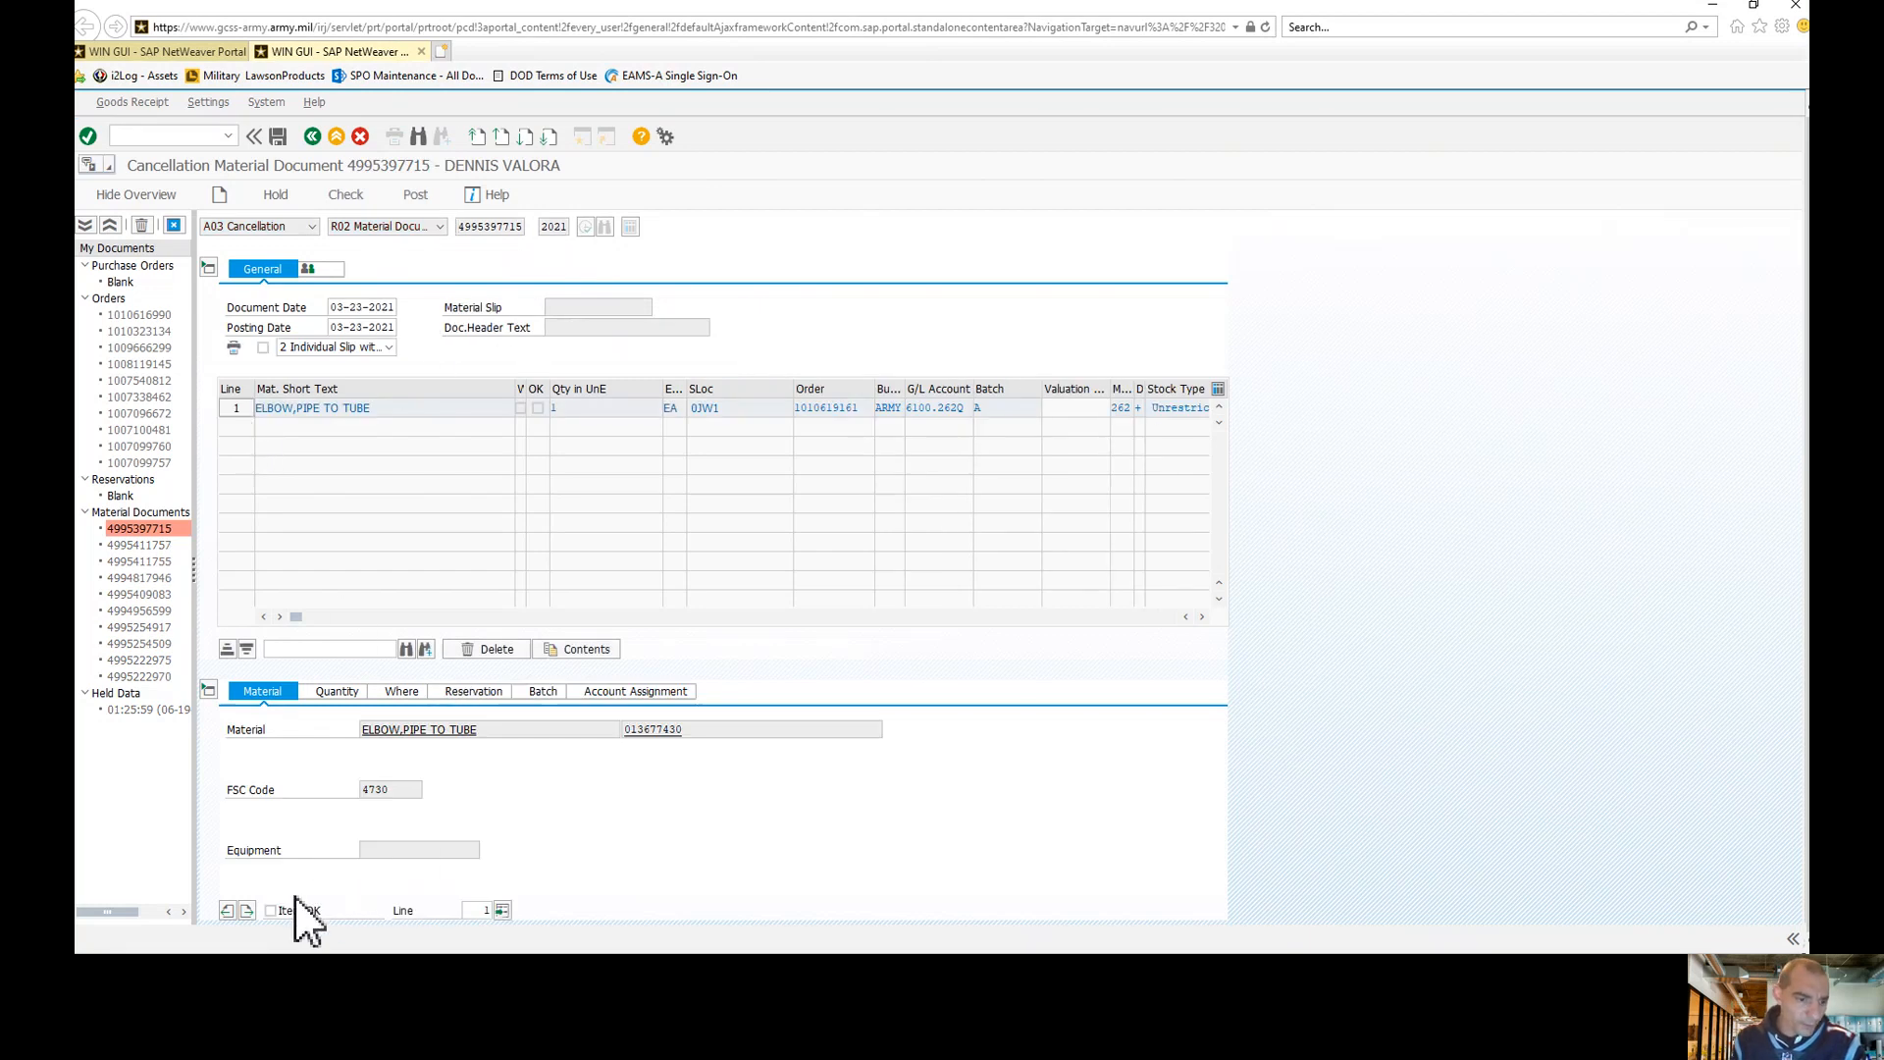
{"action": "left_click", "coordinate": [269, 909]}
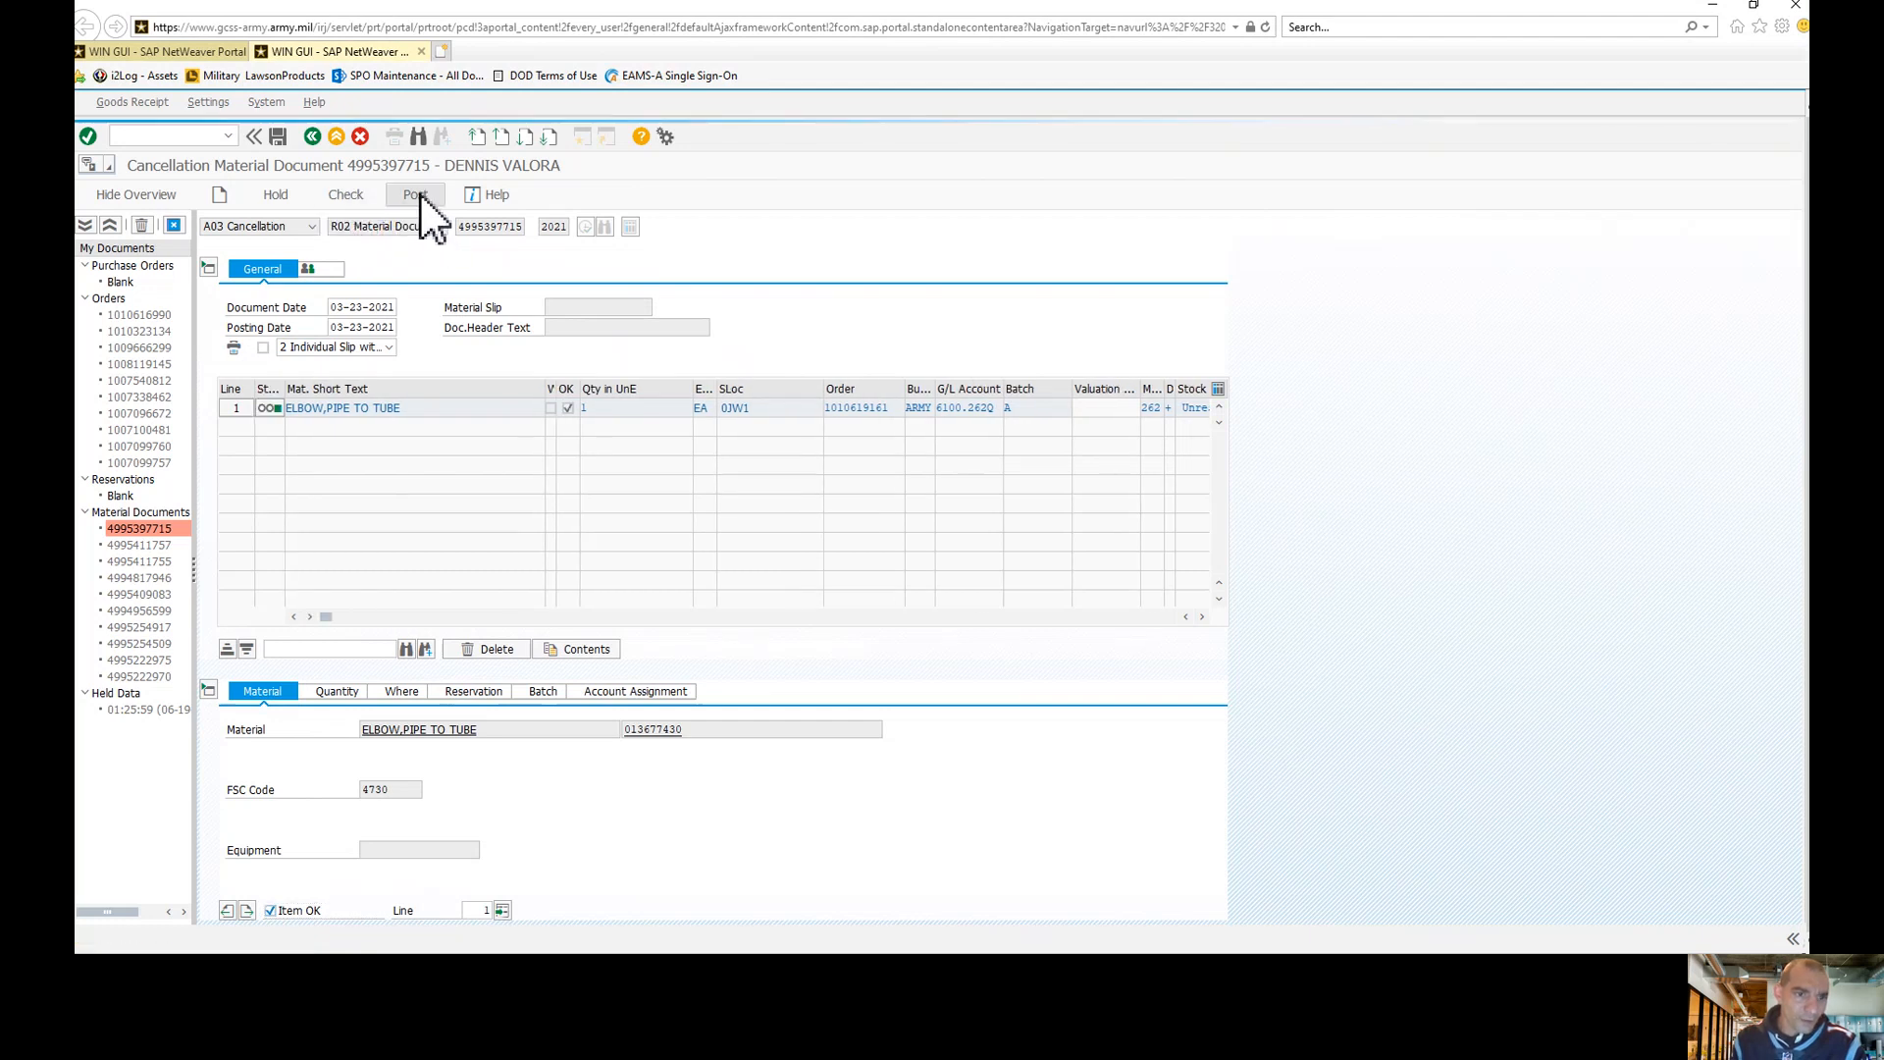
{"action": "left_click", "coordinate": [414, 193]}
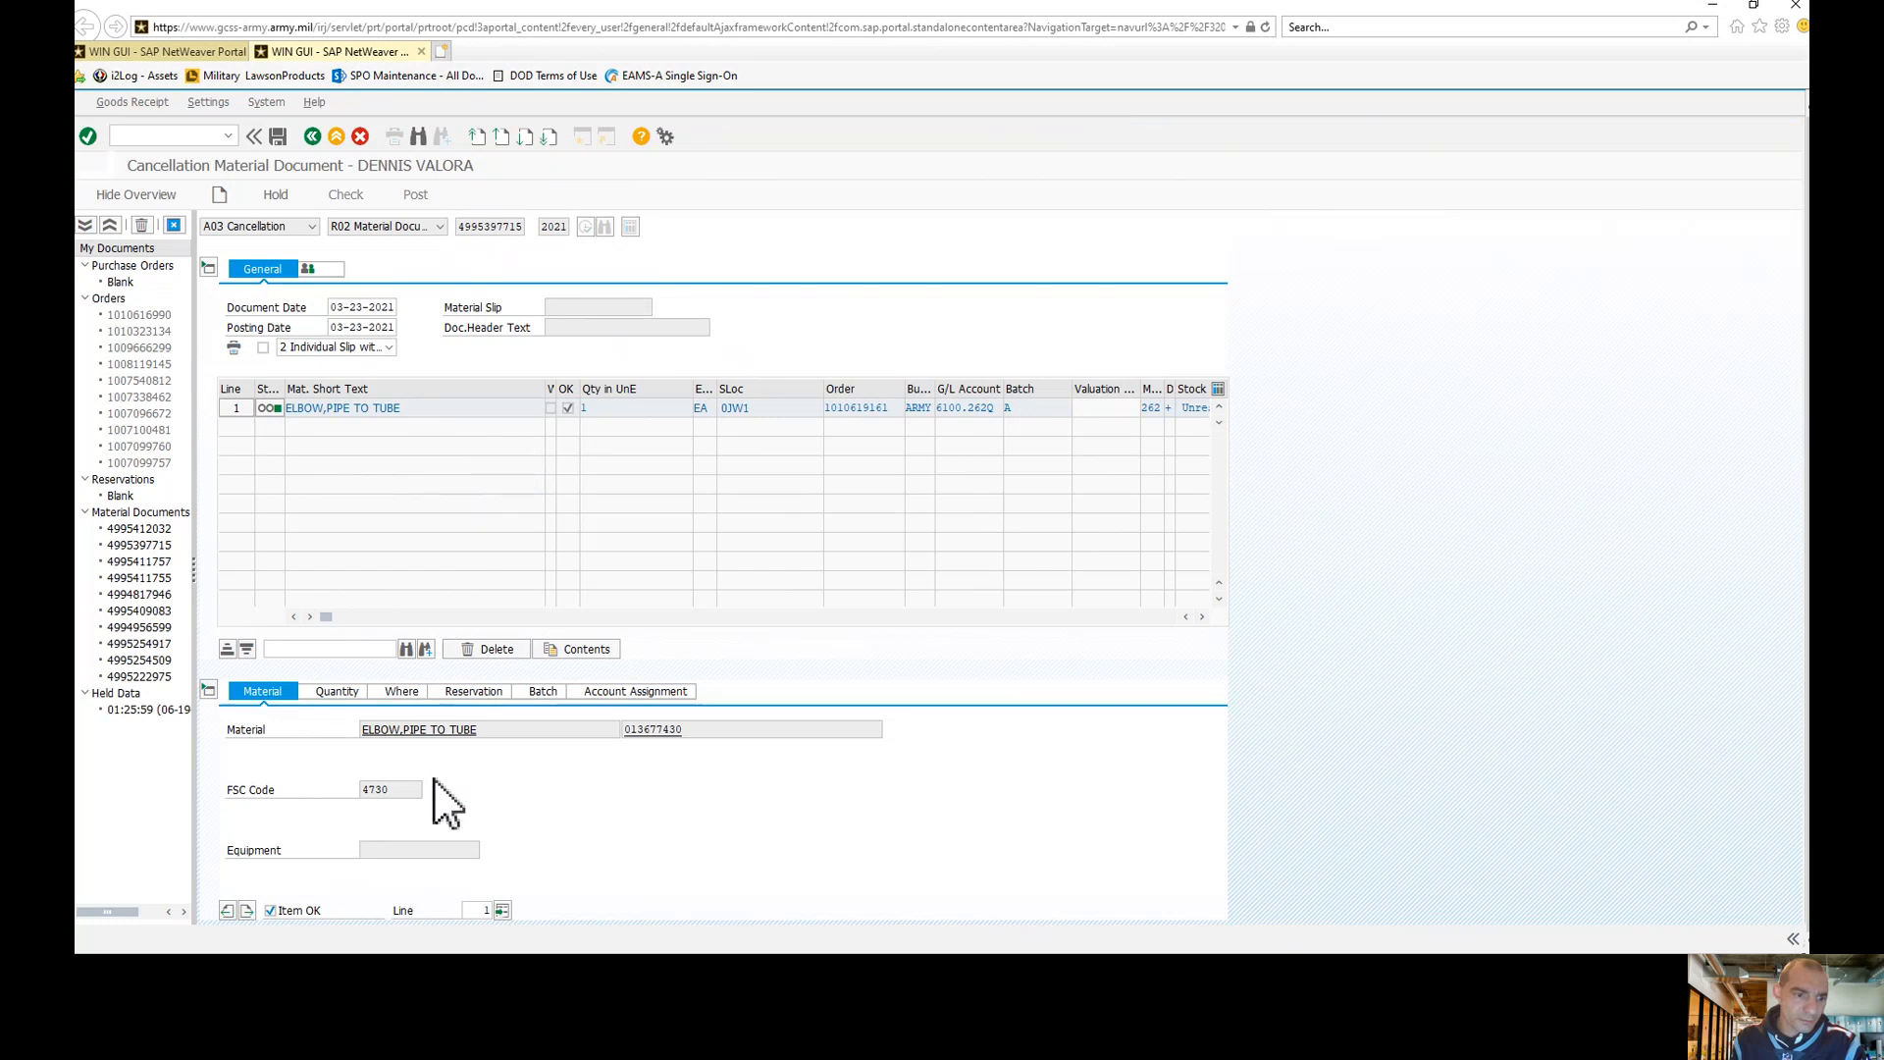
{"action": "left_click", "coordinate": [415, 193]}
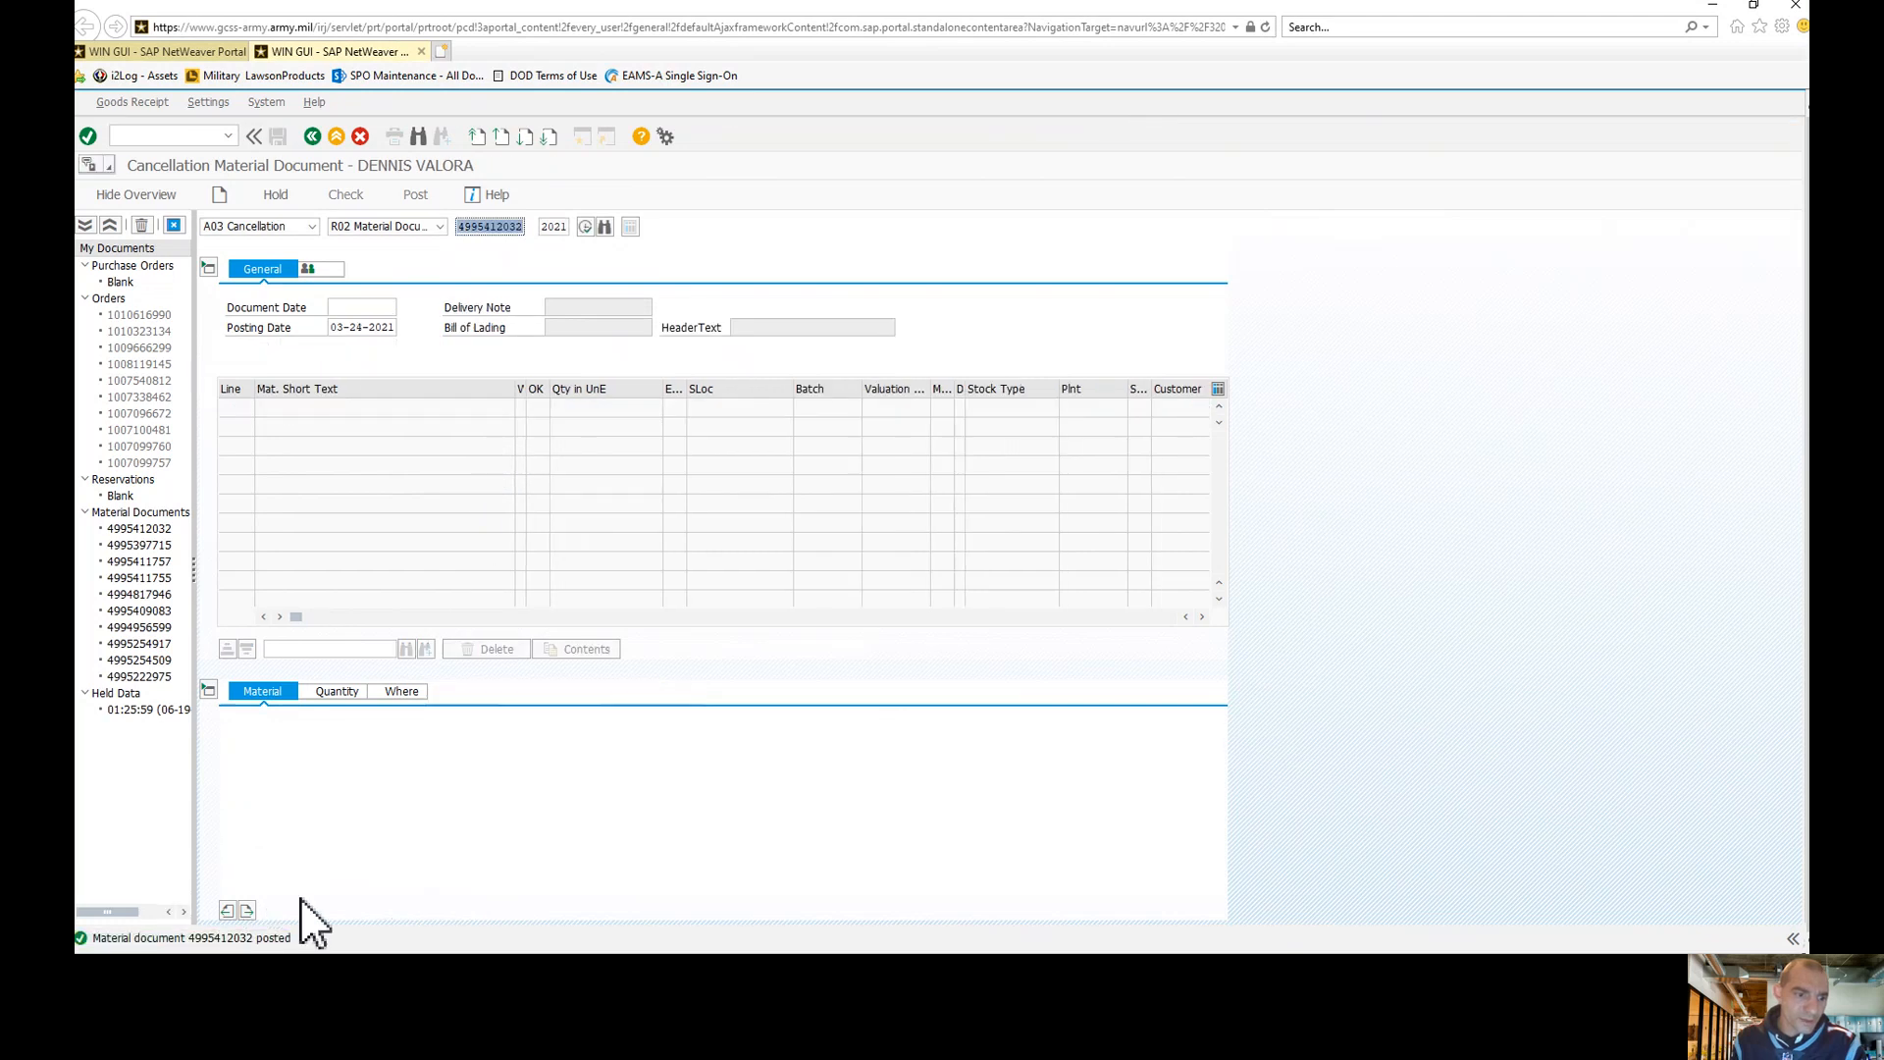
{"action": "mouse_move", "coordinate": [328, 503]}
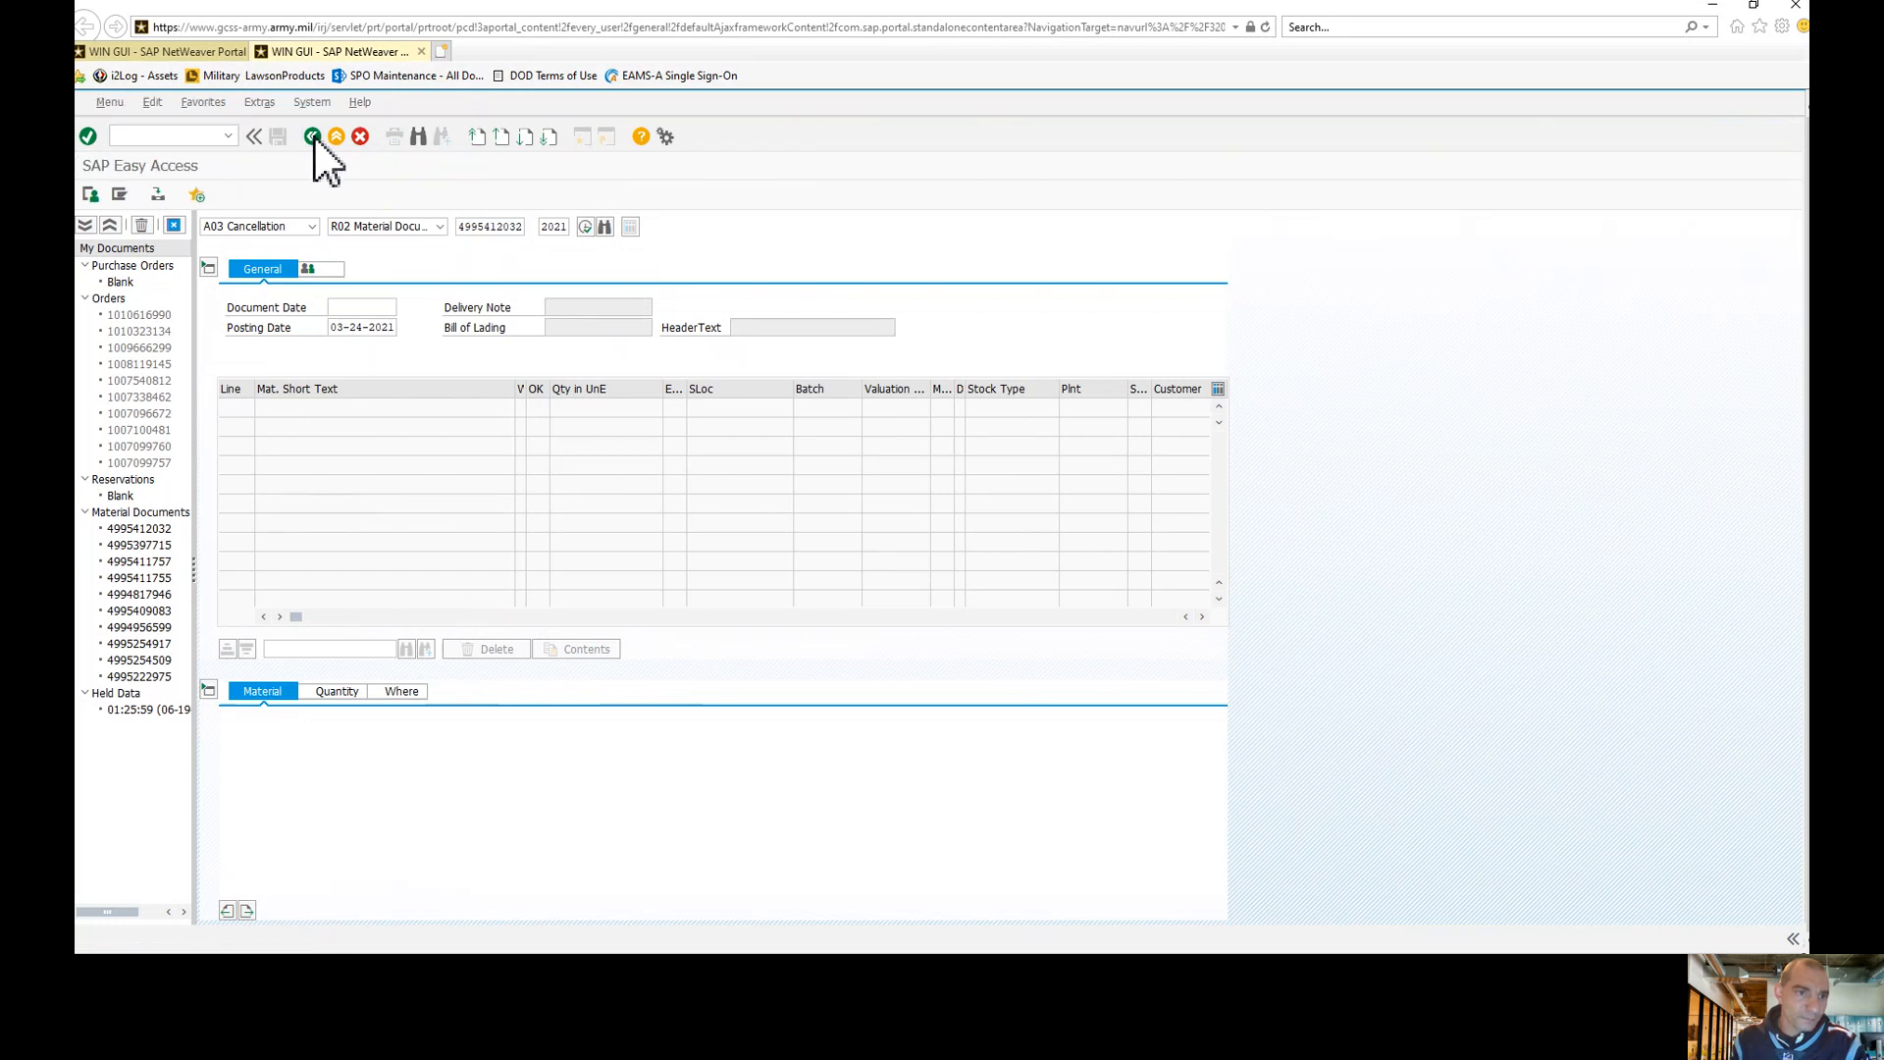
{"action": "left_click", "coordinate": [312, 136]}
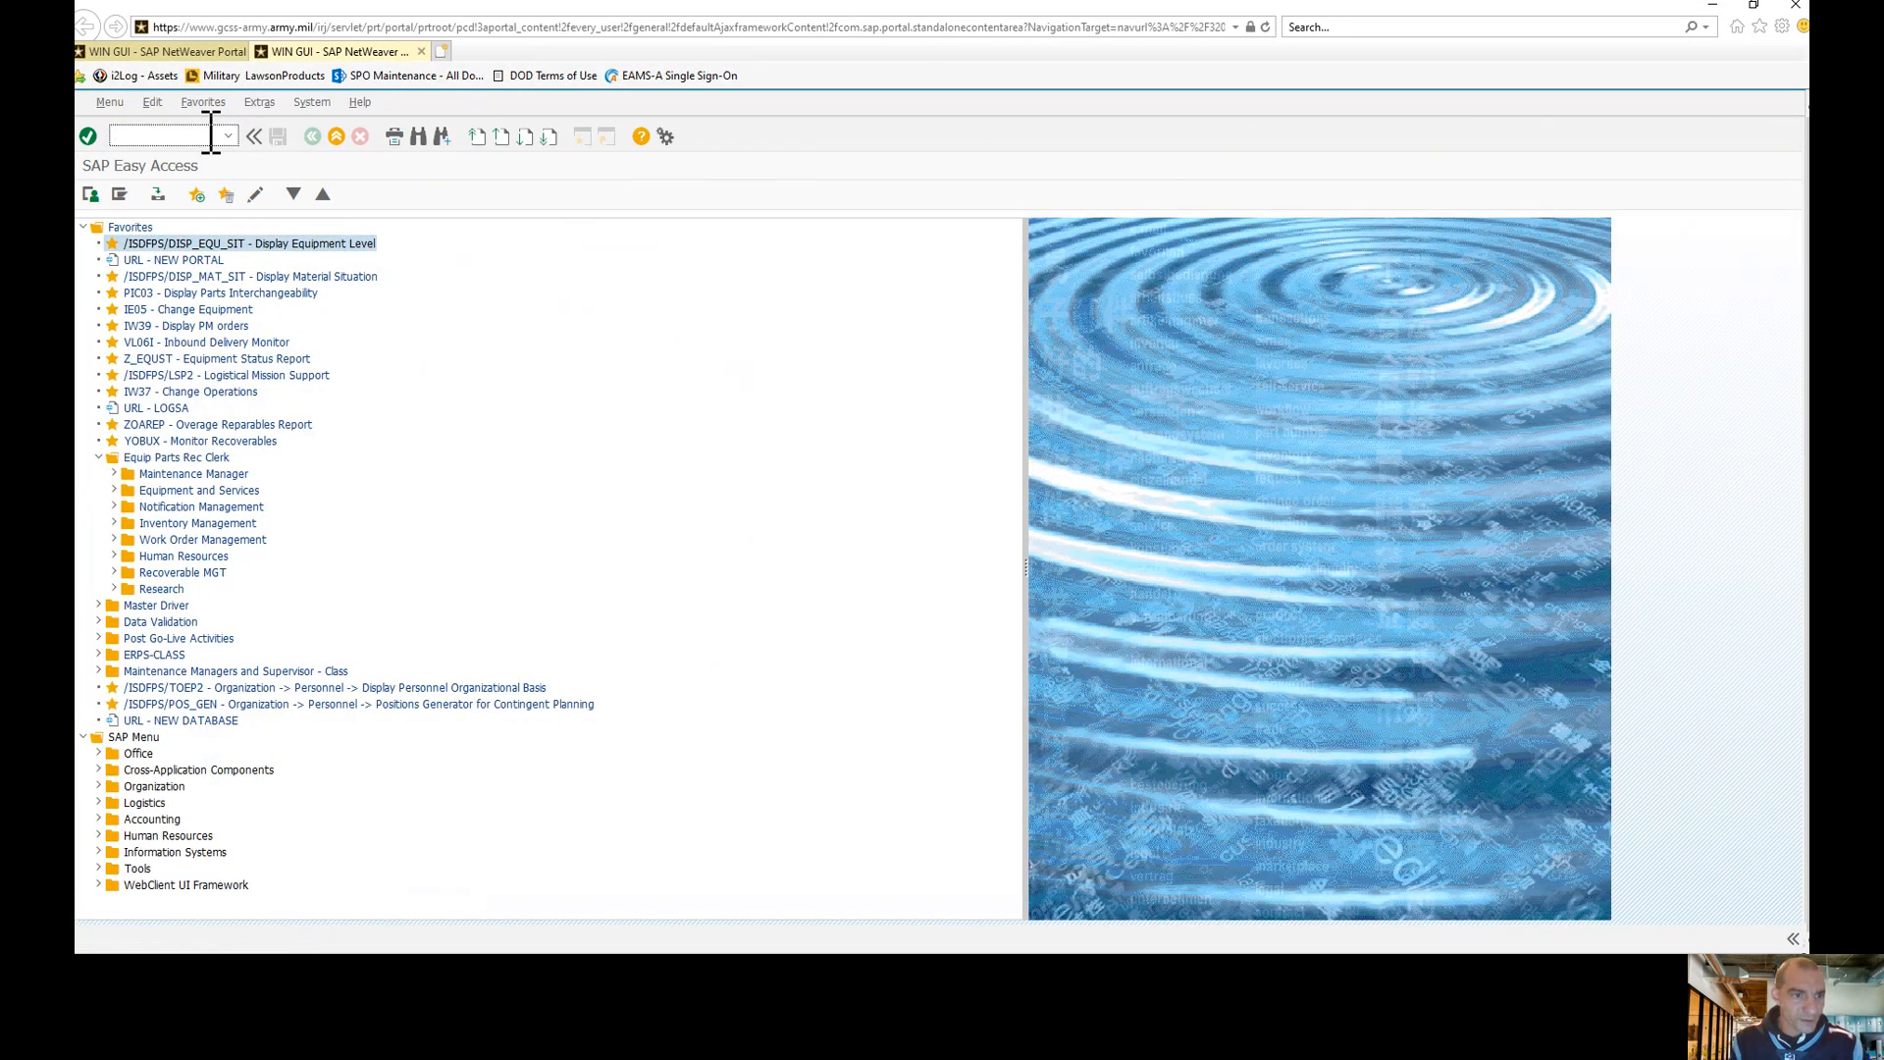
{"action": "type", "text": "ZSABER"}
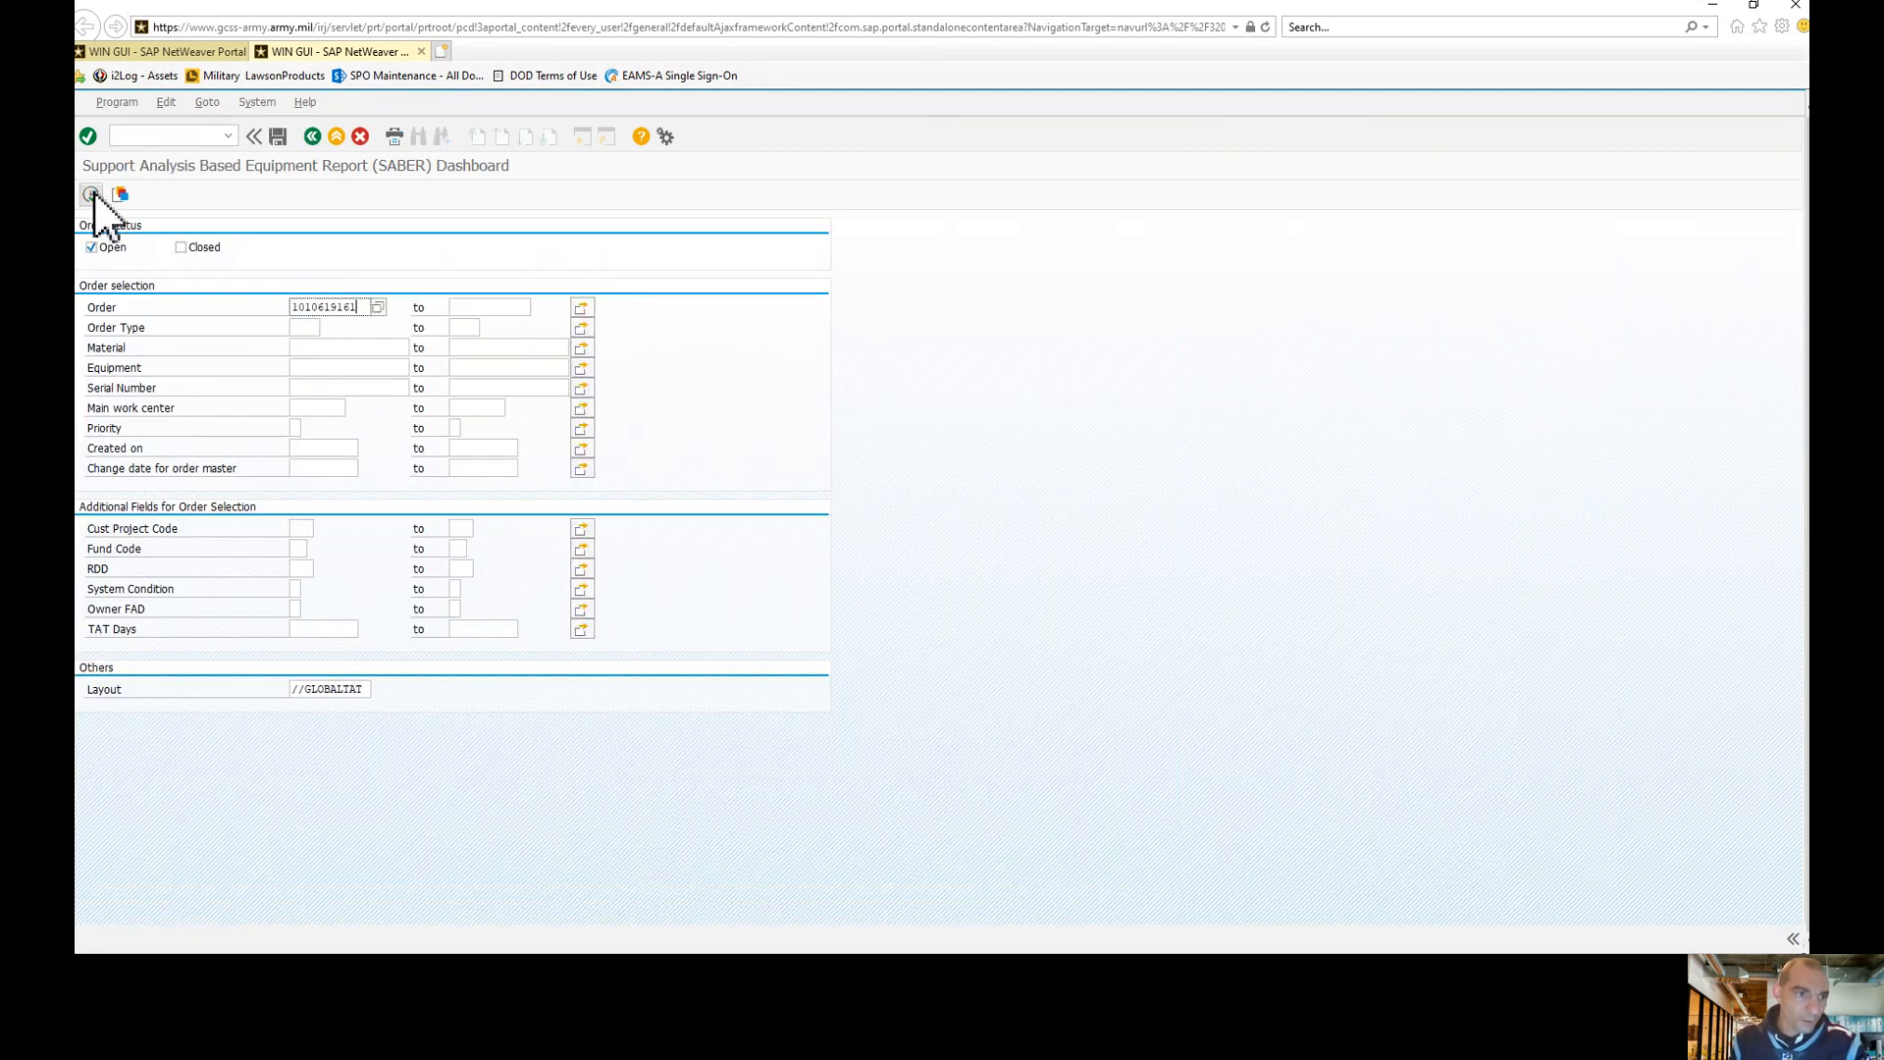
{"action": "left_click", "coordinate": [92, 195]}
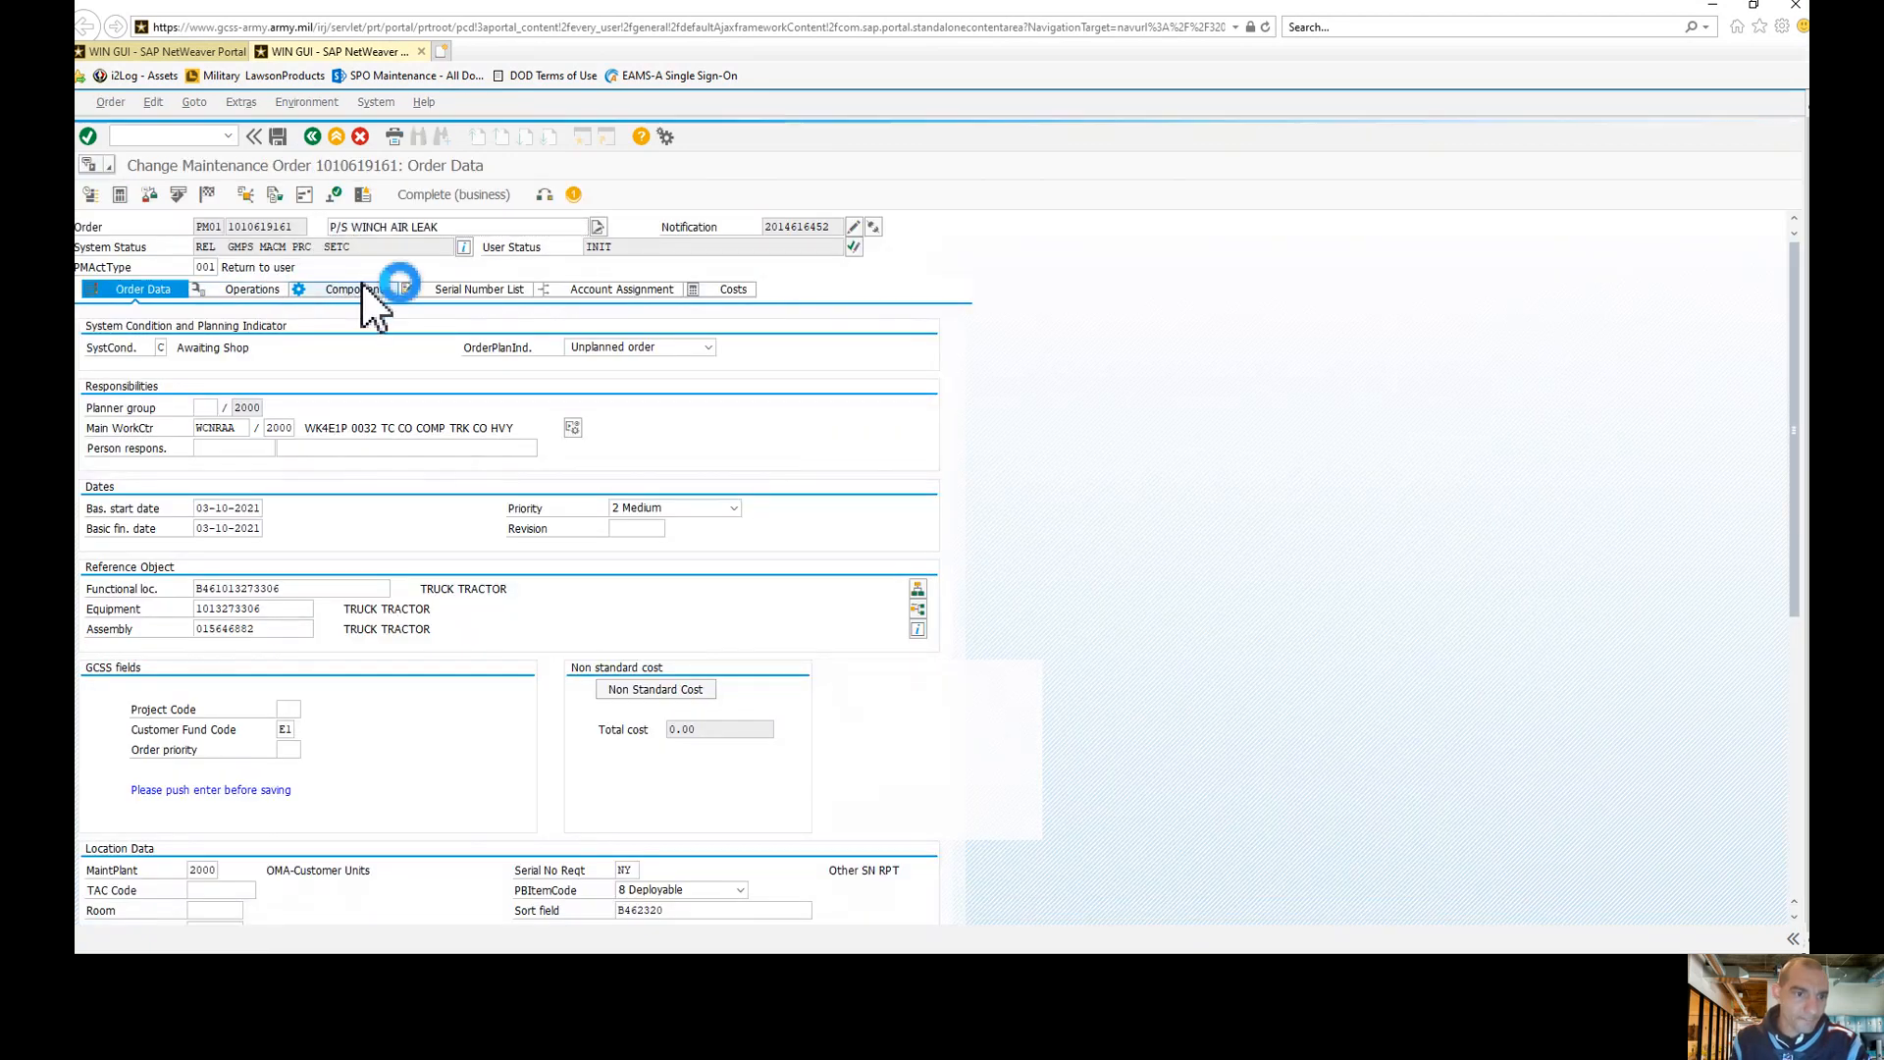
{"action": "left_click", "coordinate": [351, 288]}
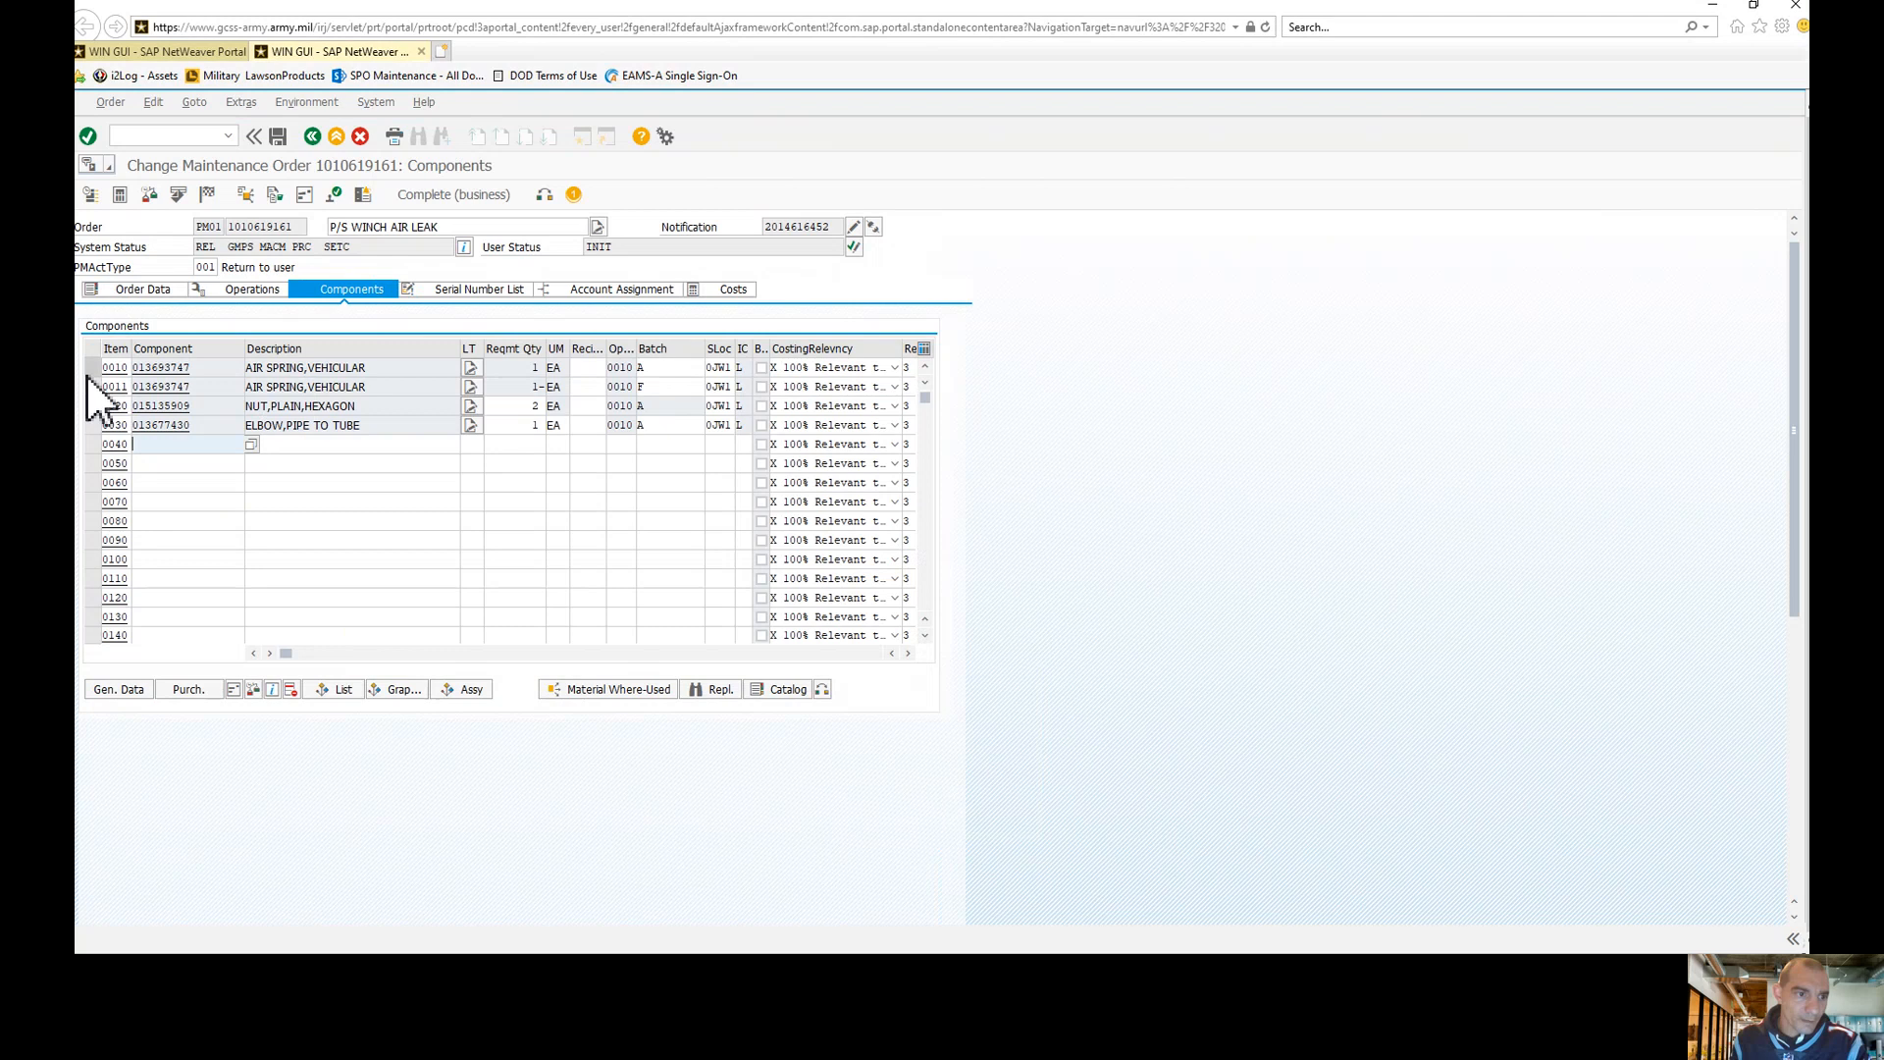
{"action": "left_click", "coordinate": [193, 101]}
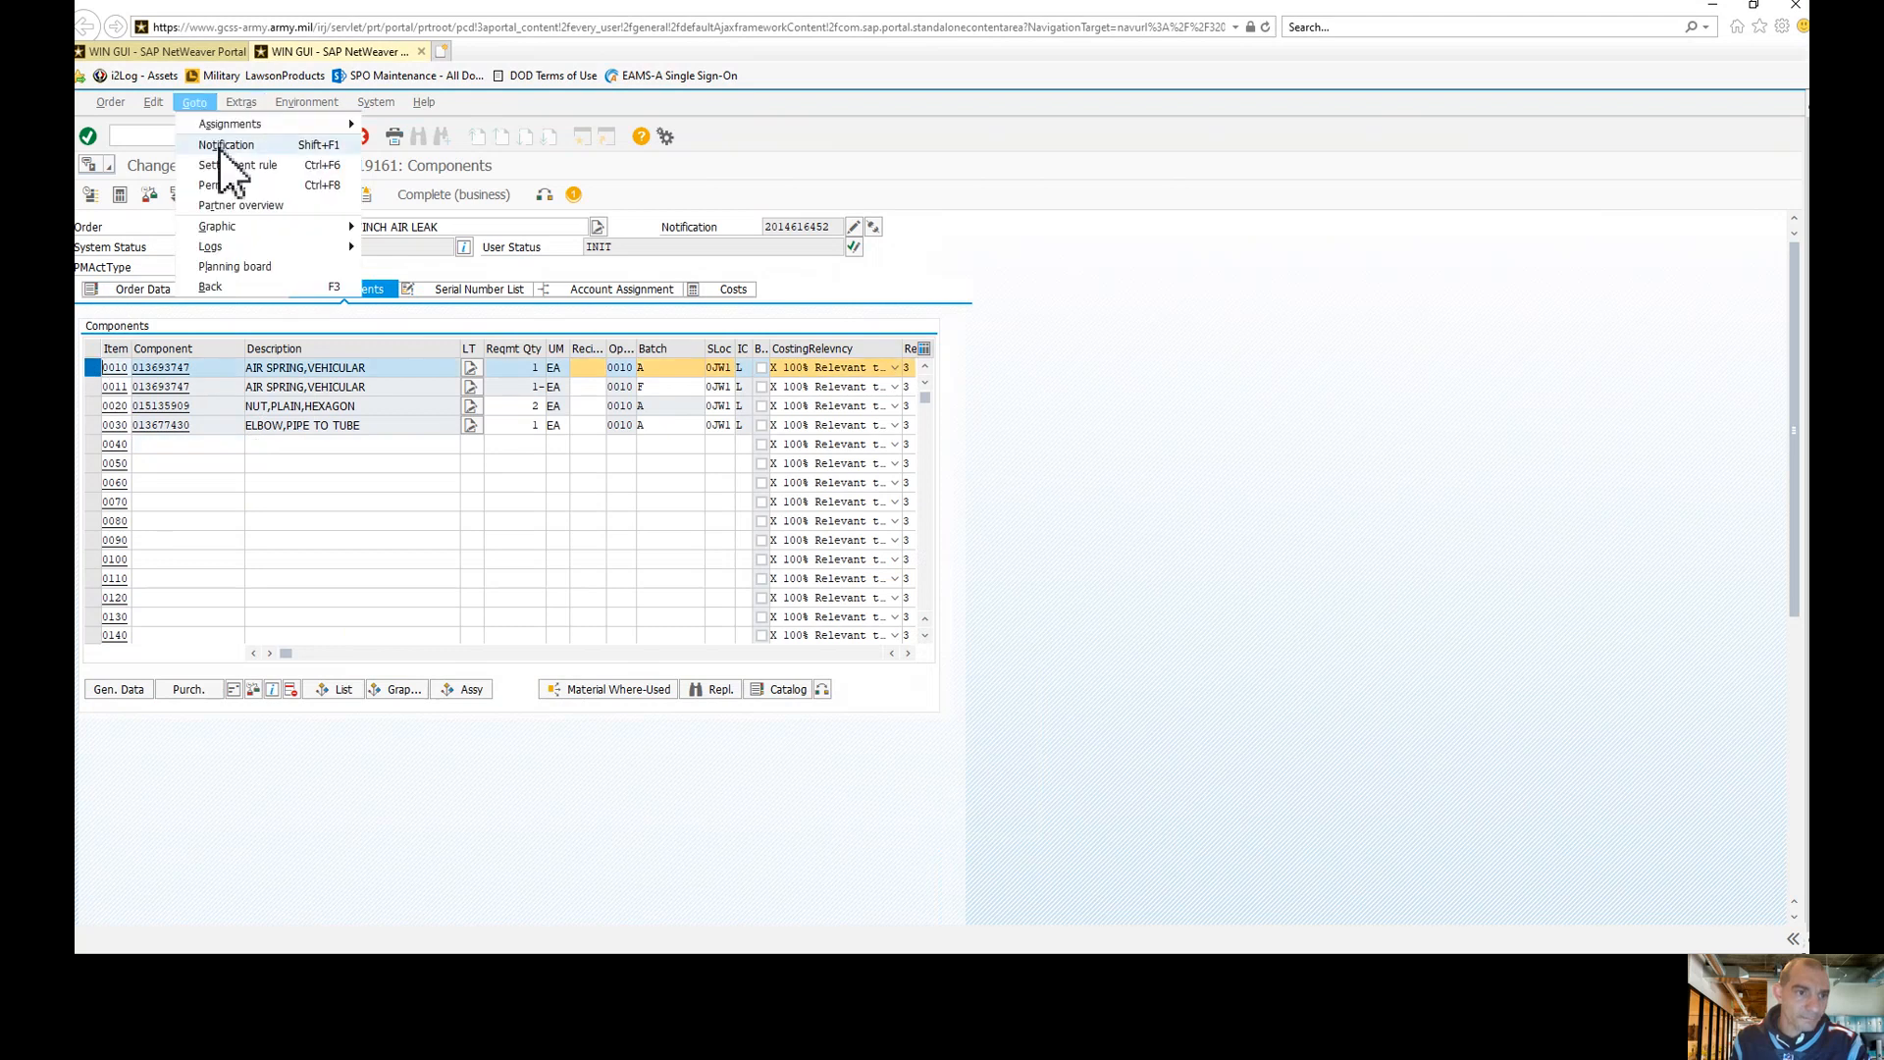
{"action": "left_click", "coordinate": [241, 101]}
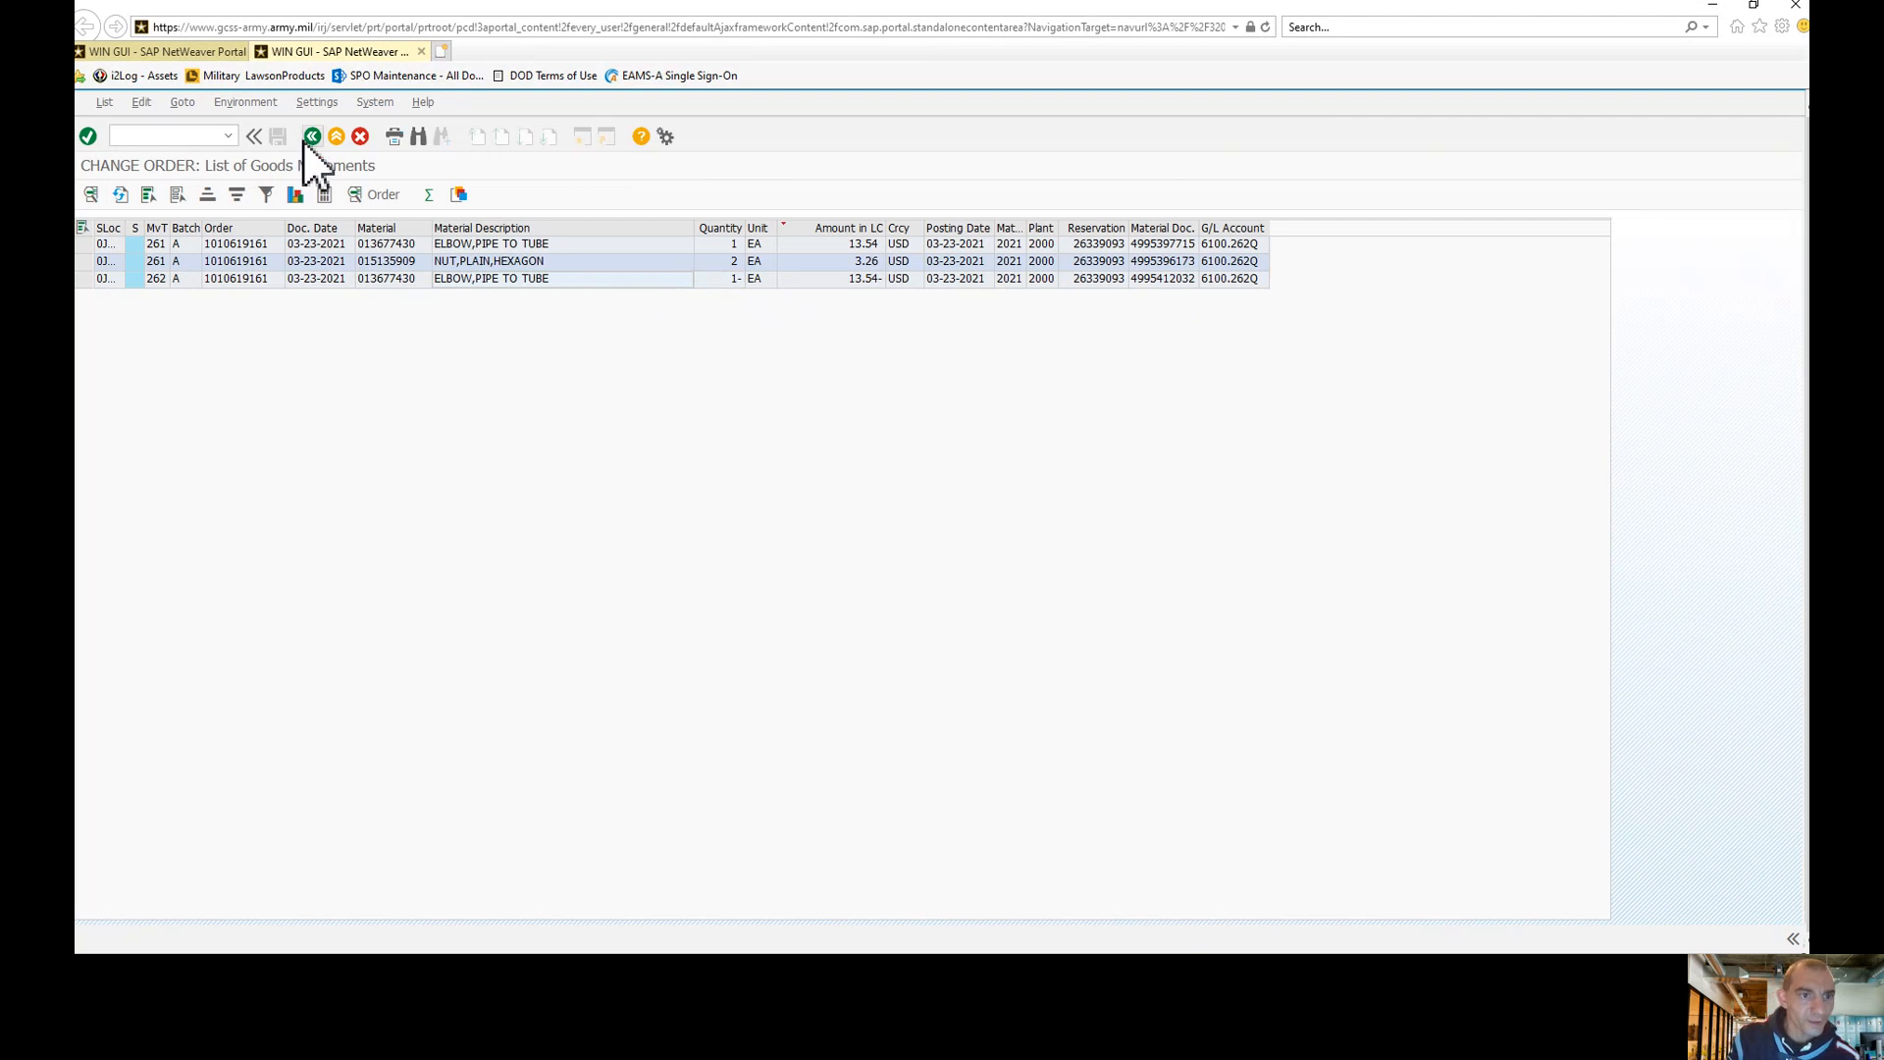
{"action": "left_click", "coordinate": [311, 136]}
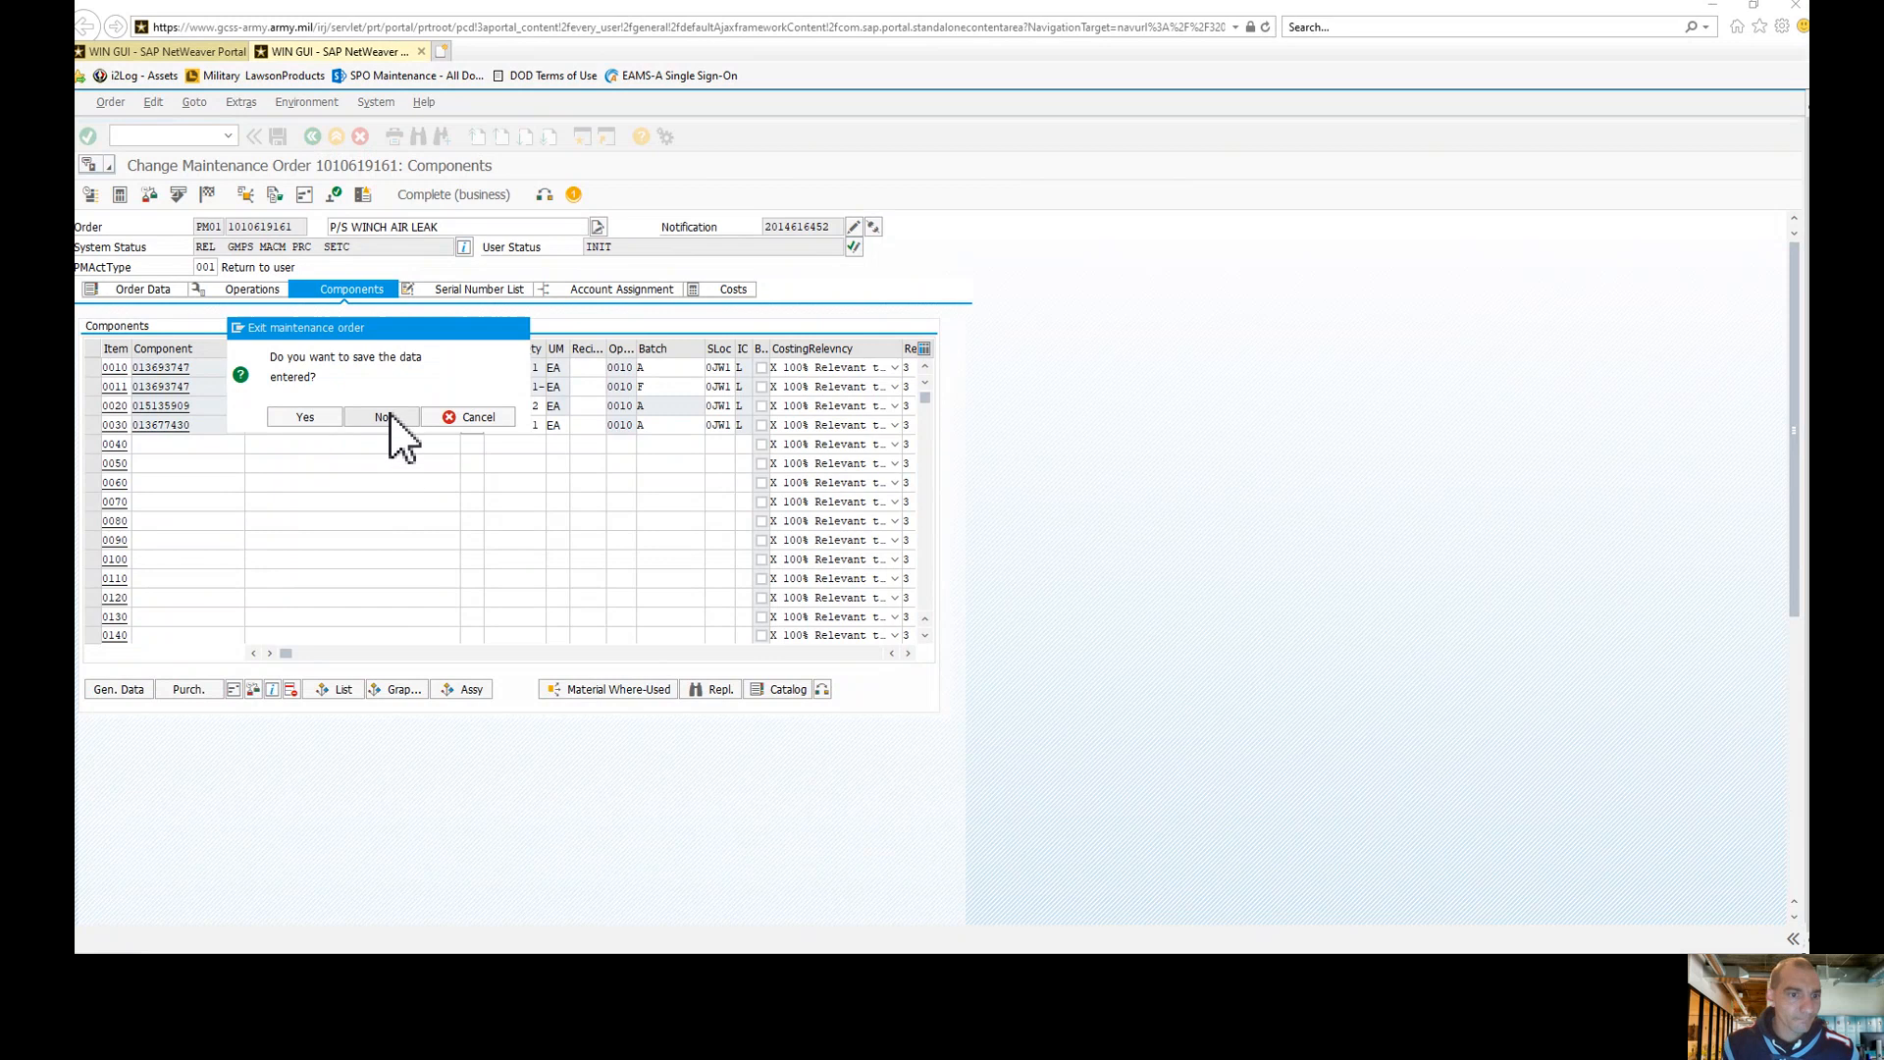
{"action": "left_click", "coordinate": [385, 417]}
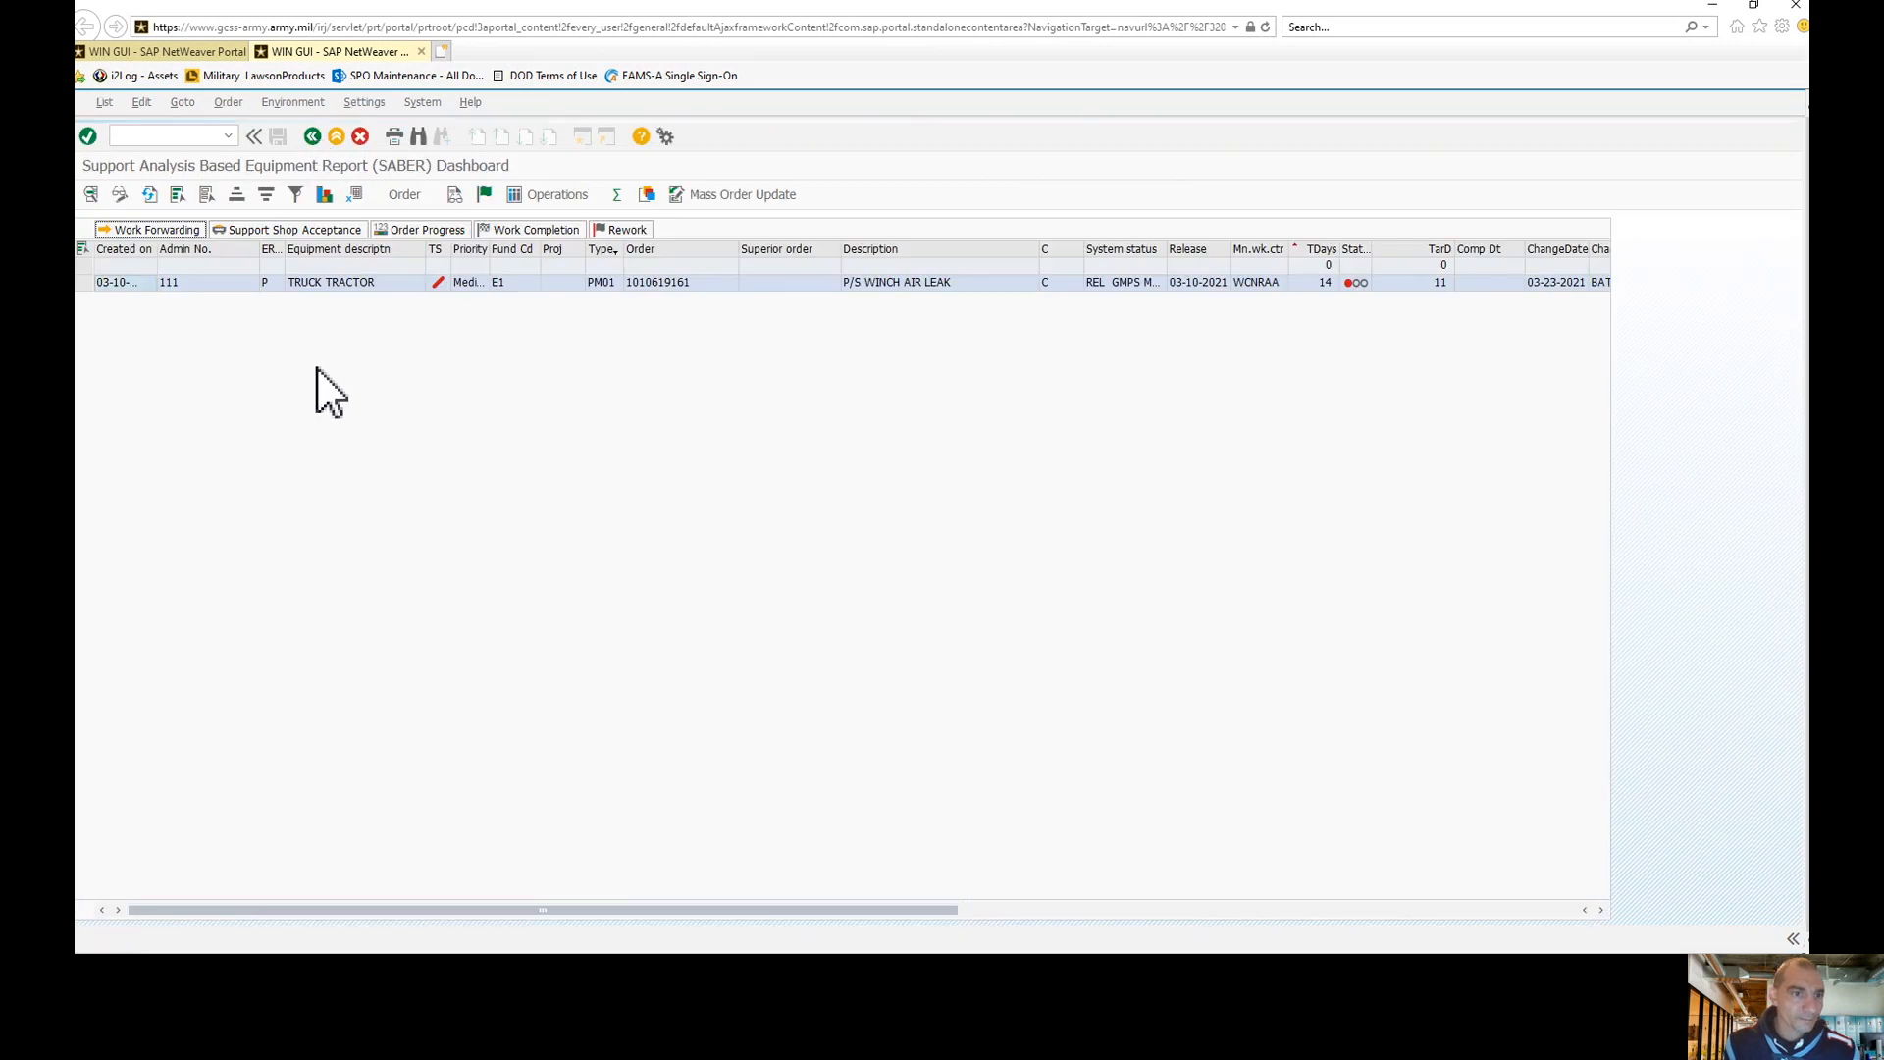
Leave the SABER dashboard to run the Equipment Situation Report.
{"action": "left_click", "coordinate": [311, 135]}
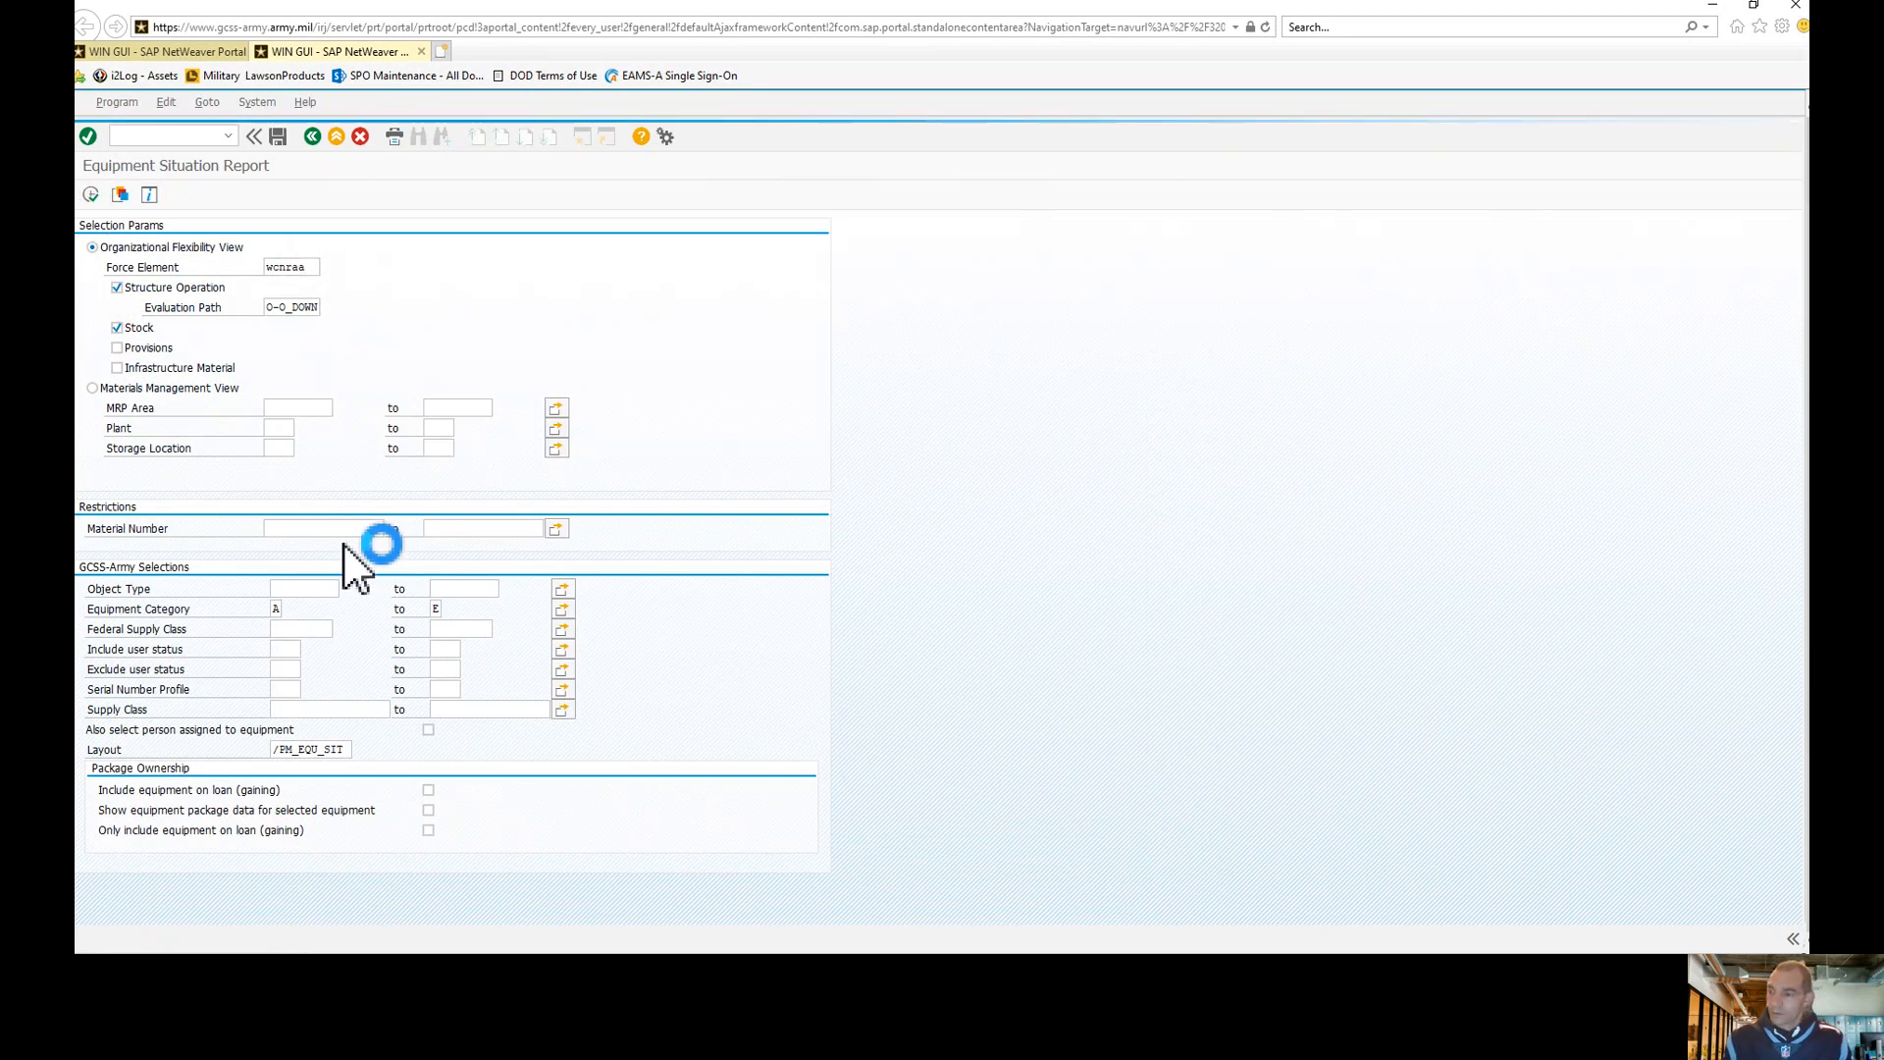
{"action": "mouse_move", "coordinate": [601, 499]}
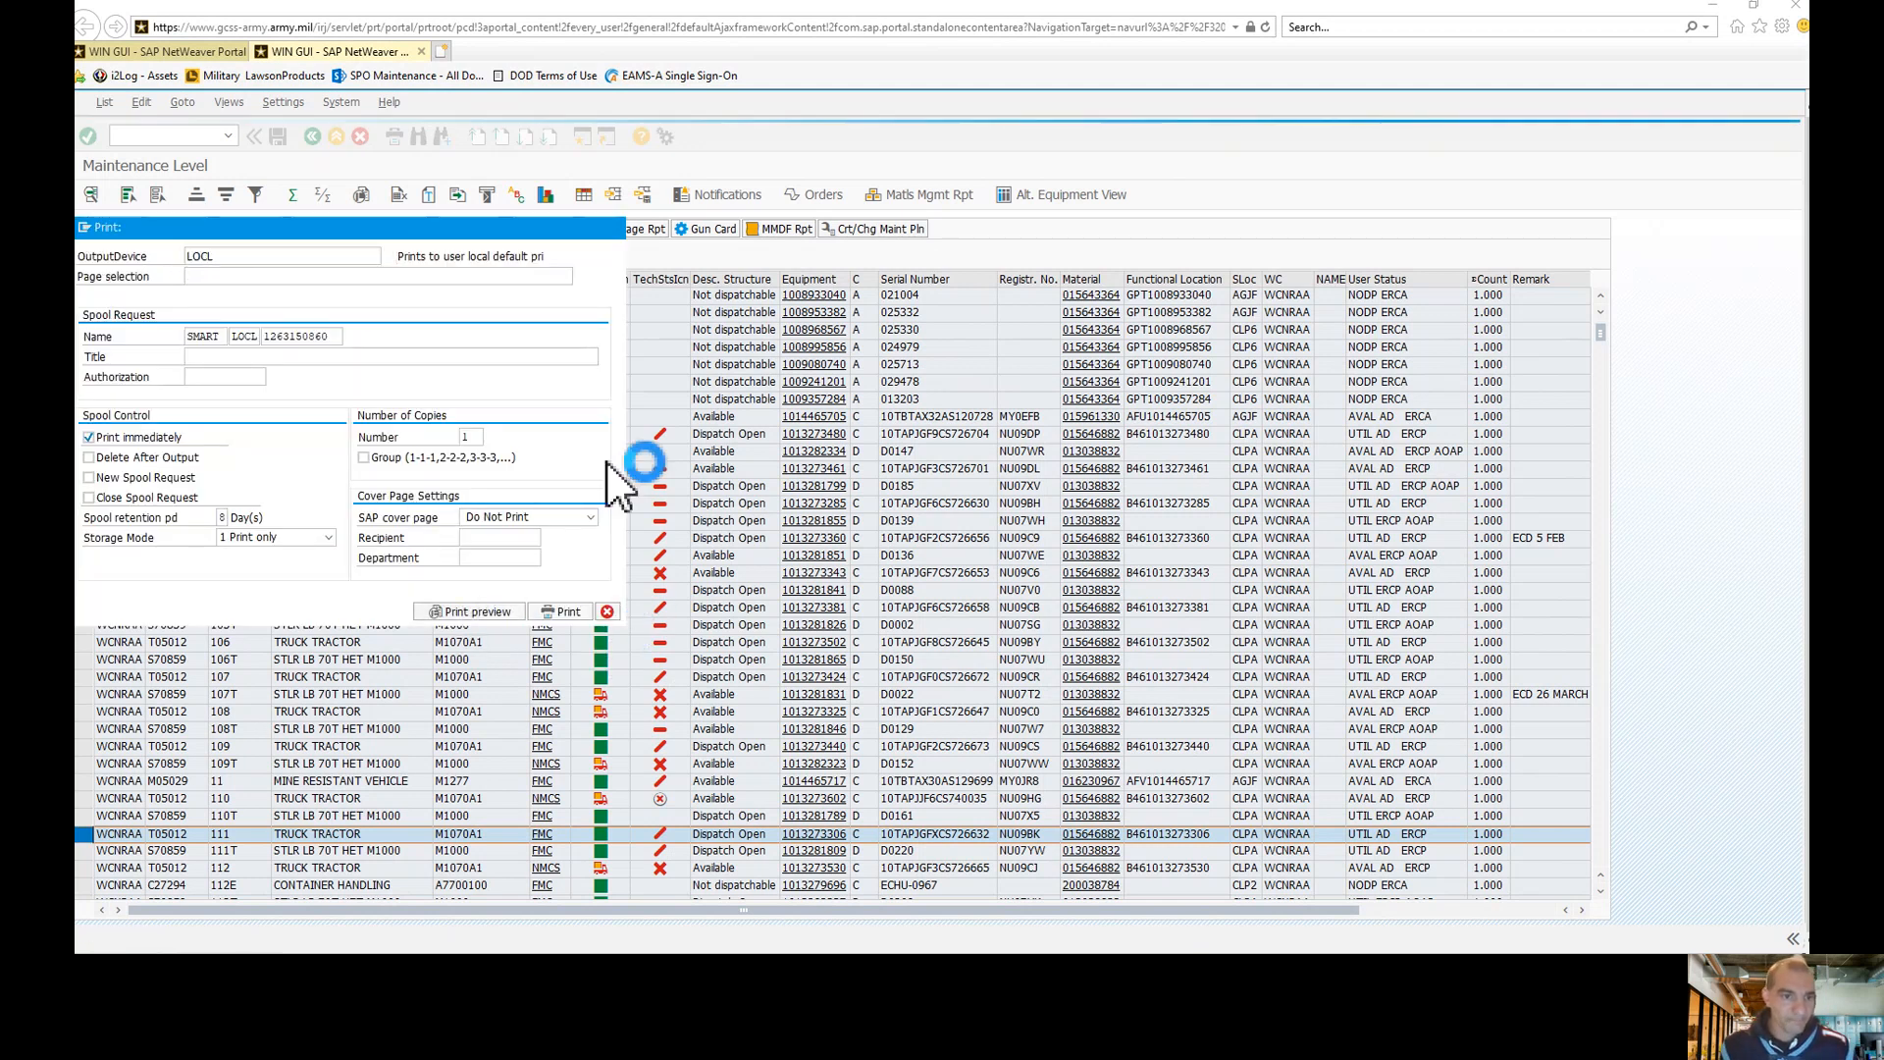
Preview the DA 5988-E worksheet listing the winch air leak order's requested parts.
{"action": "left_click", "coordinate": [475, 612]}
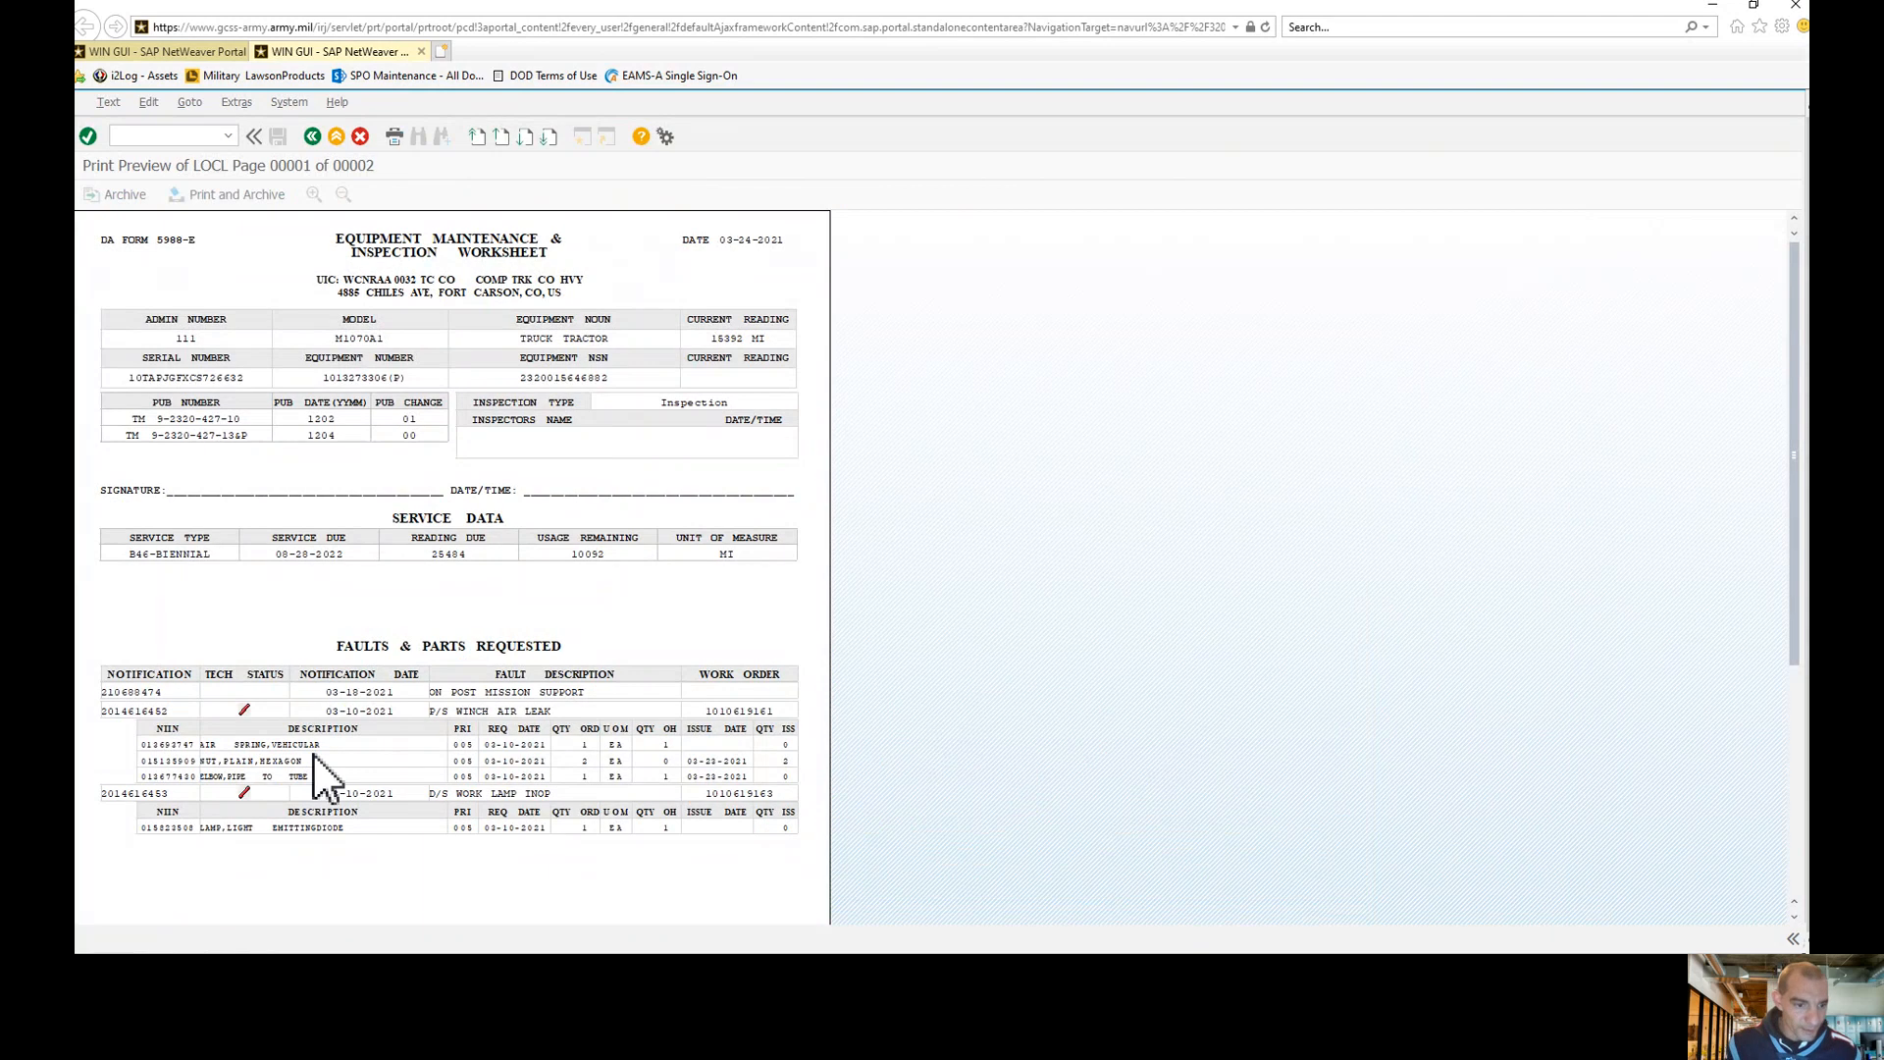
{"action": "mouse_move", "coordinate": [674, 763]}
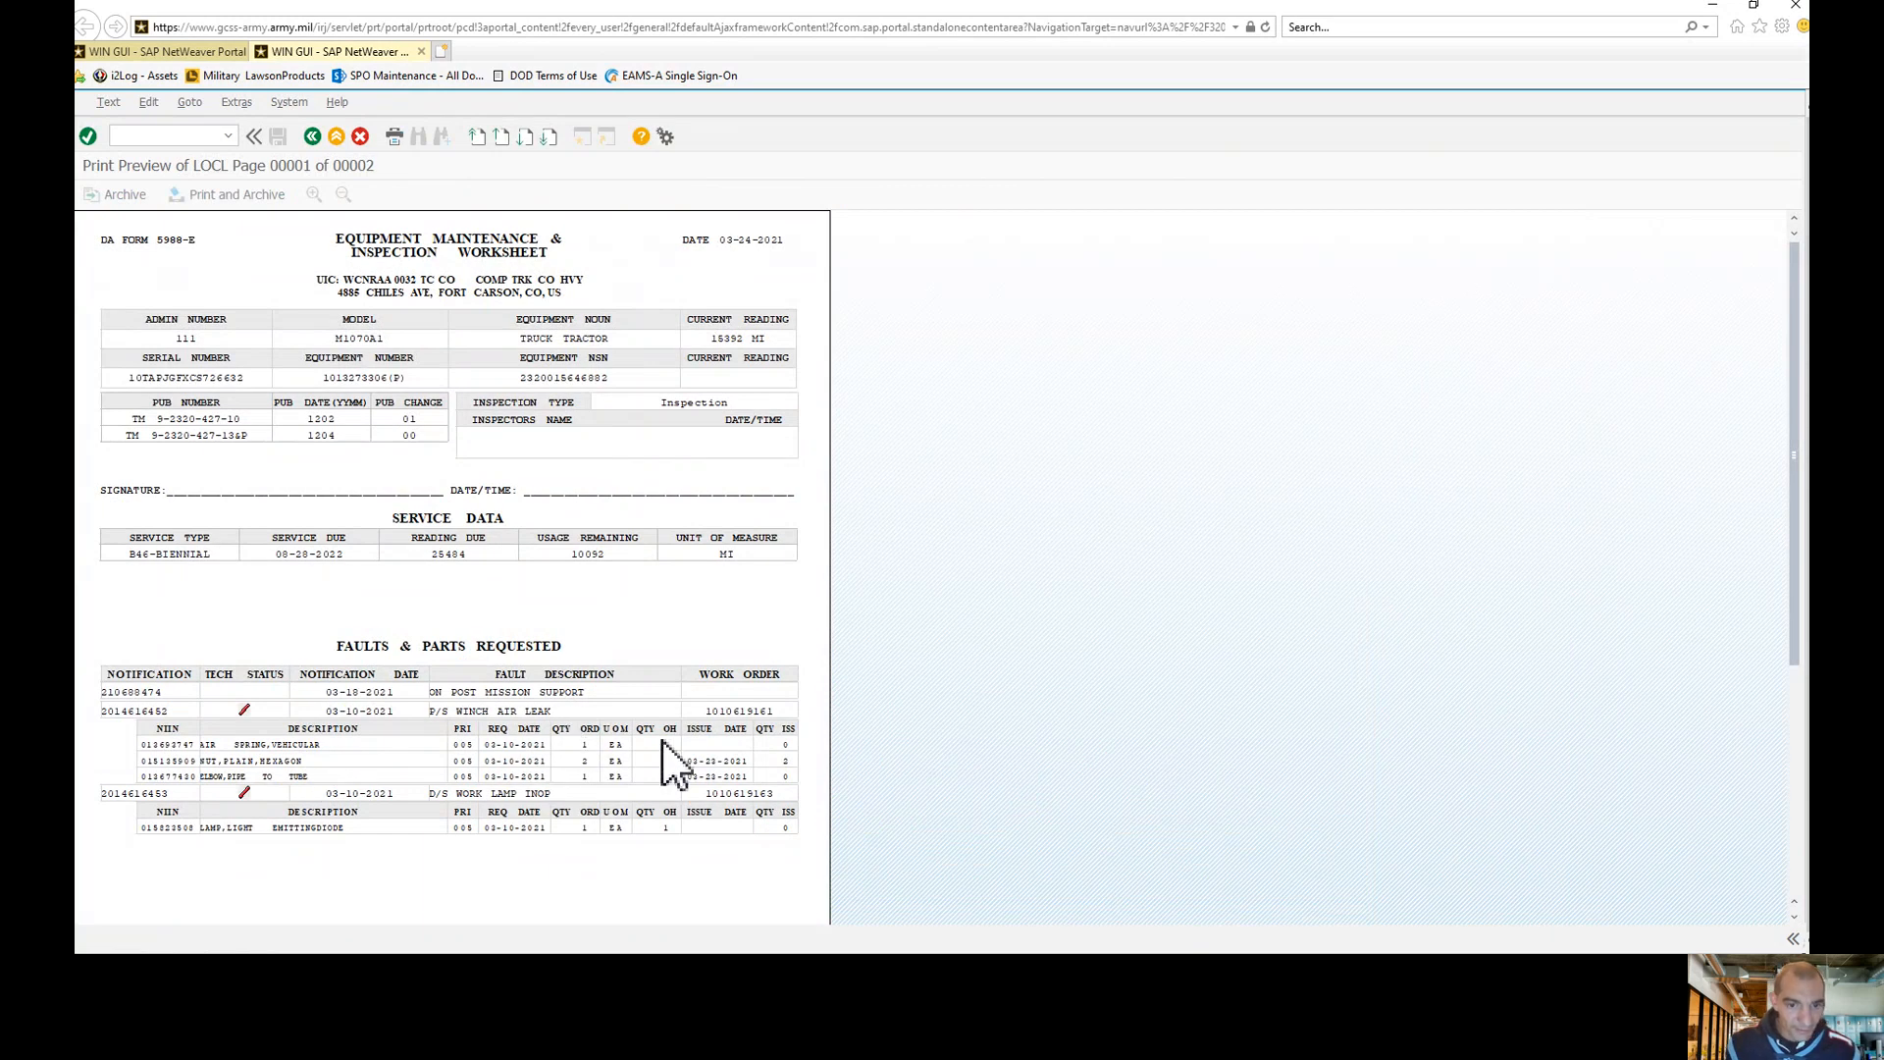
{"action": "mouse_move", "coordinate": [660, 769]}
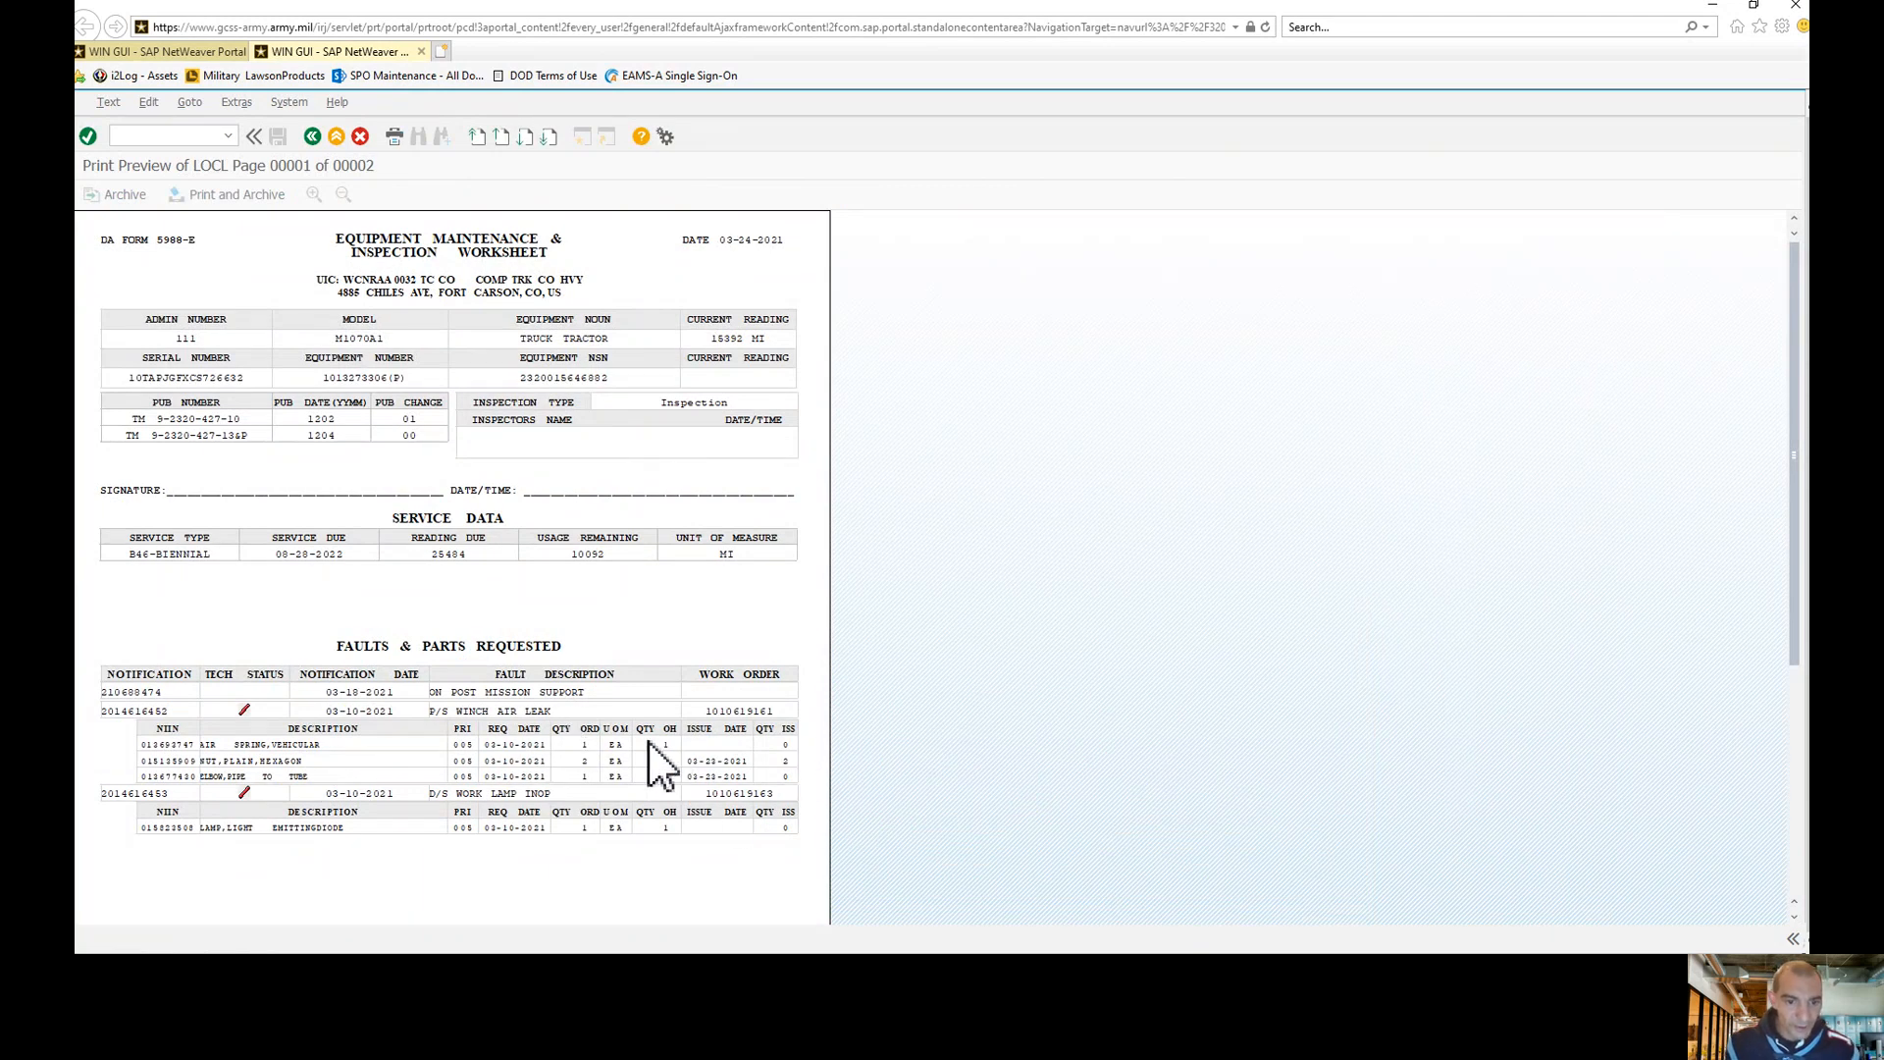
{"action": "mouse_move", "coordinate": [756, 750]}
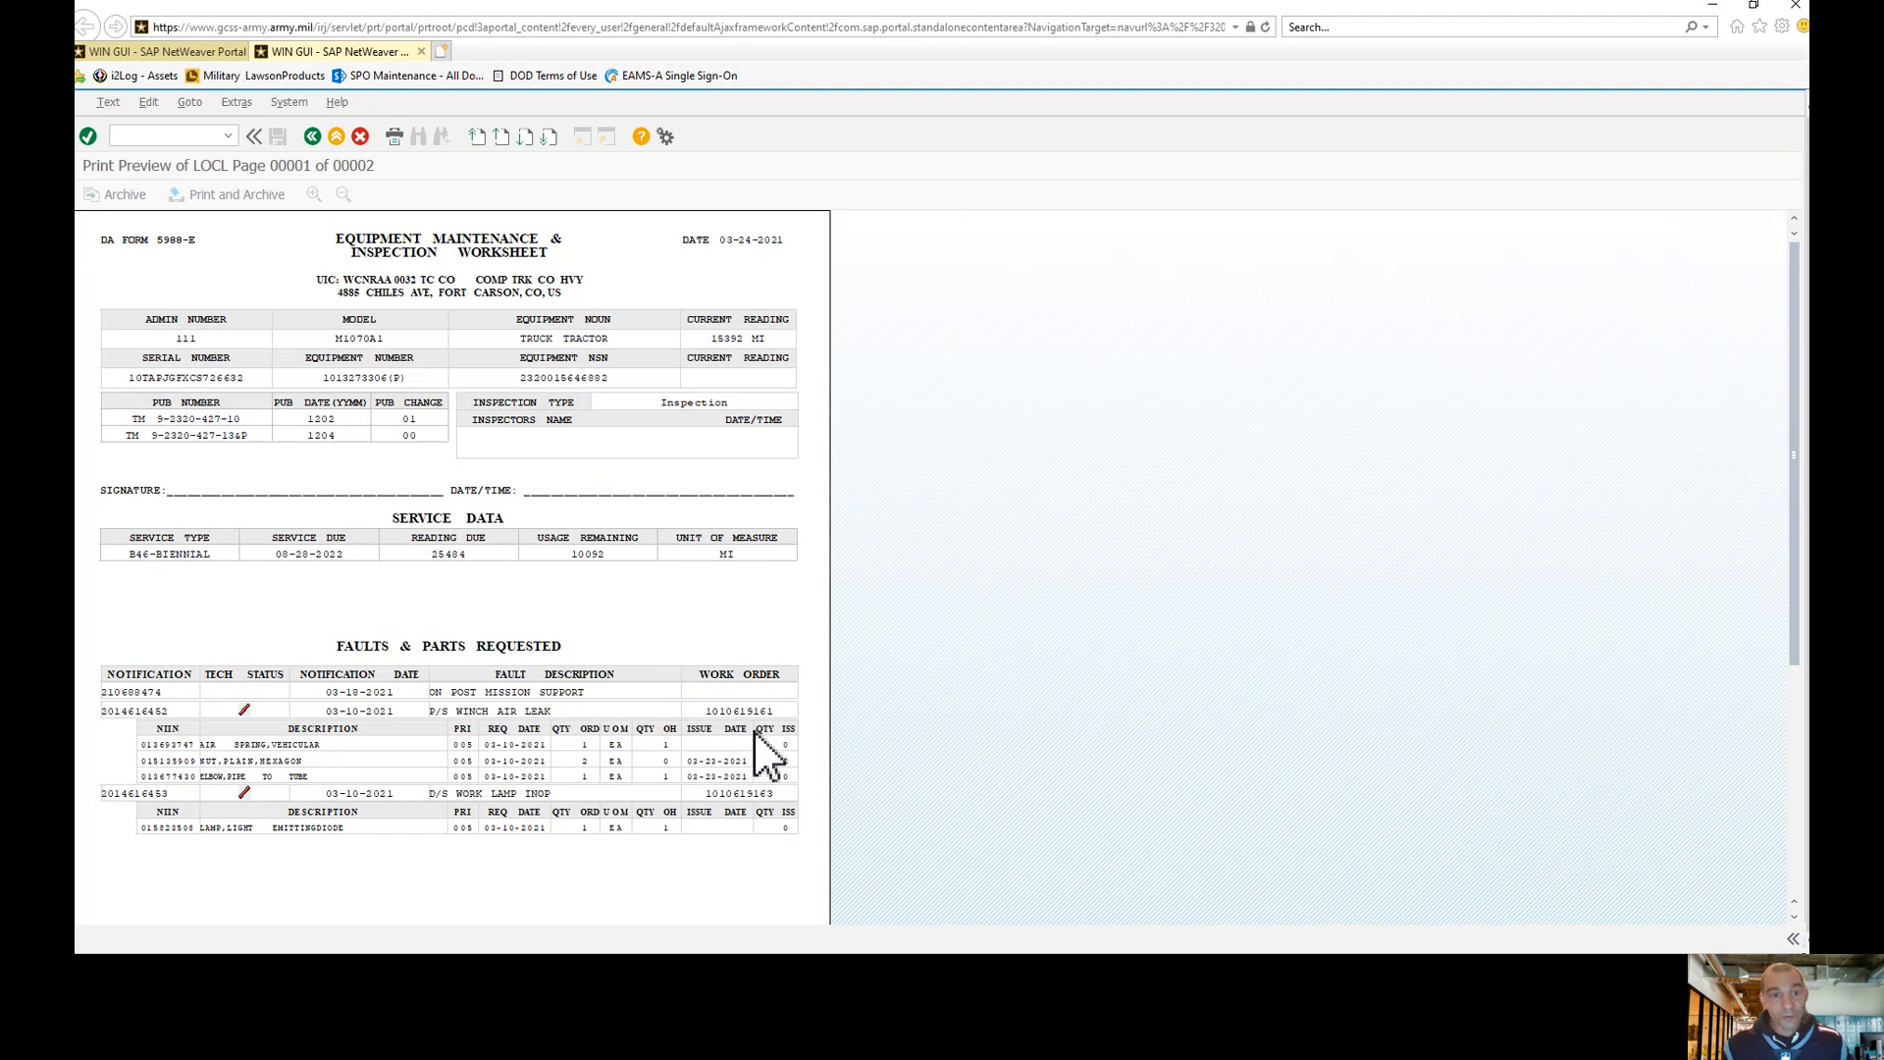
{"action": "mouse_move", "coordinate": [833, 561]}
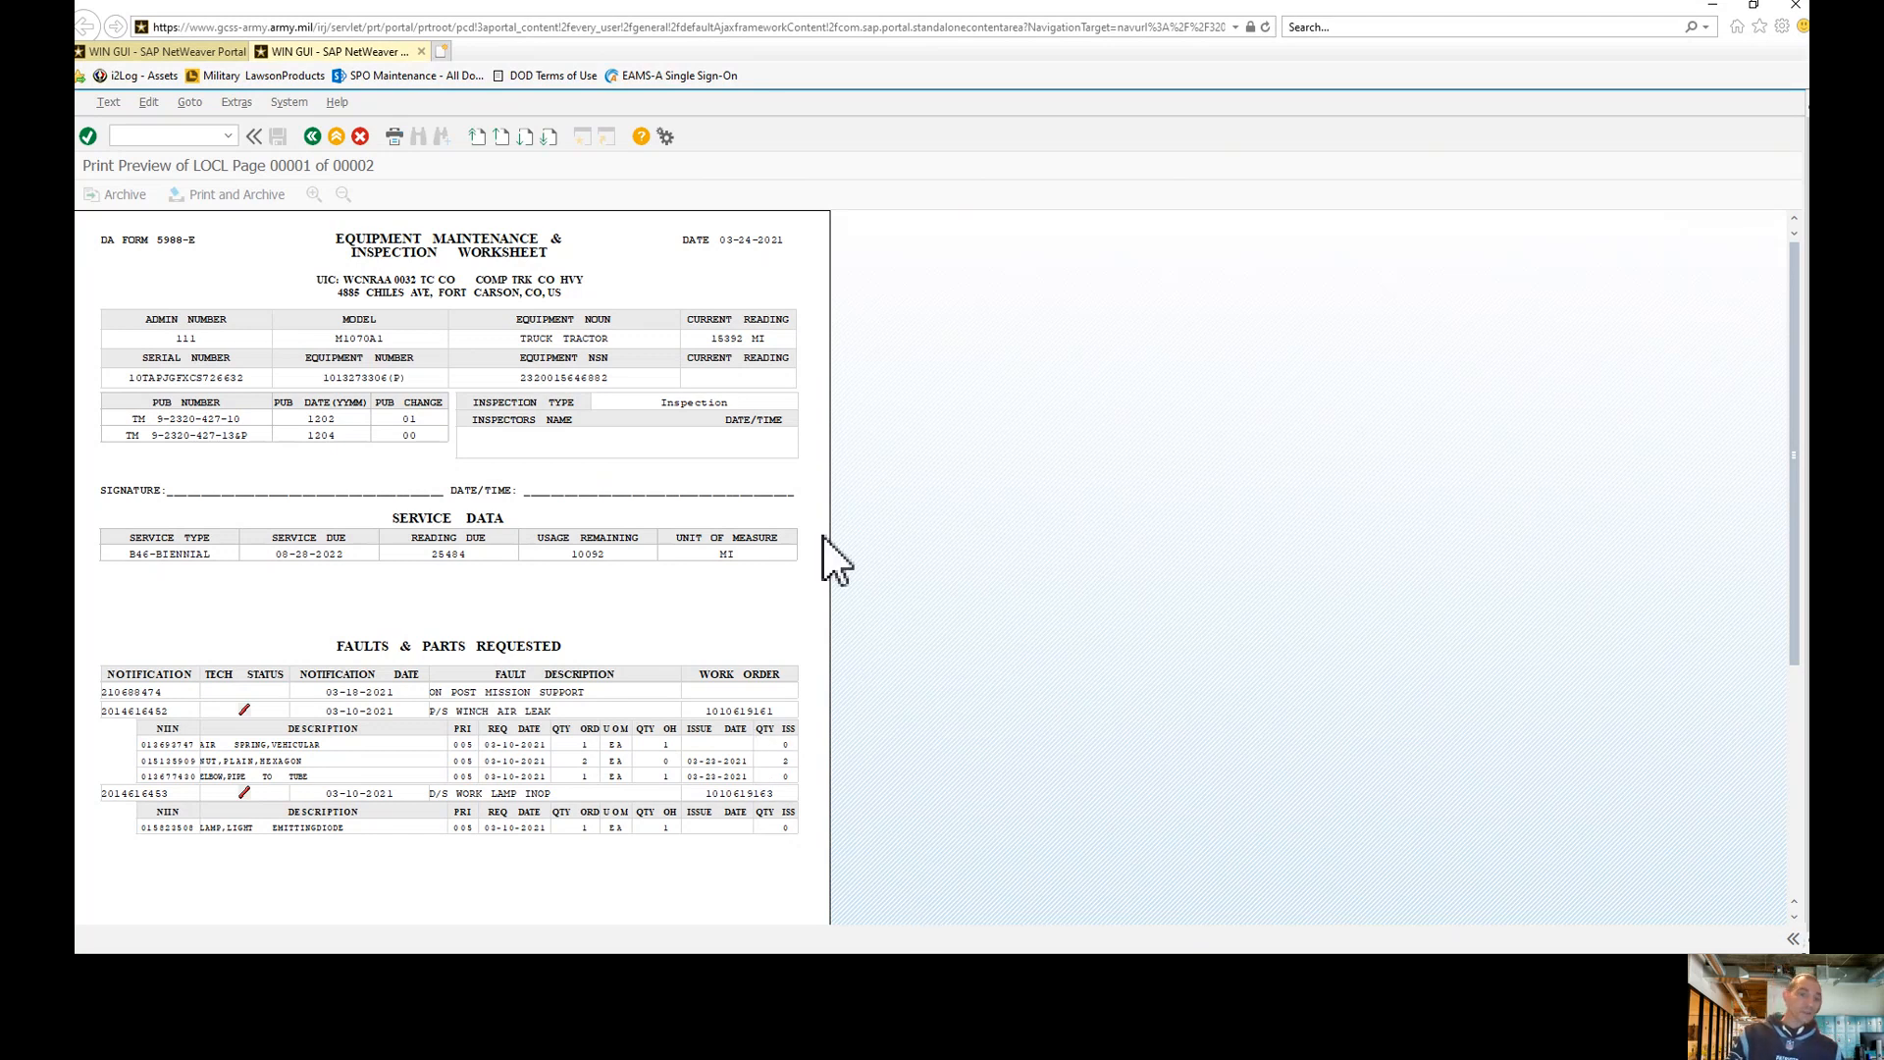
{"action": "mouse_move", "coordinate": [781, 559]}
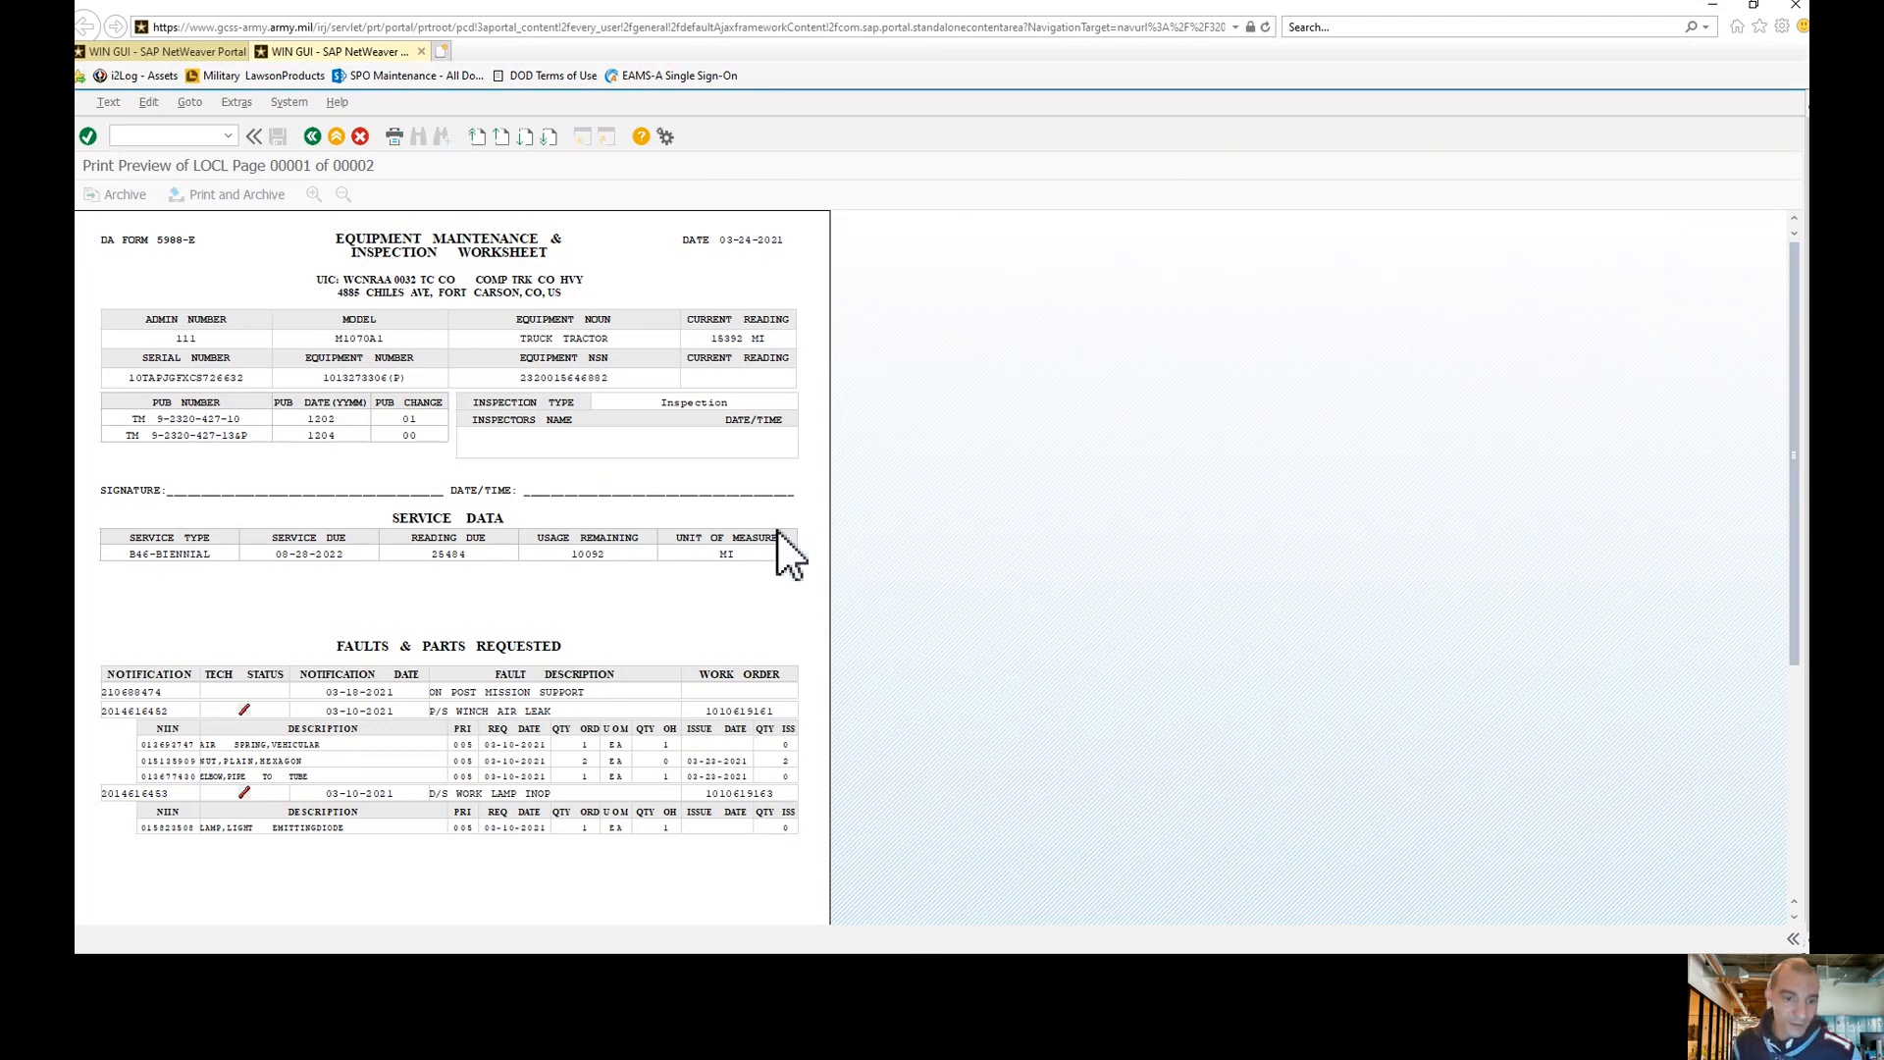
{"action": "mouse_move", "coordinate": [658, 769]}
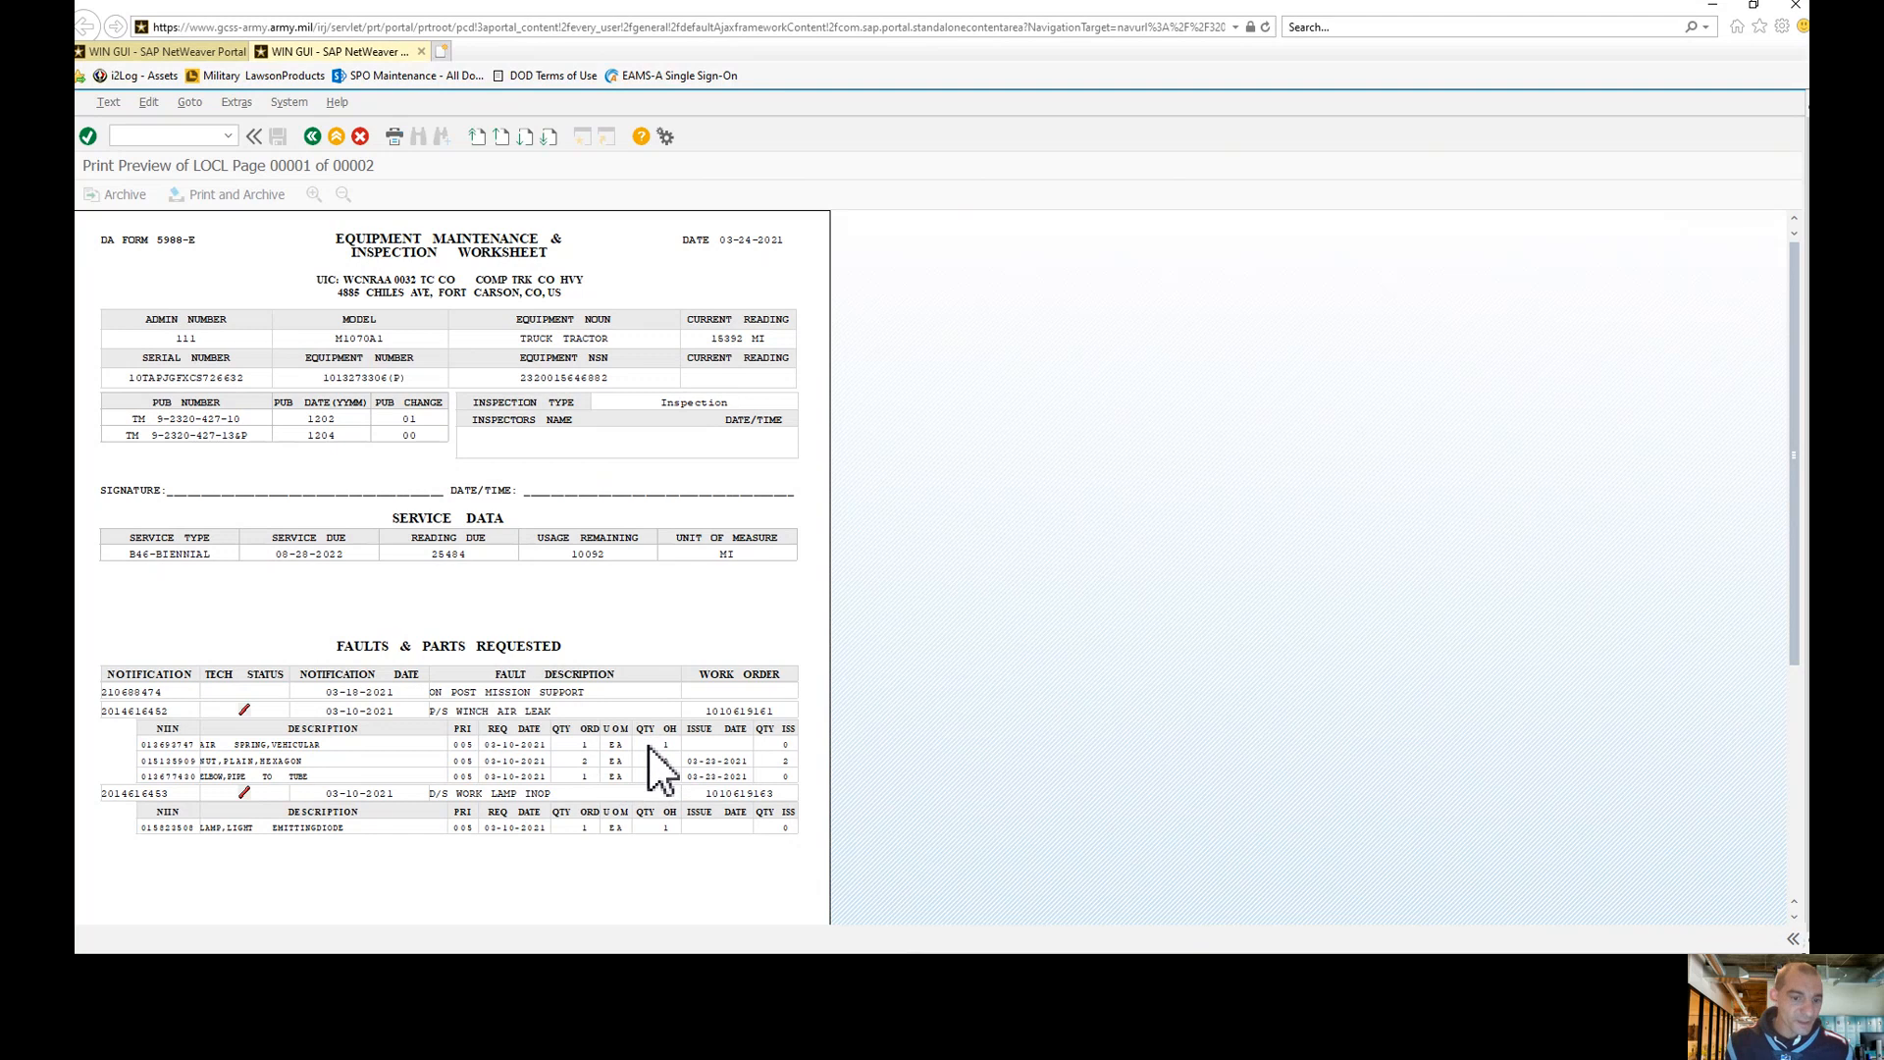
{"action": "mouse_move", "coordinate": [695, 787]}
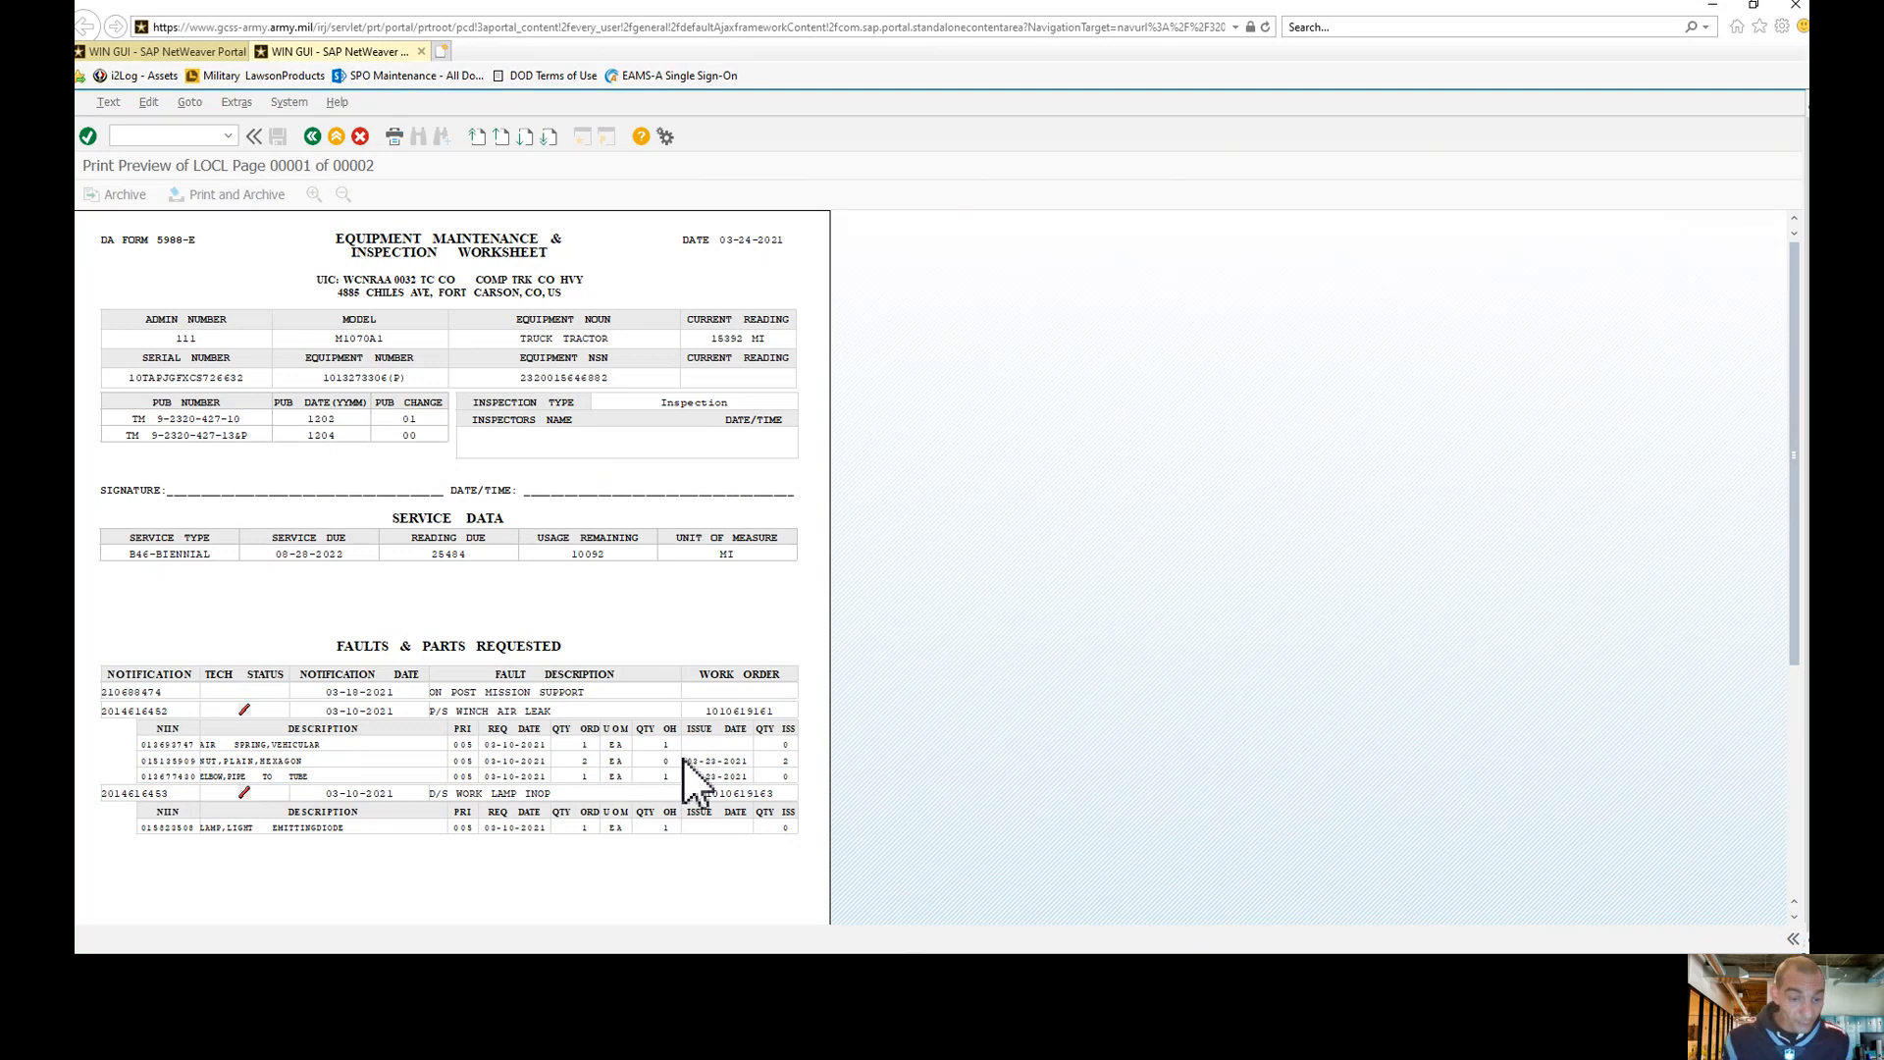
{"action": "mouse_move", "coordinate": [669, 337]}
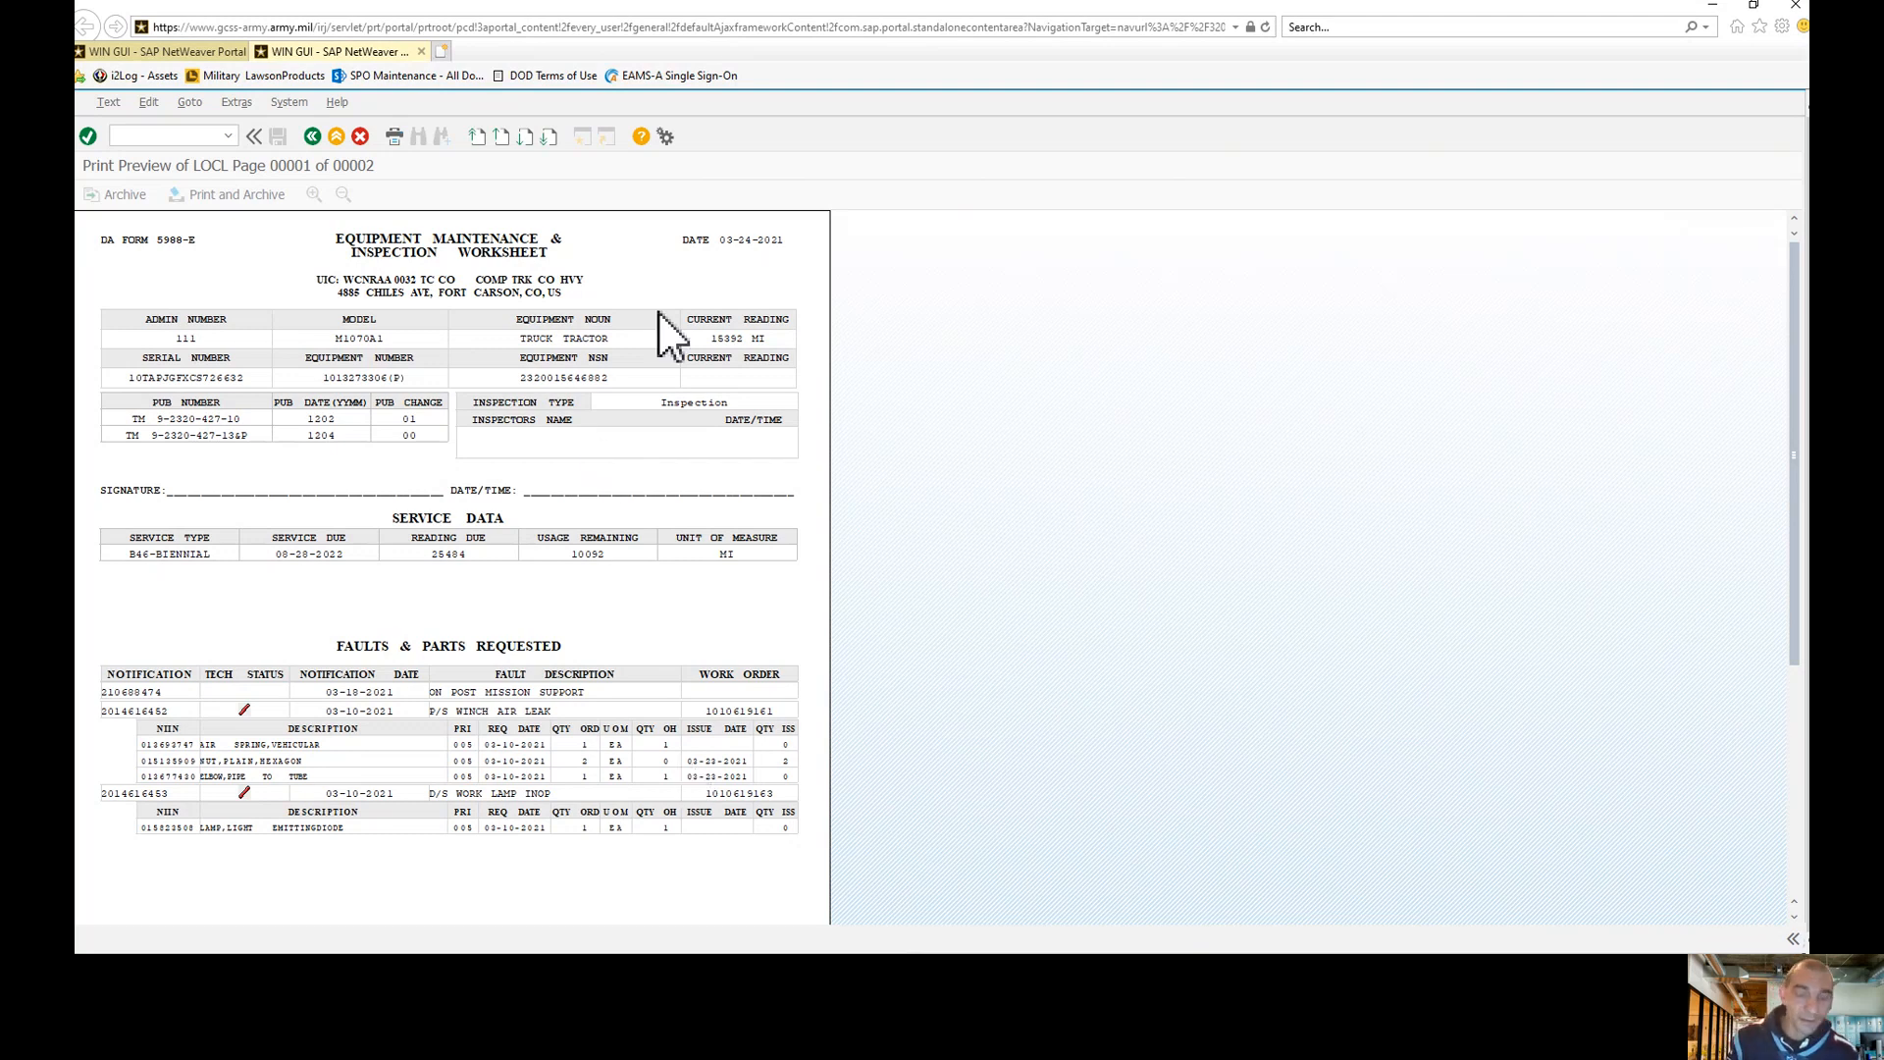
{"action": "mouse_move", "coordinate": [1606, 593]}
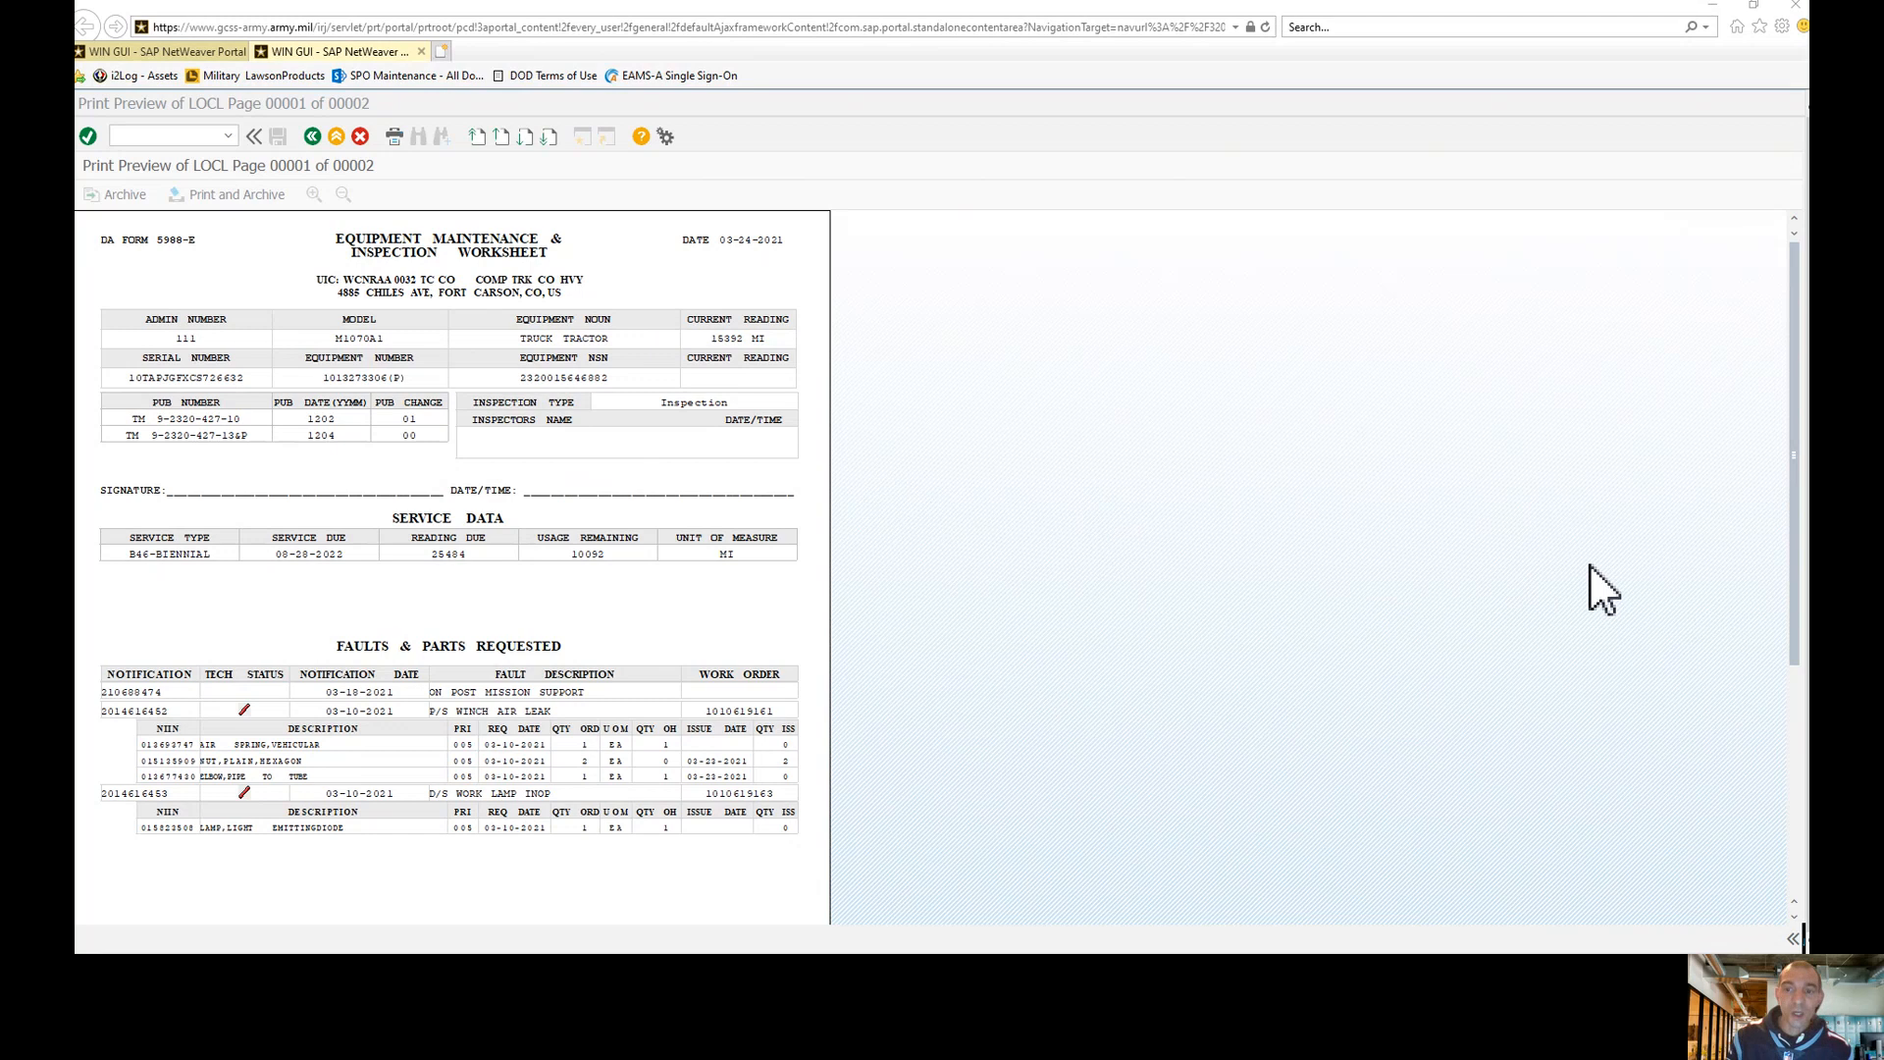
{"action": "mouse_move", "coordinate": [1231, 378]}
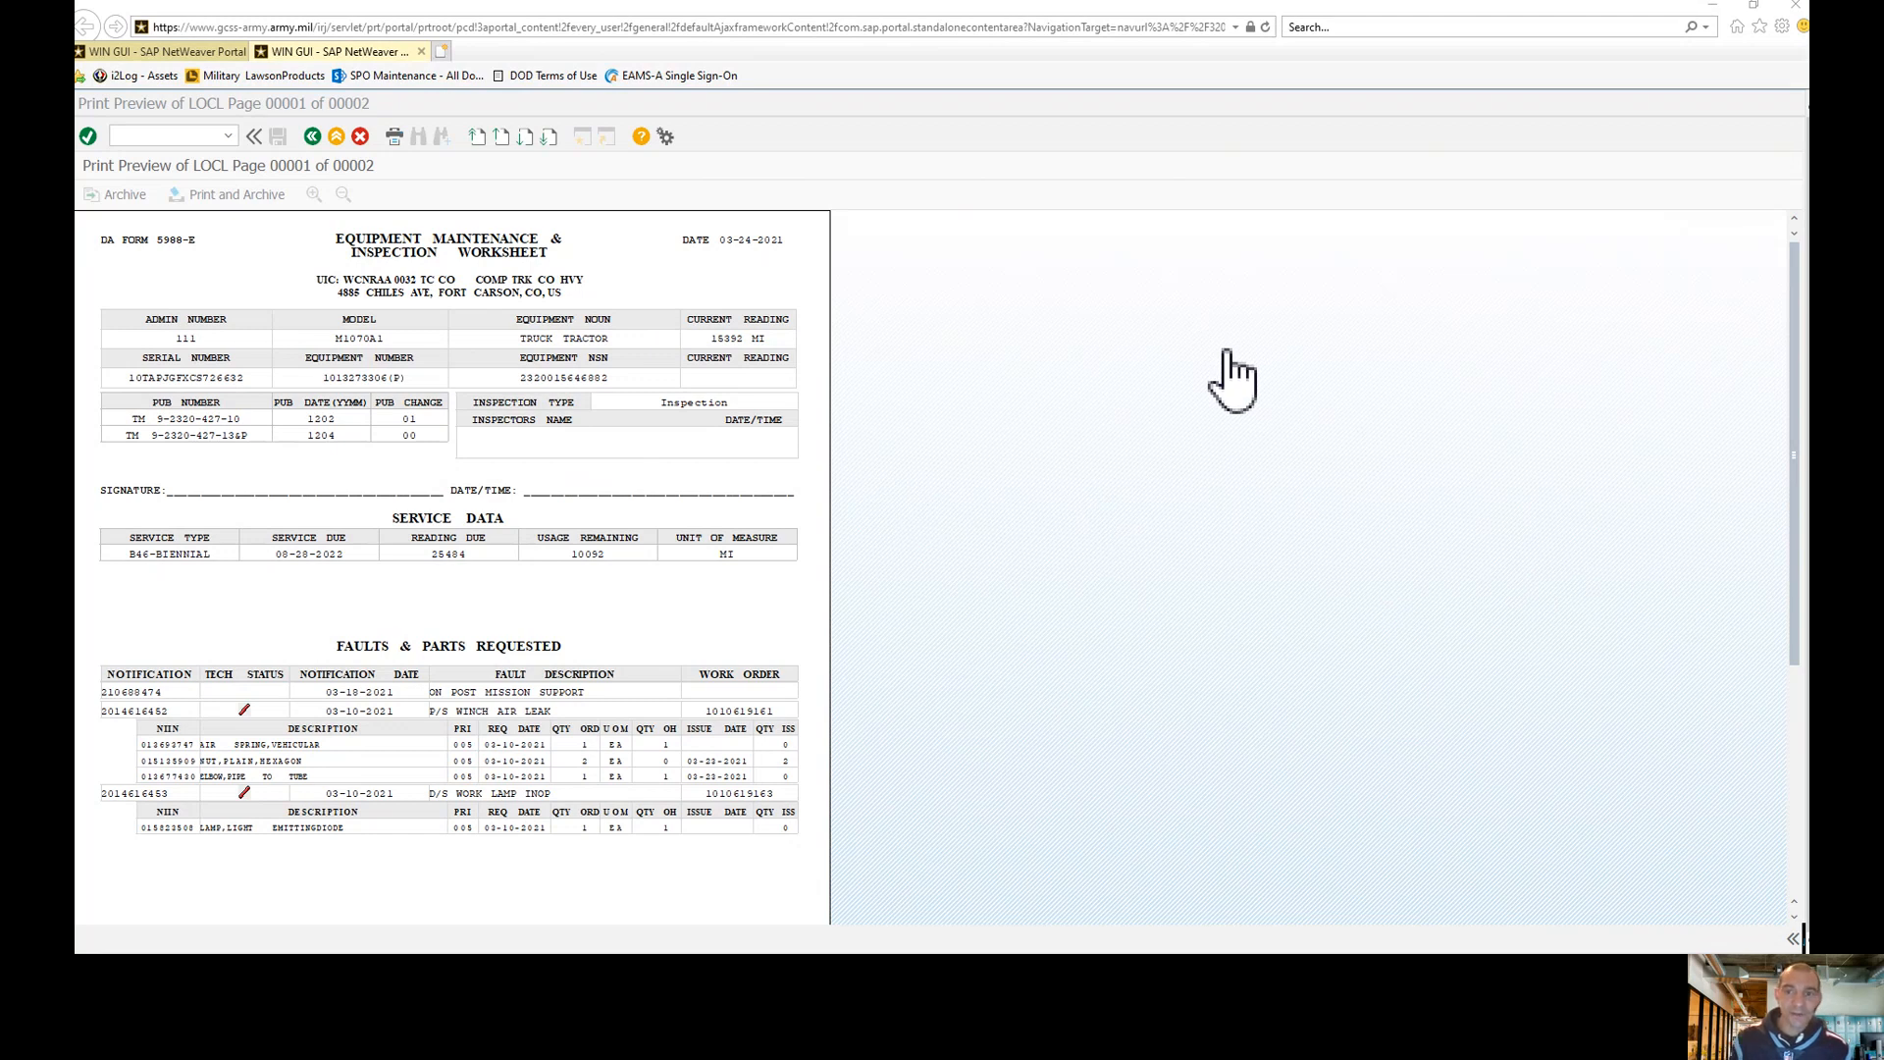
{"action": "mouse_move", "coordinate": [1346, 462]}
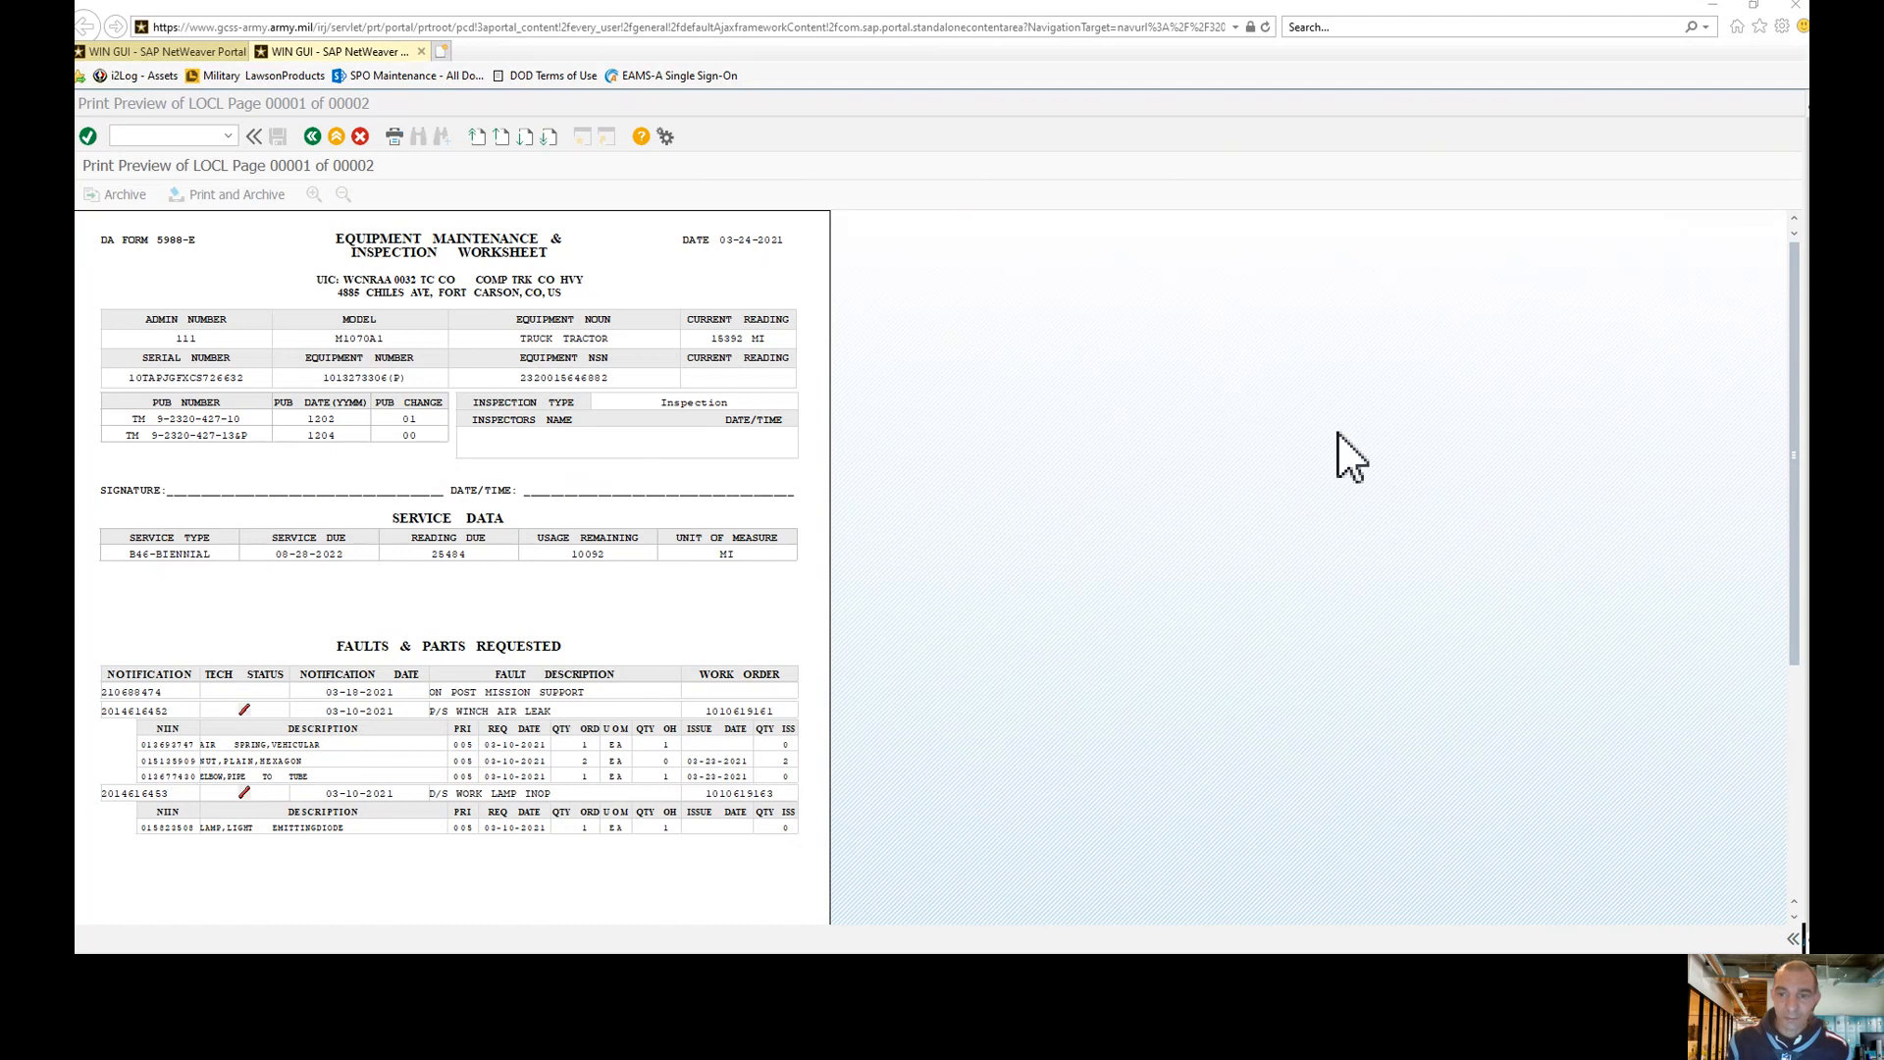
{"action": "mouse_move", "coordinate": [1304, 432]}
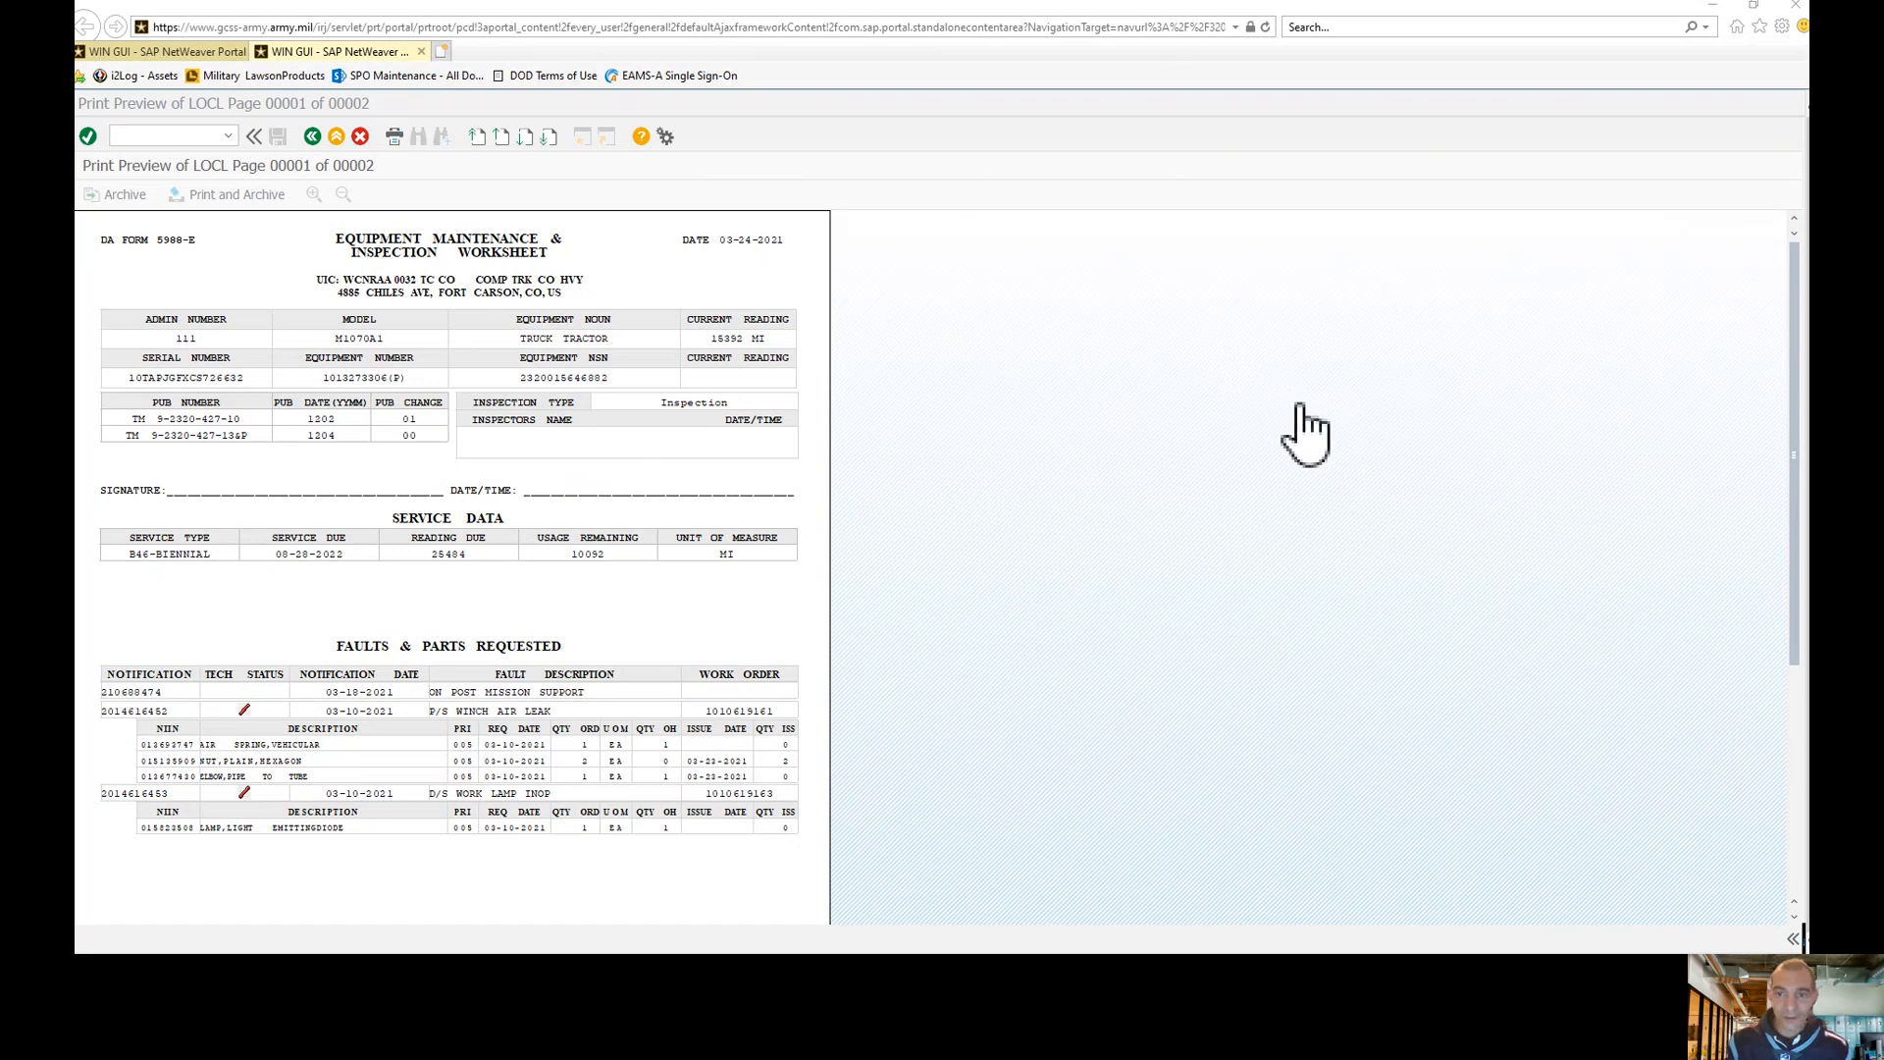